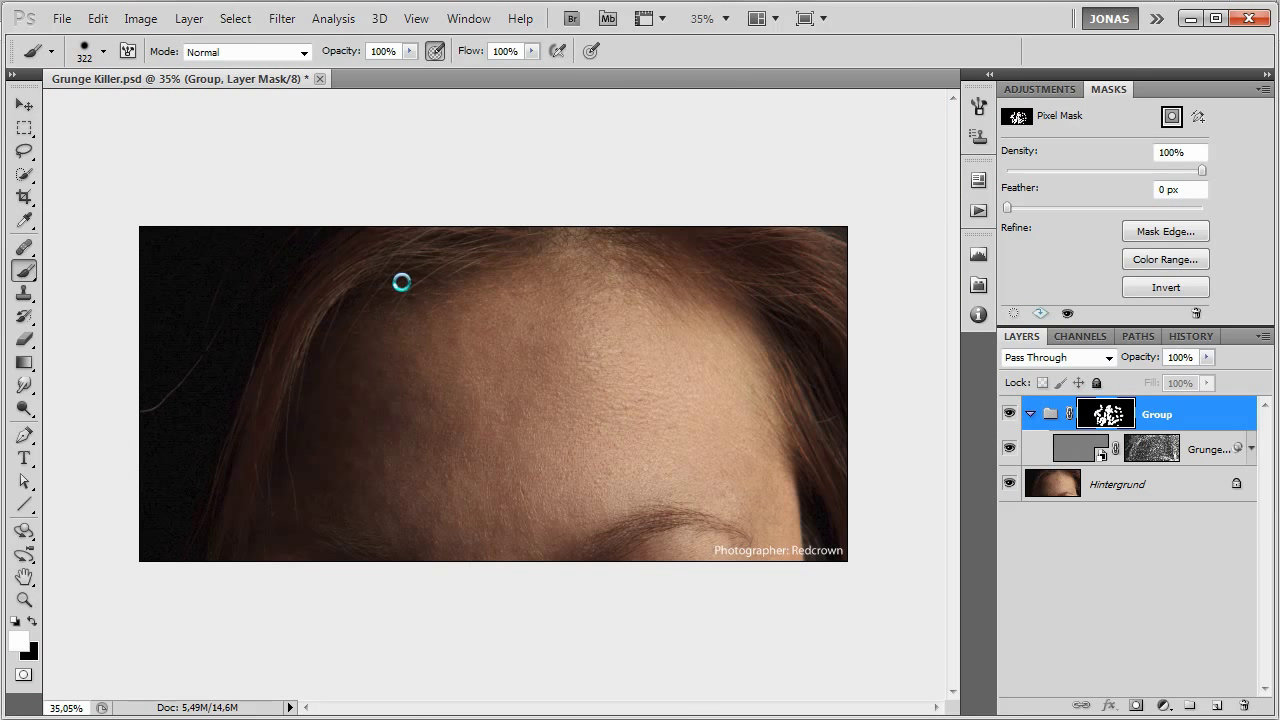
mouse_move(570, 426)
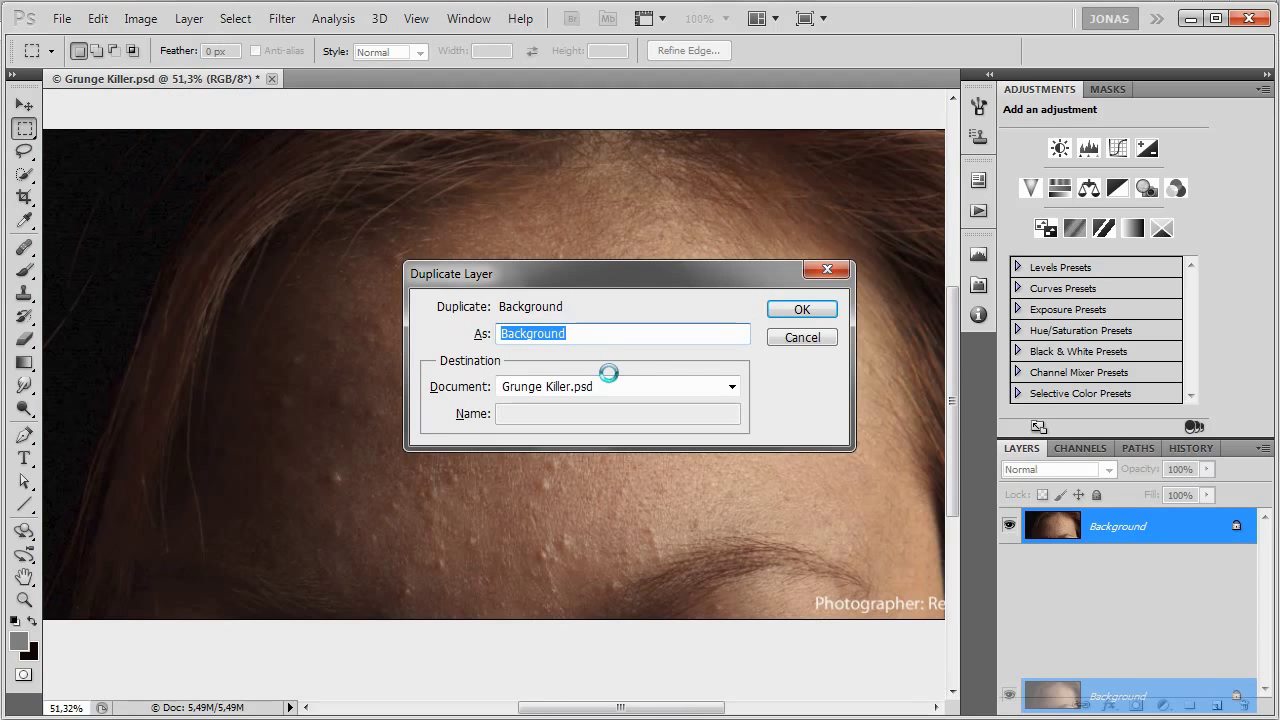
Duplicate the photo as a layer named 'Grunge Killer' and invert its colours.
type("Grunge")
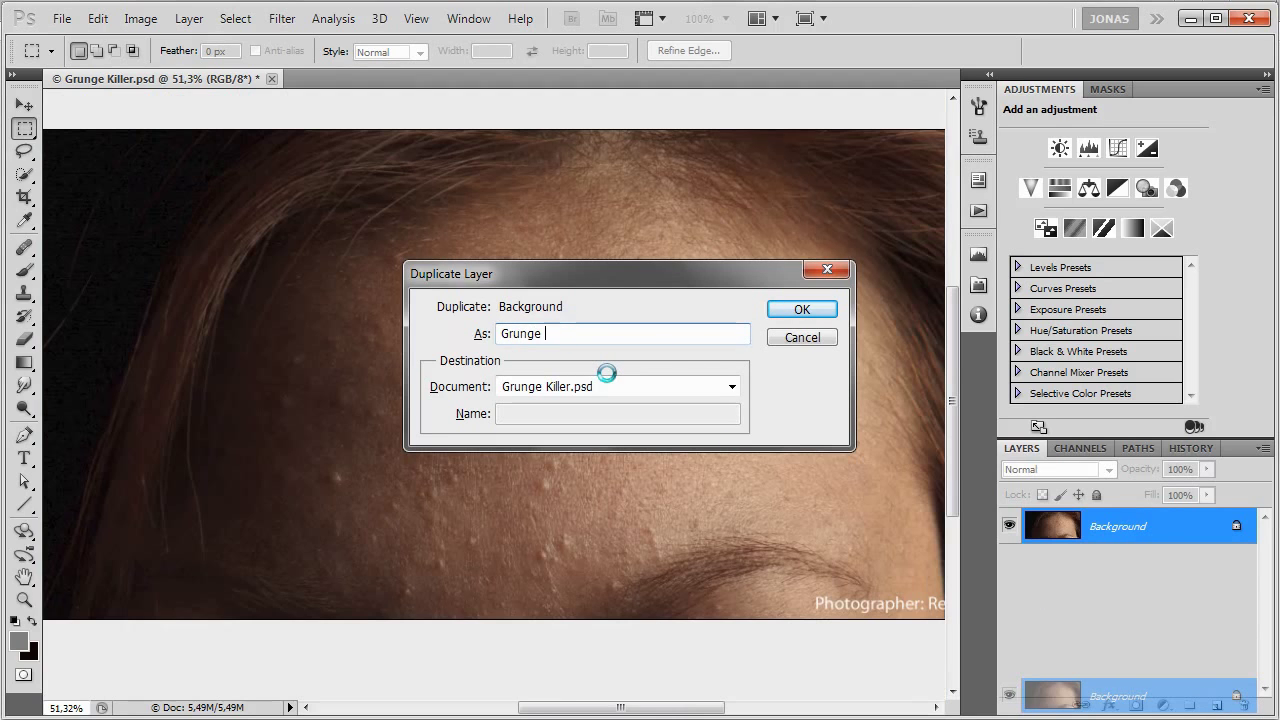
left_click(800, 308)
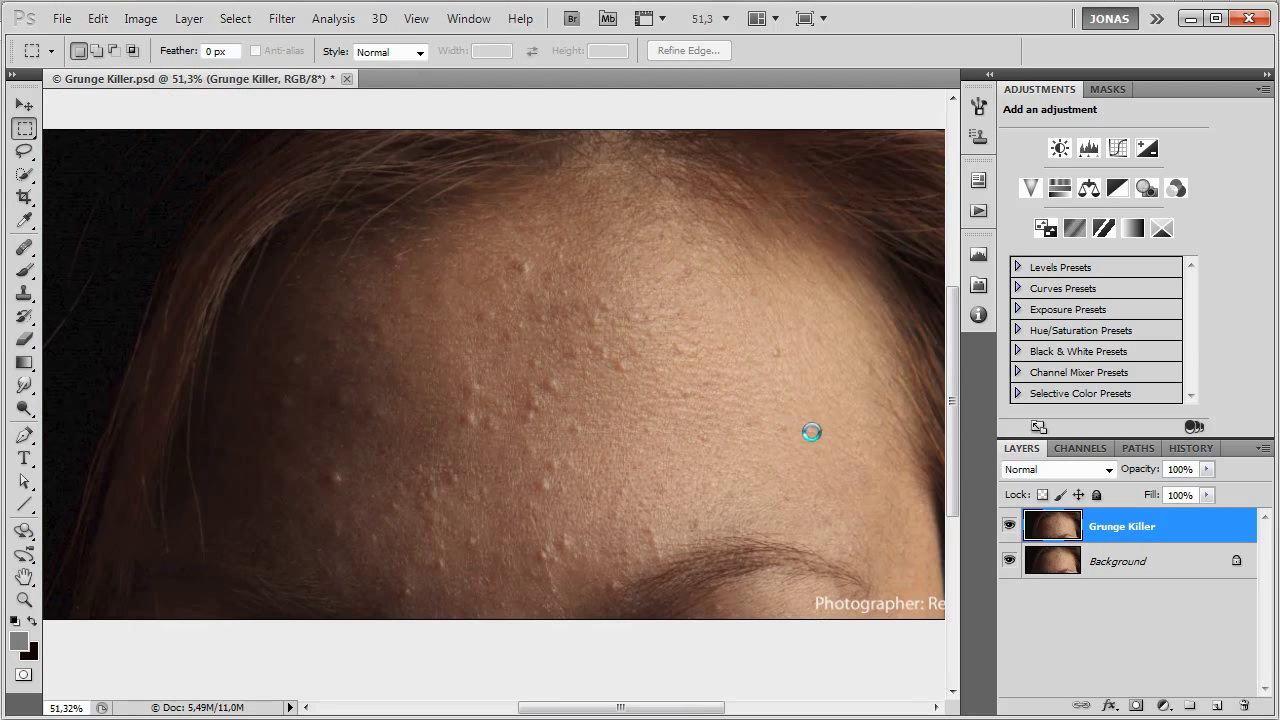
left_click(140, 18)
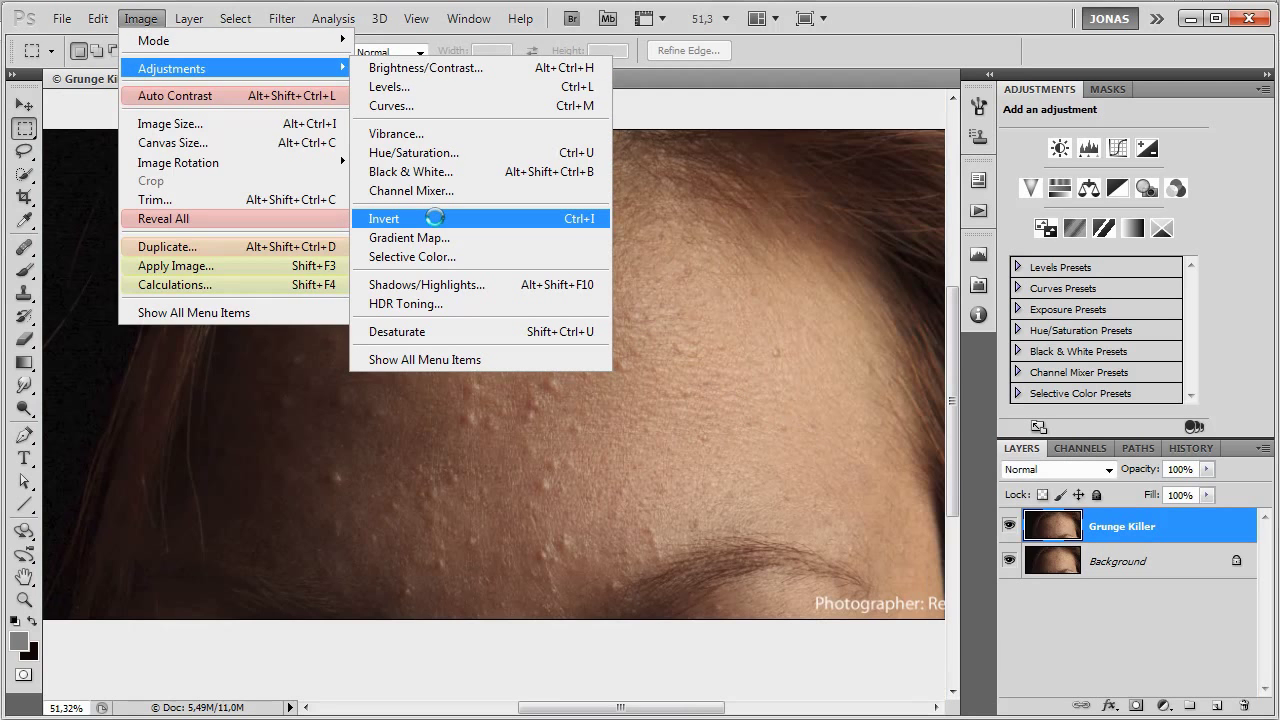
left_click(384, 218)
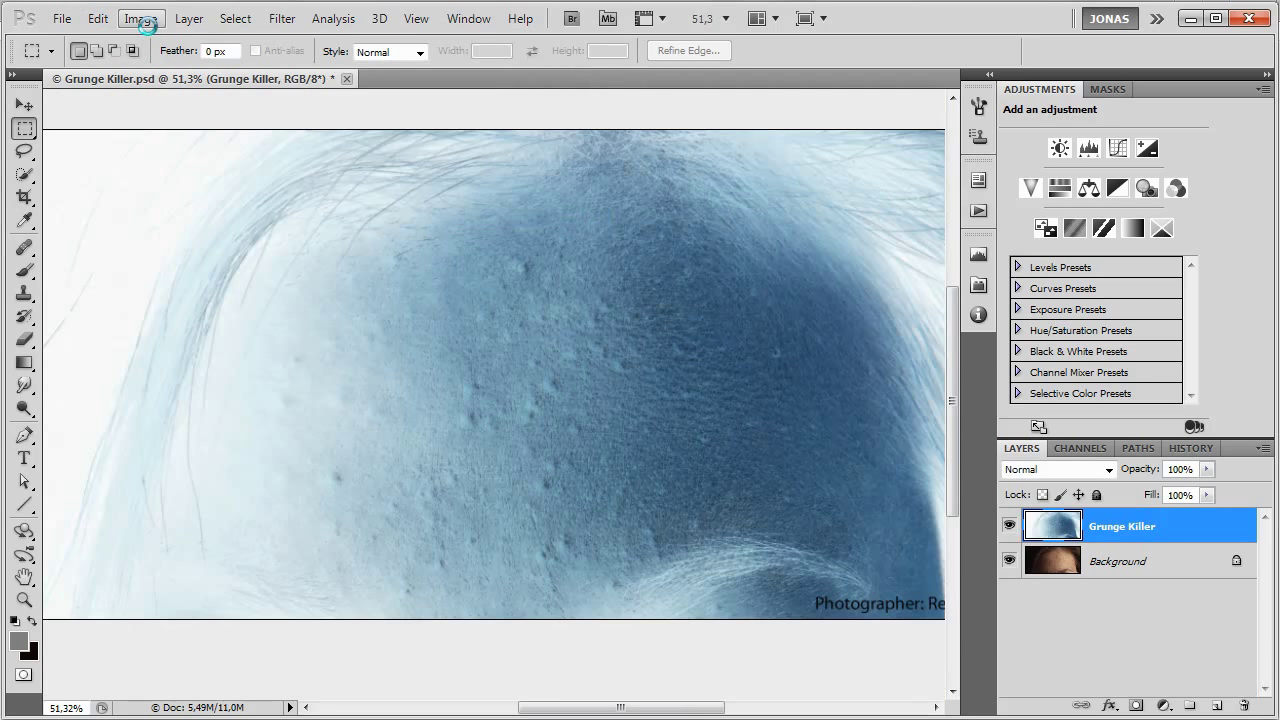
Lower the layer's contrast with a legacy Brightness/Contrast adjustment.
left_click(140, 18)
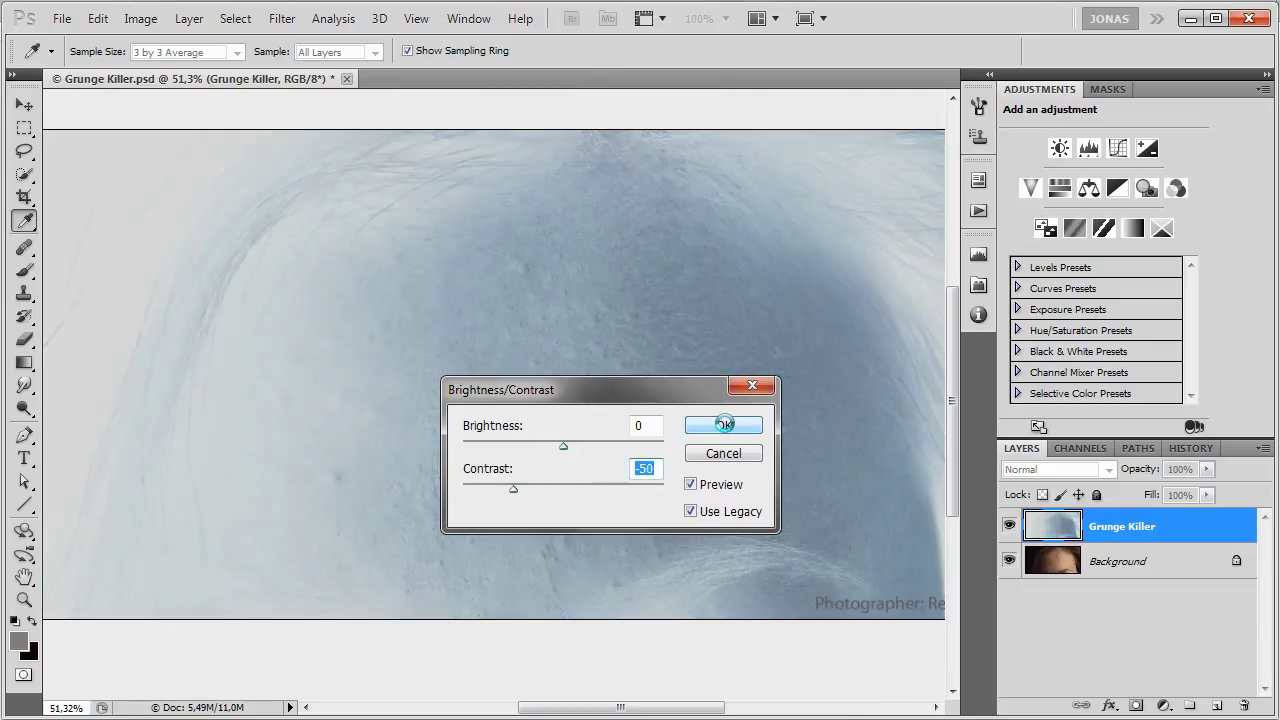
left_click(724, 424)
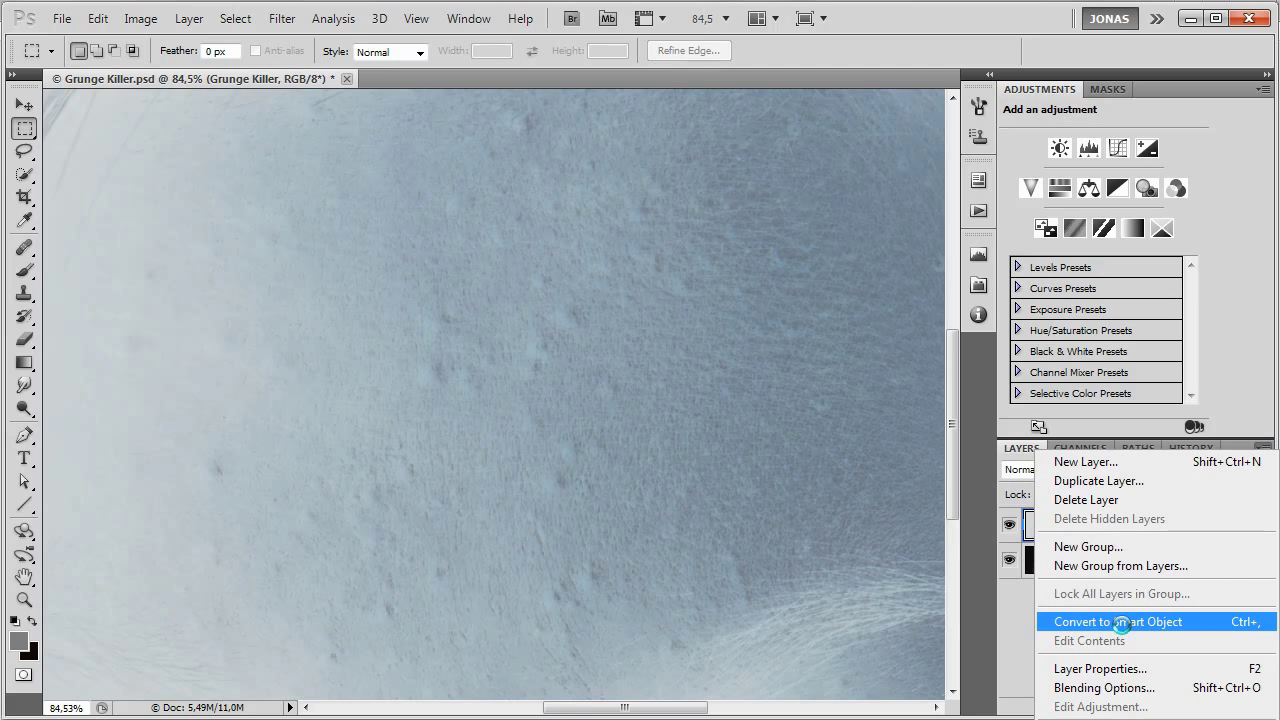
Convert Grunge Killer to a Smart Object and add a Brightness/Contrast layer at contrast 50 above it.
left_click(1116, 620)
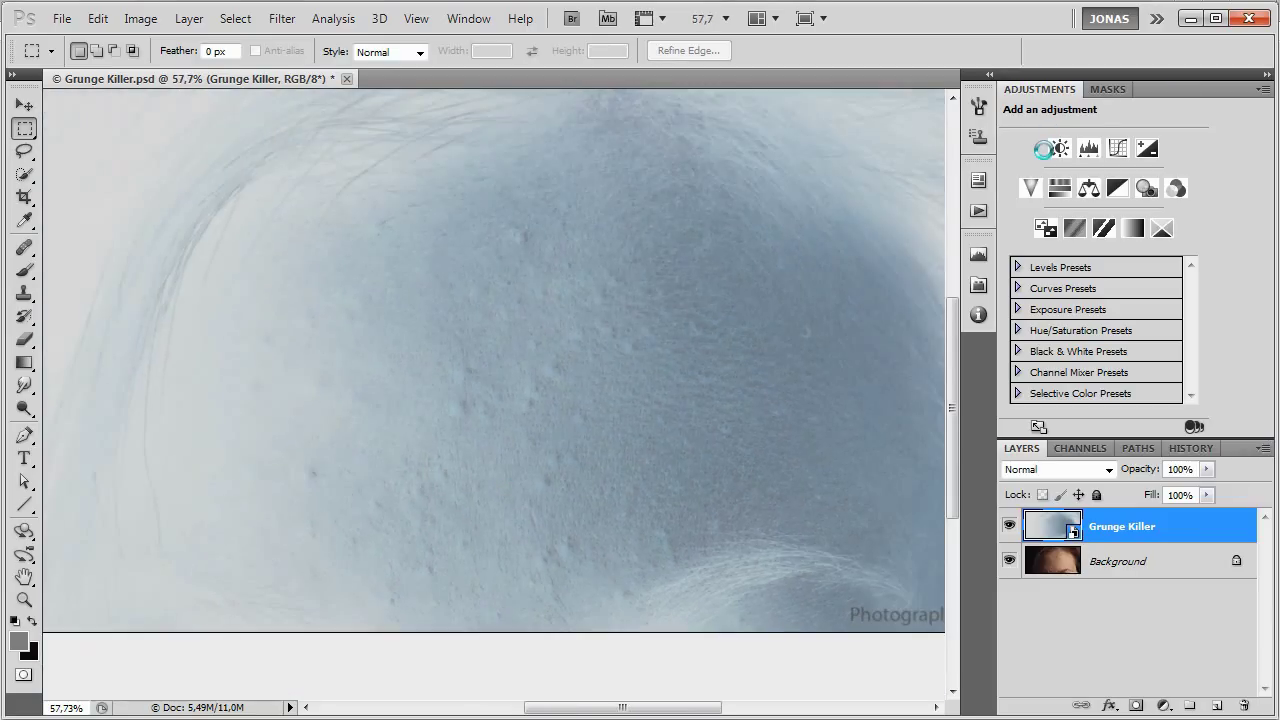
left_click(1044, 148)
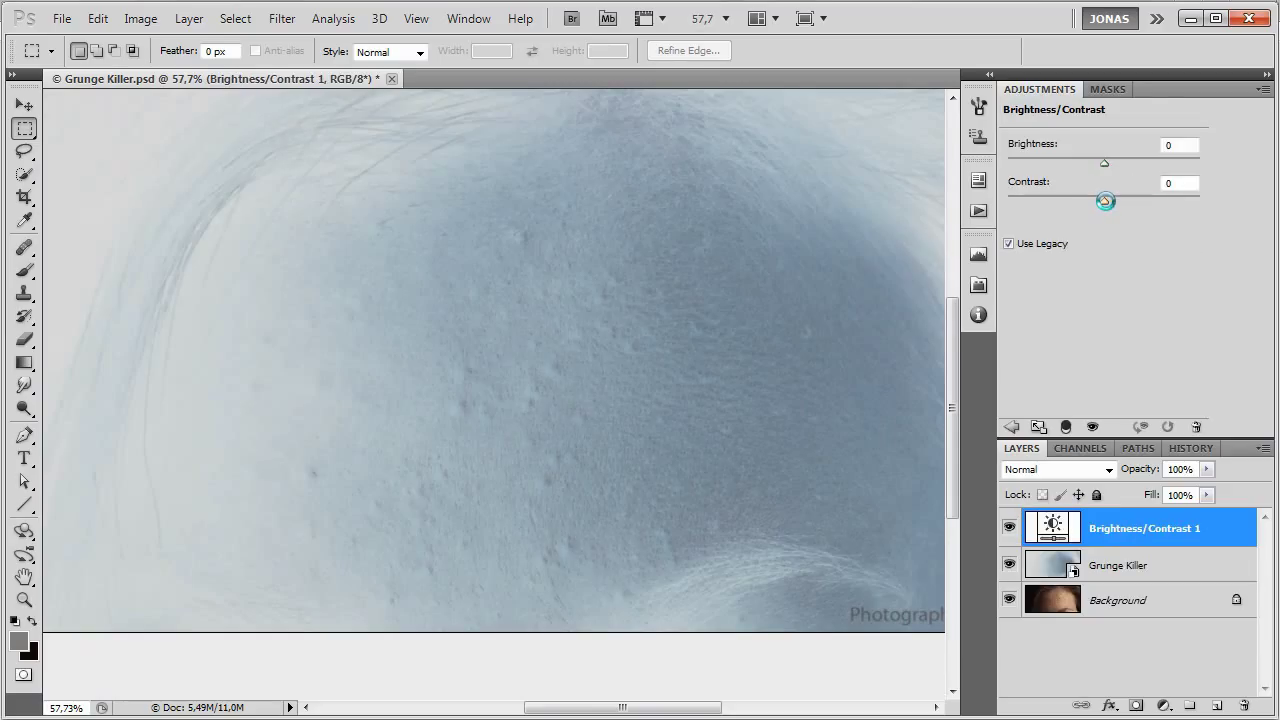
left_click_drag(1104, 200, 1144, 200)
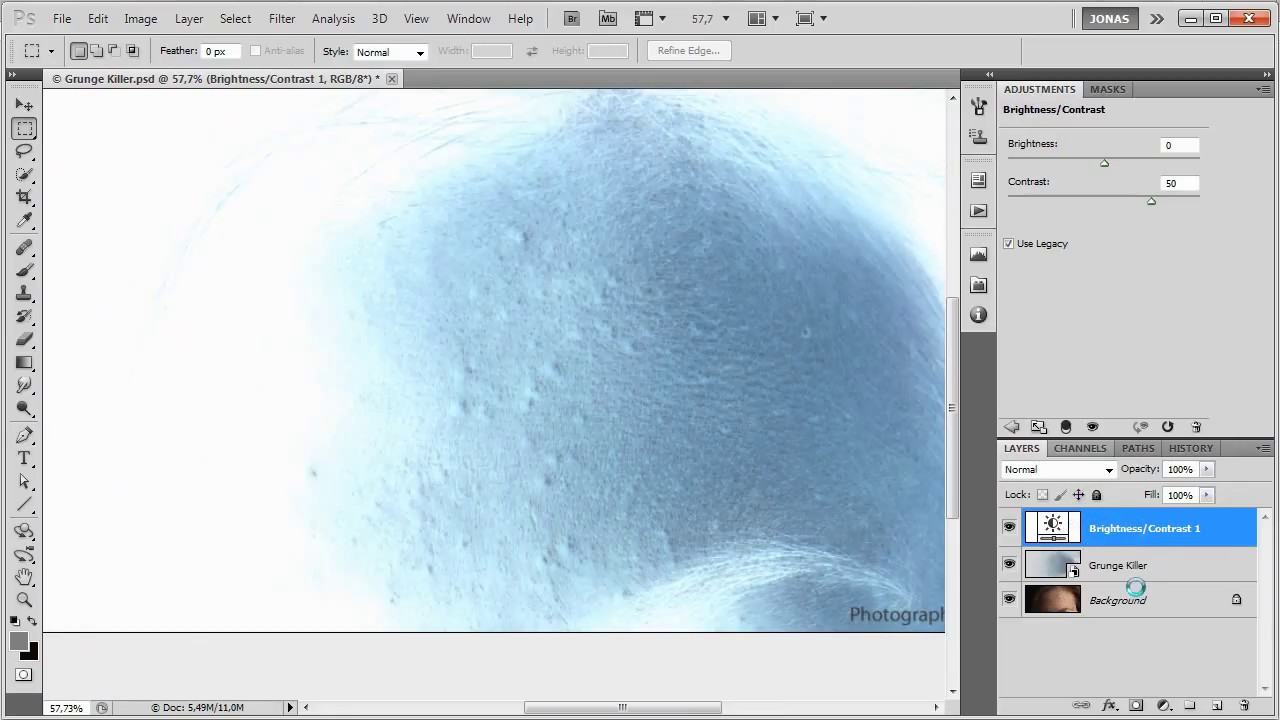
left_click(1118, 564)
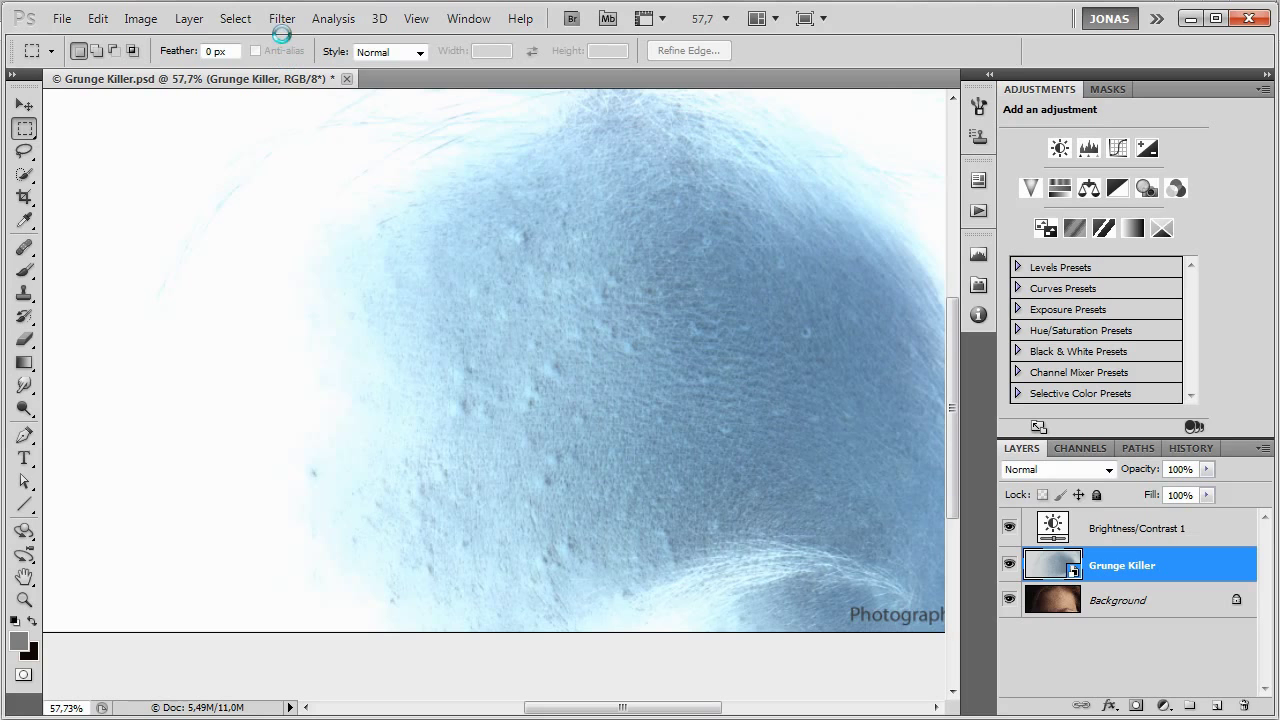
Start a High Pass filter on Grunge Killer, trying radii from about 3 to 31.
left_click(280, 18)
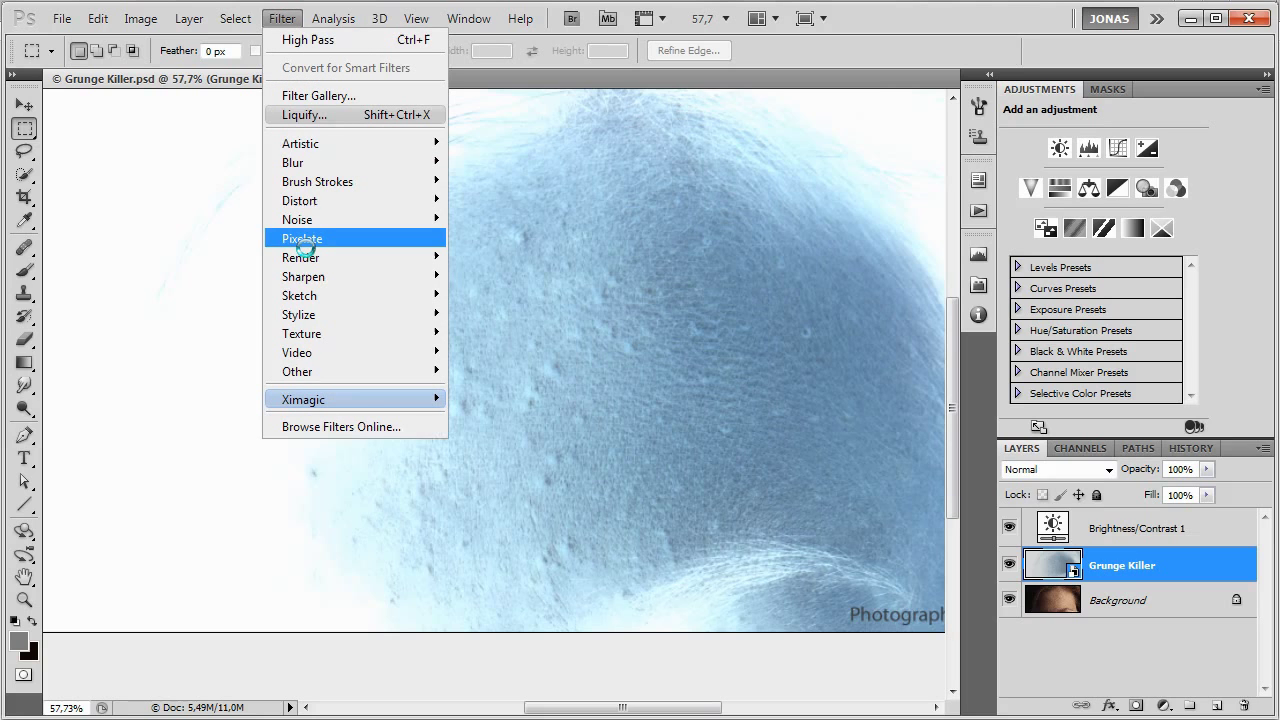
mouse_move(296, 370)
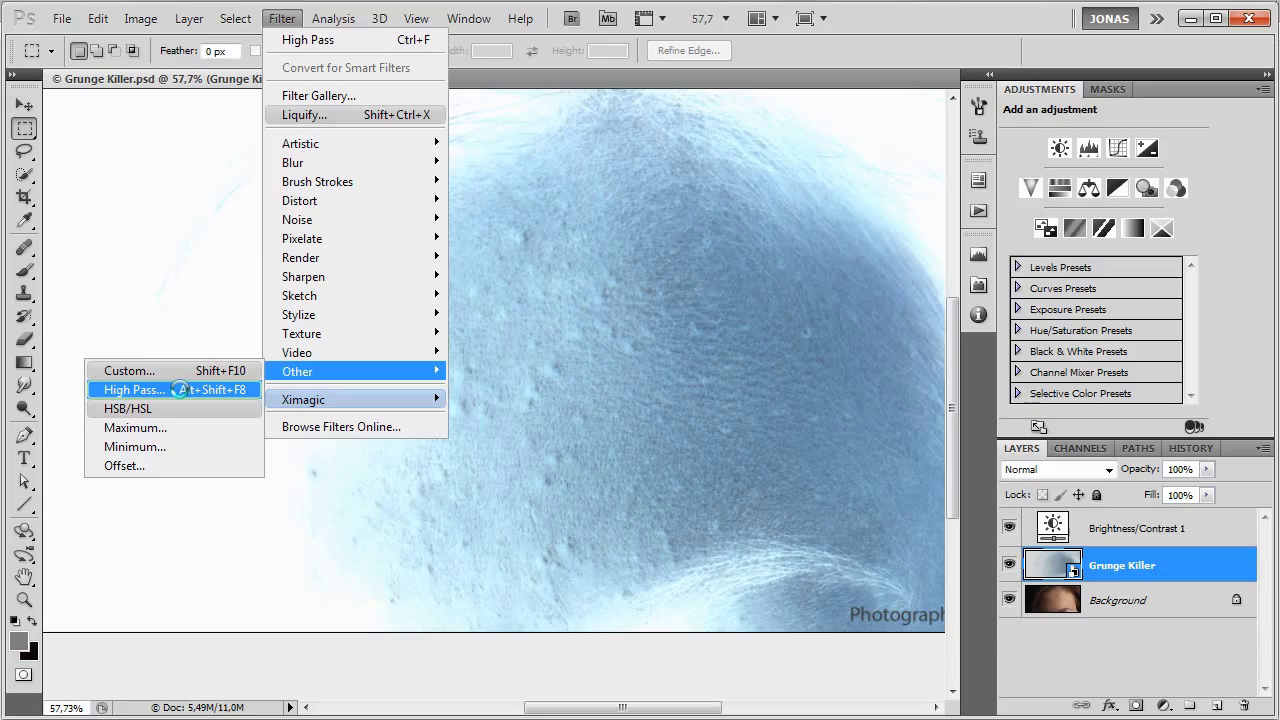
left_click(132, 388)
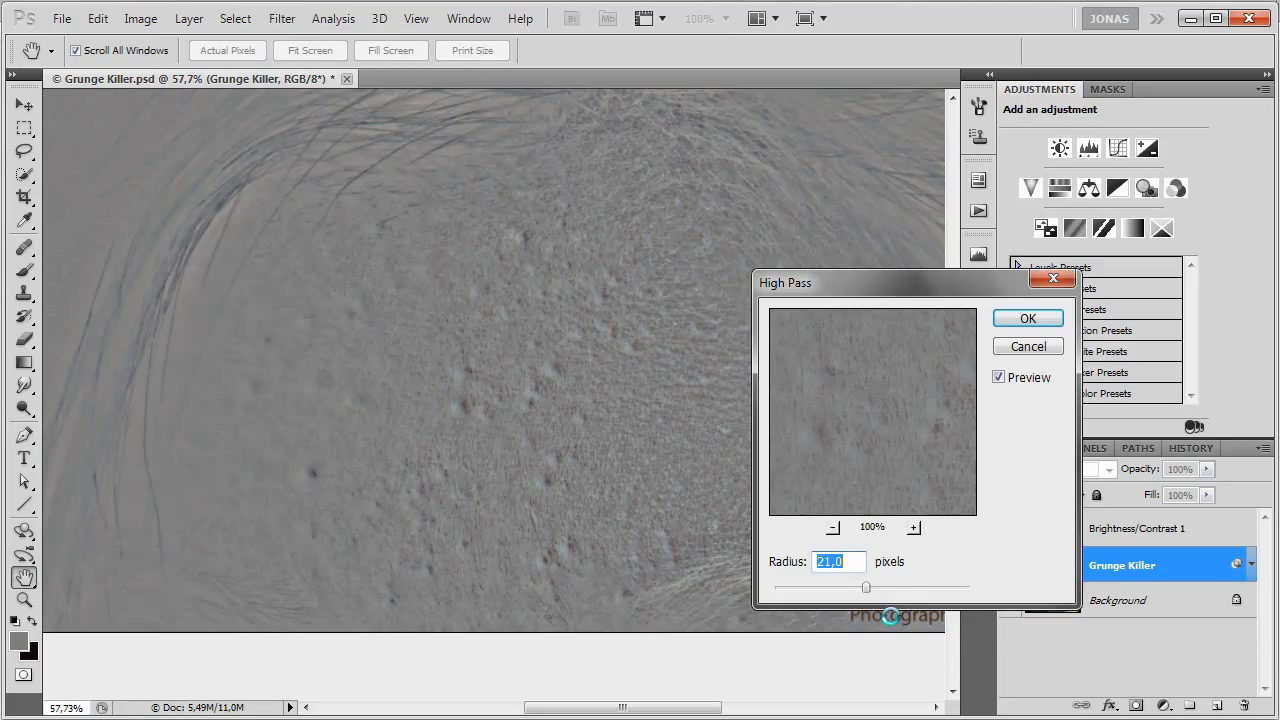
left_click_drag(864, 588, 824, 592)
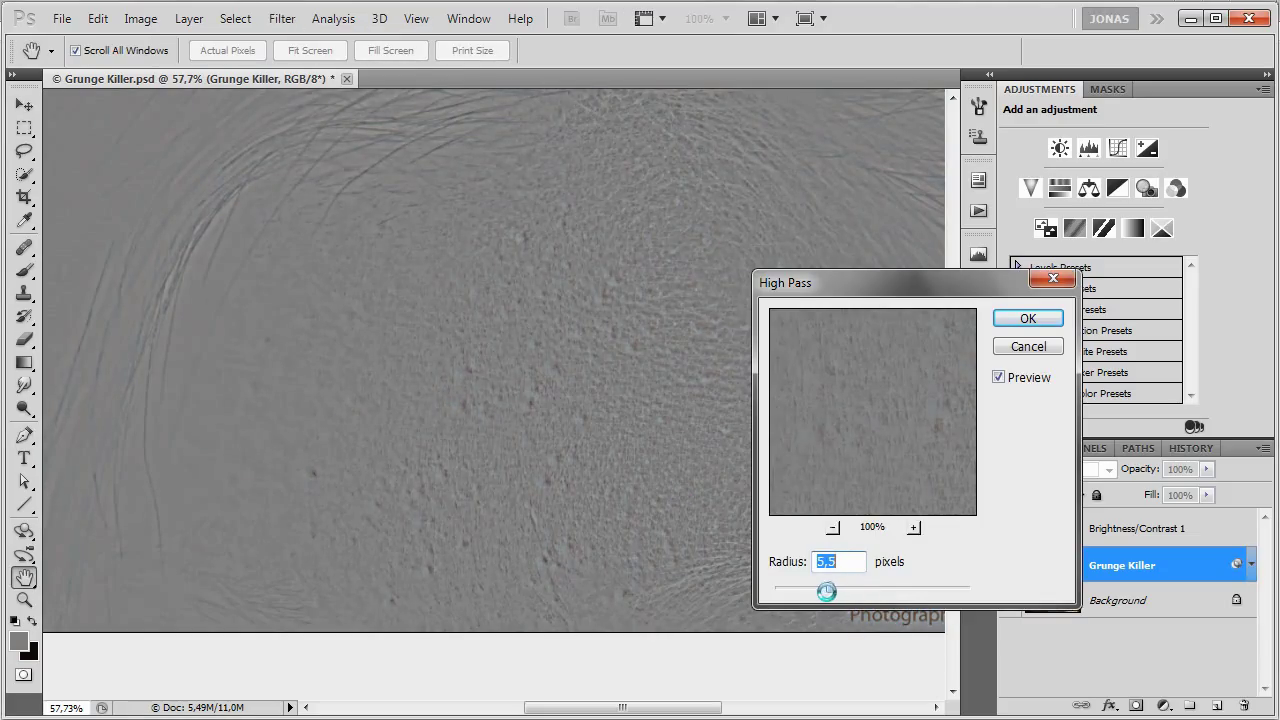
left_click_drag(824, 588, 812, 588)
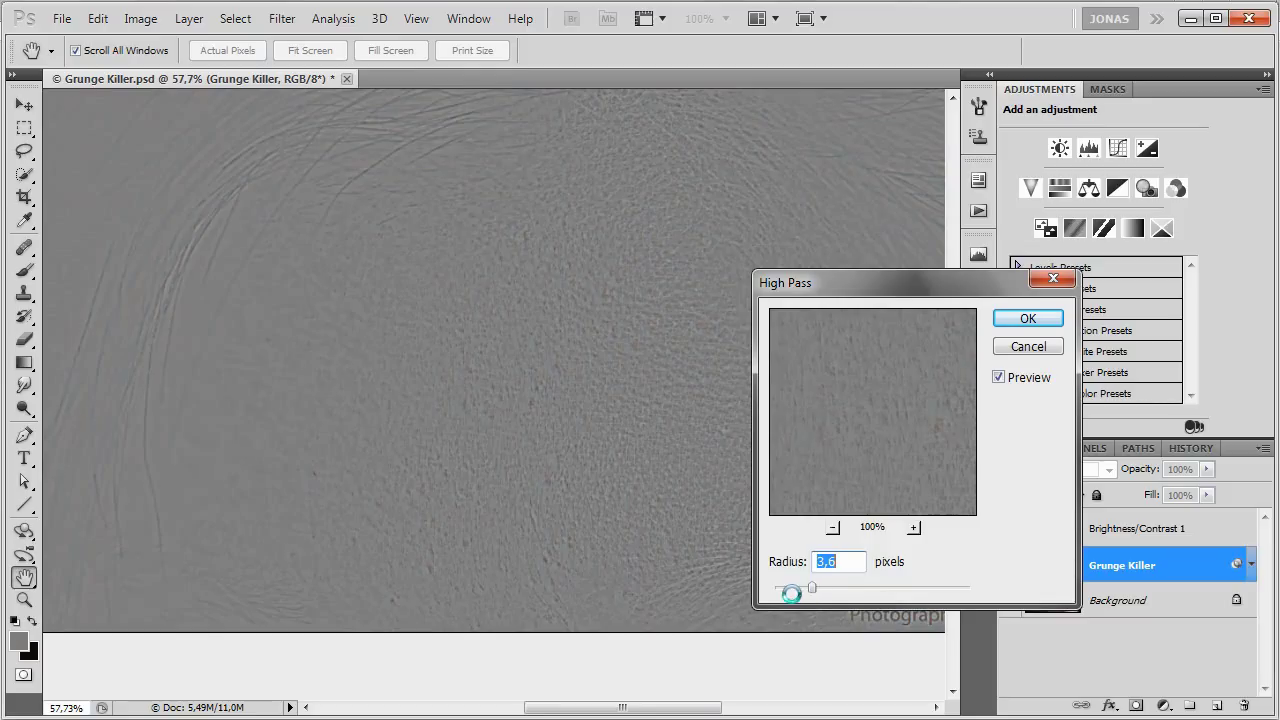
left_click_drag(812, 588, 876, 584)
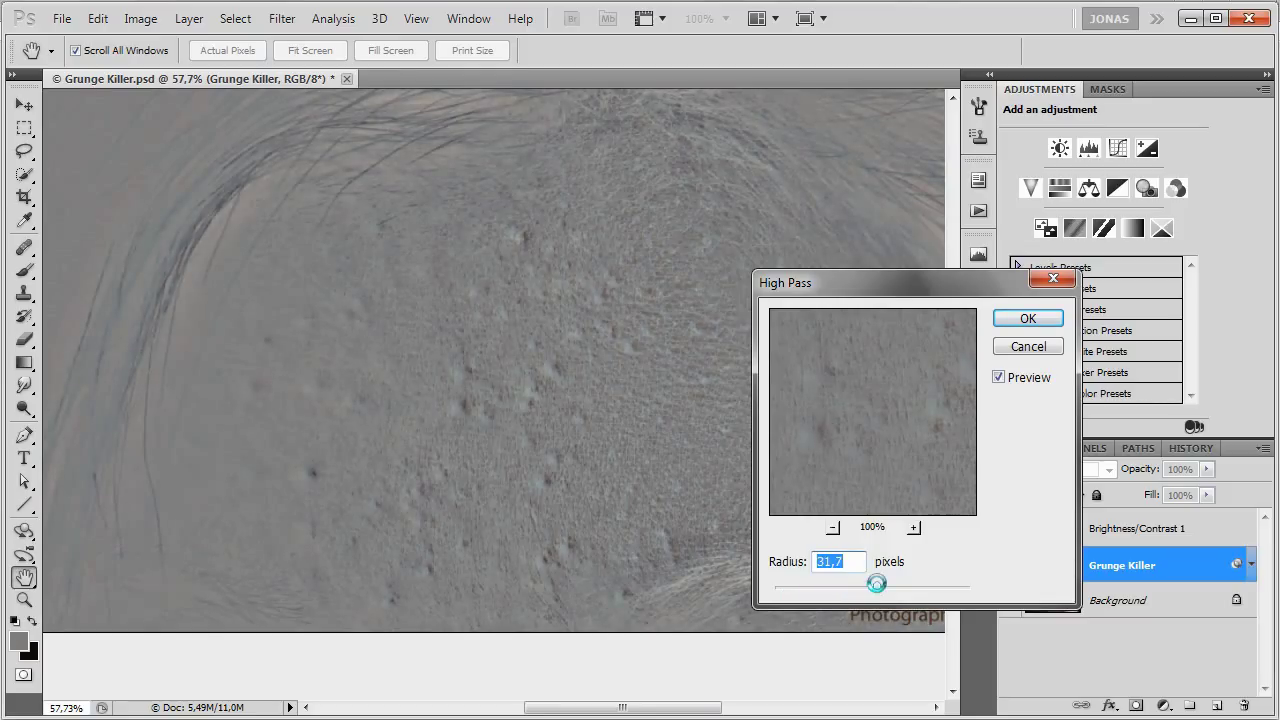
left_click_drag(876, 584, 848, 590)
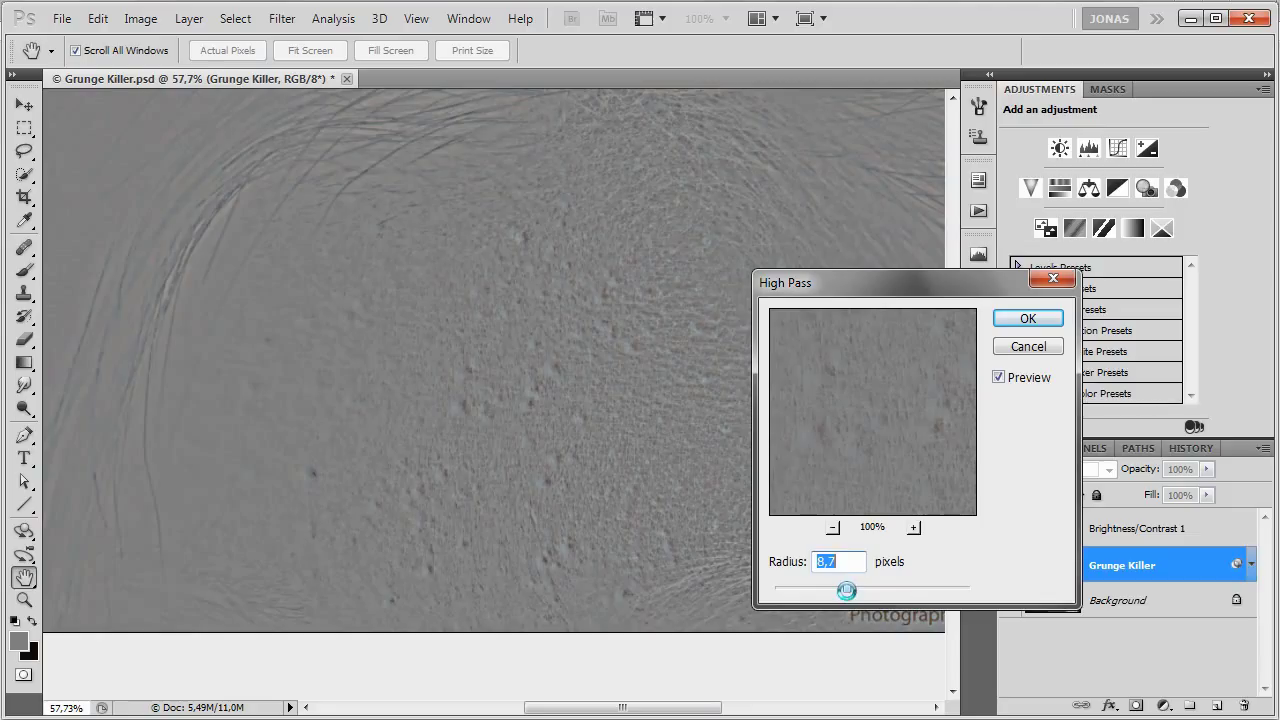
left_click_drag(846, 590, 870, 590)
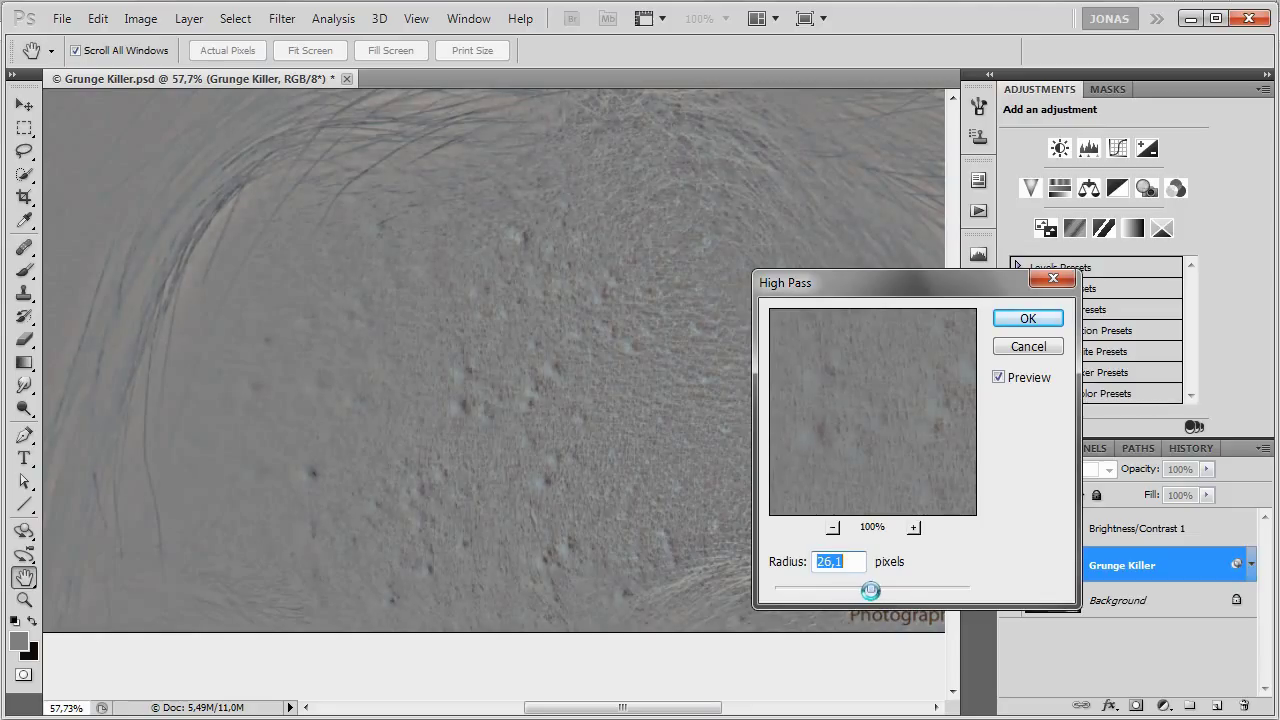
mouse_move(490, 396)
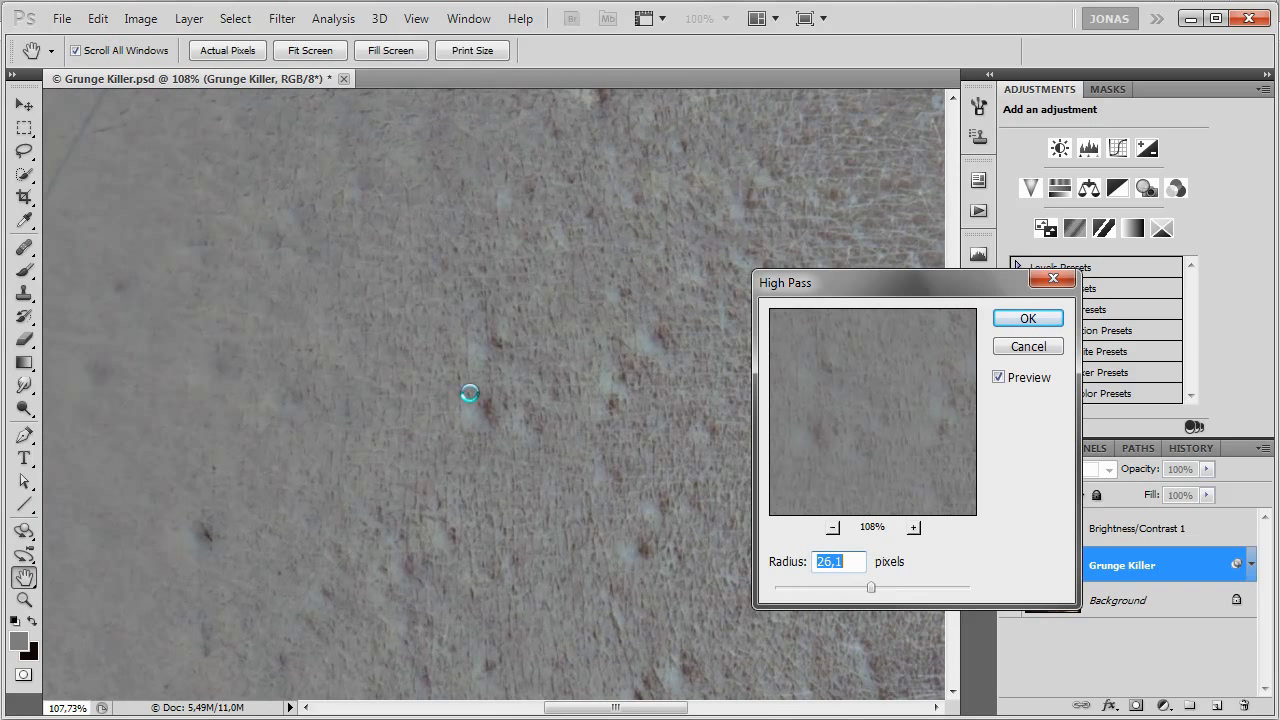
Fine-tune the High Pass radius around 22-29 and apply the filter.
left_click_drag(870, 588, 872, 588)
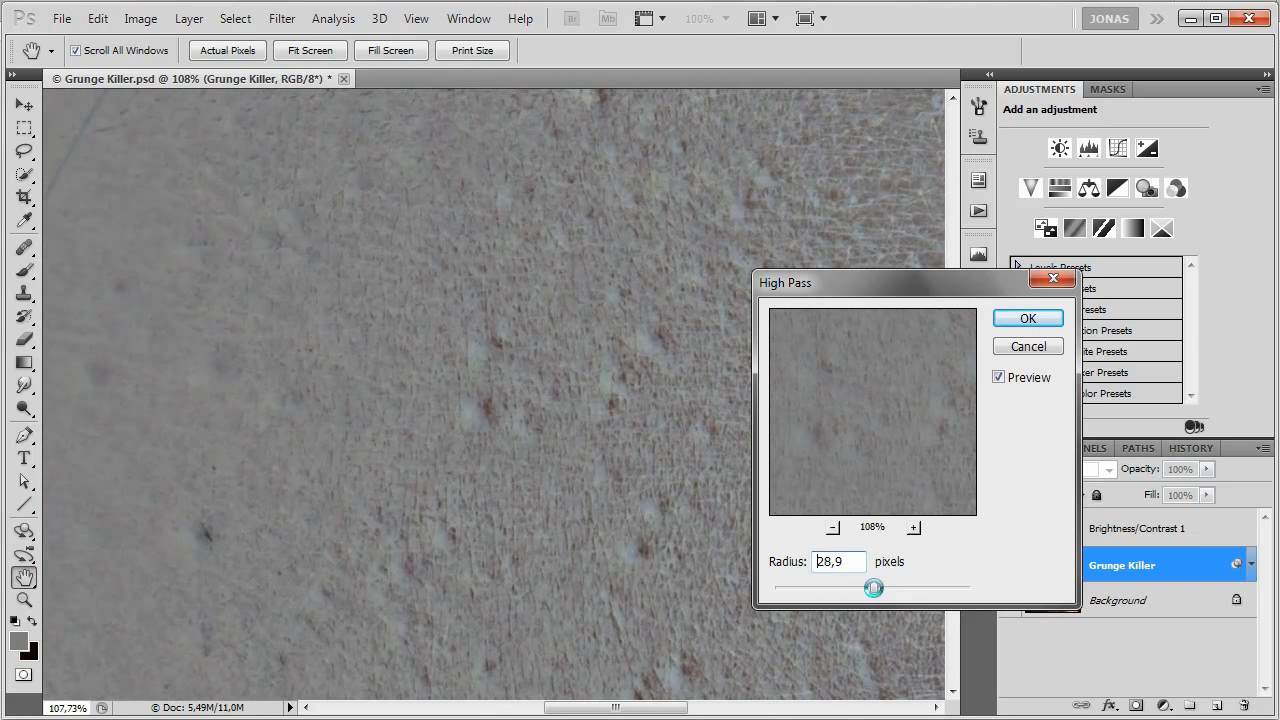
left_click_drag(872, 588, 868, 588)
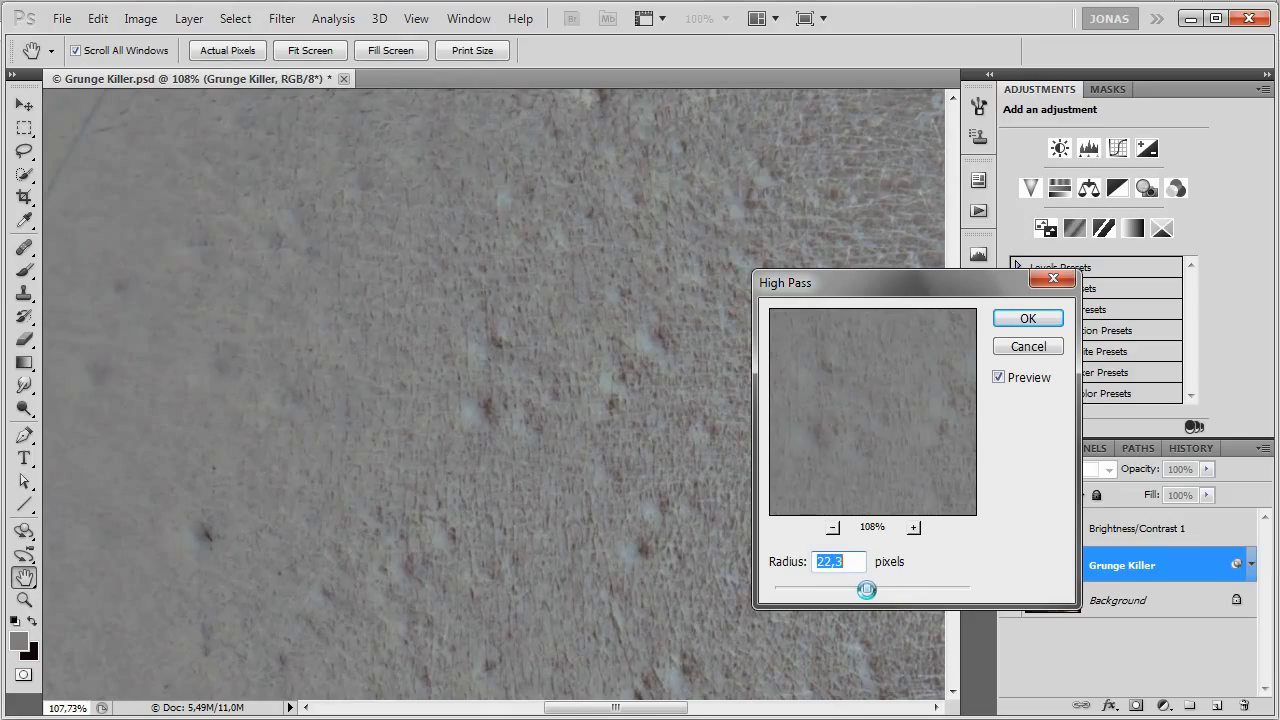
left_click_drag(868, 590, 856, 590)
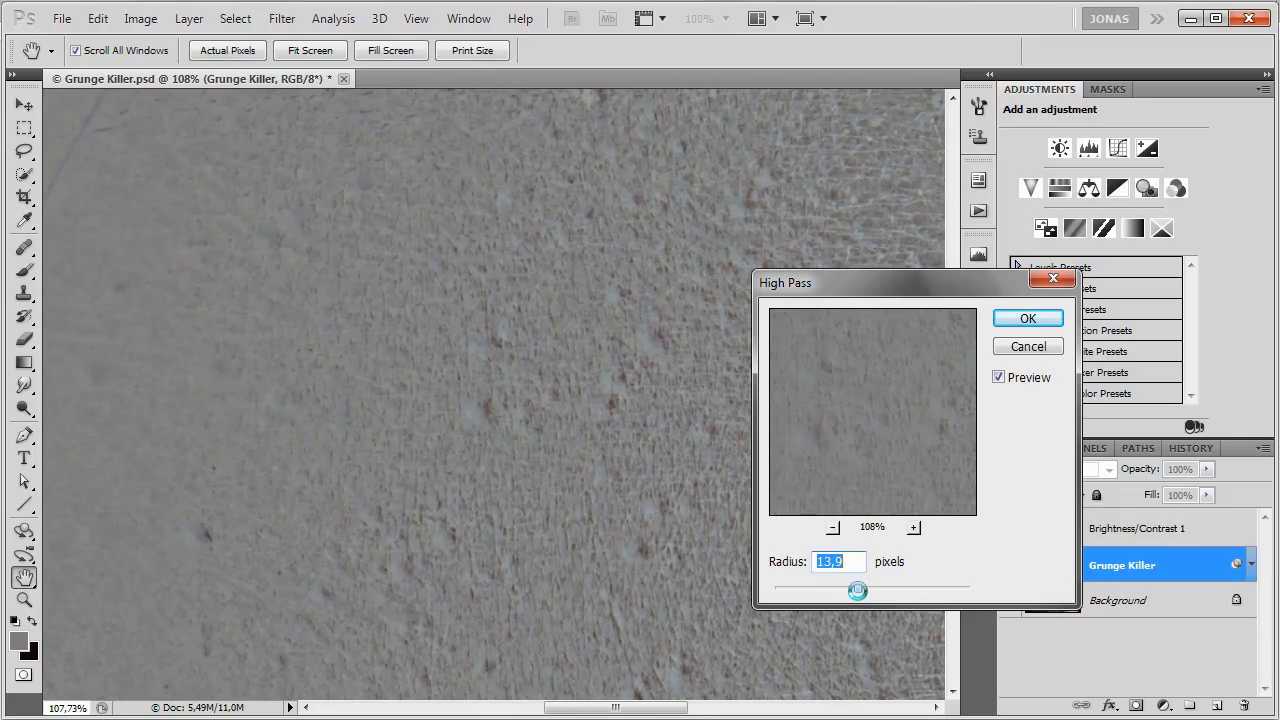
left_click_drag(858, 590, 868, 590)
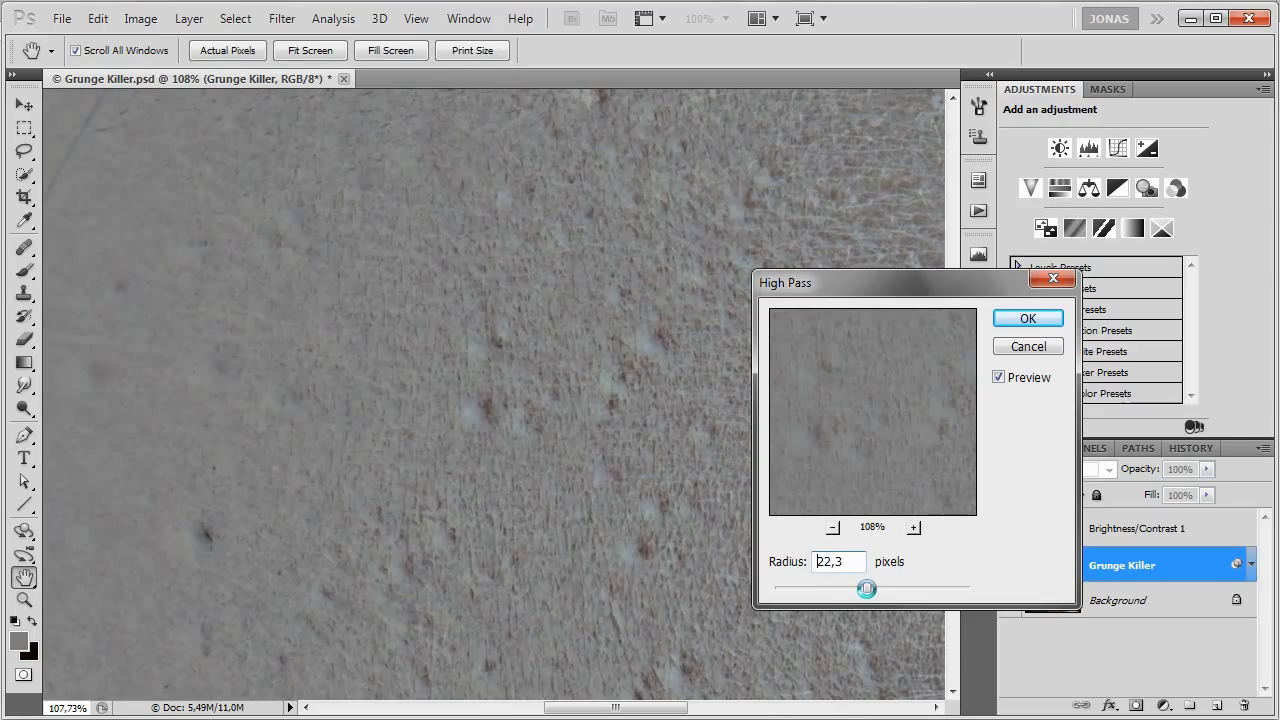
triple_click(830, 560)
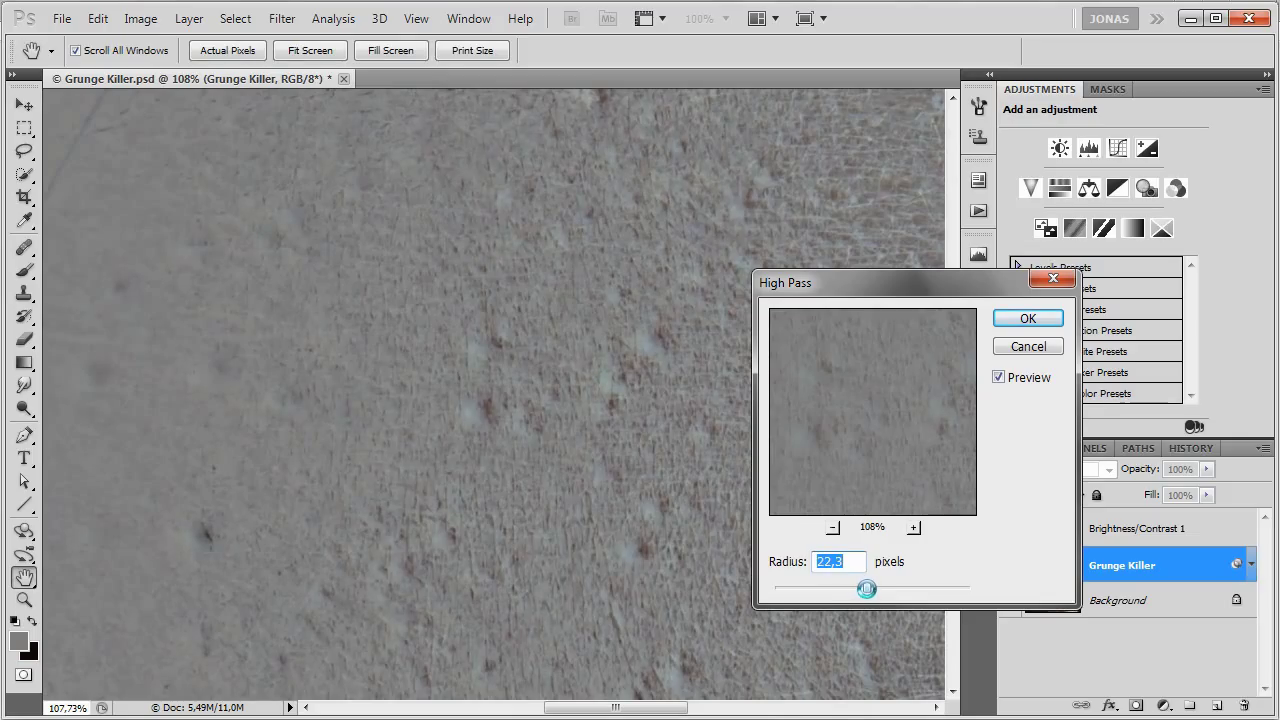
left_click_drag(868, 588, 906, 588)
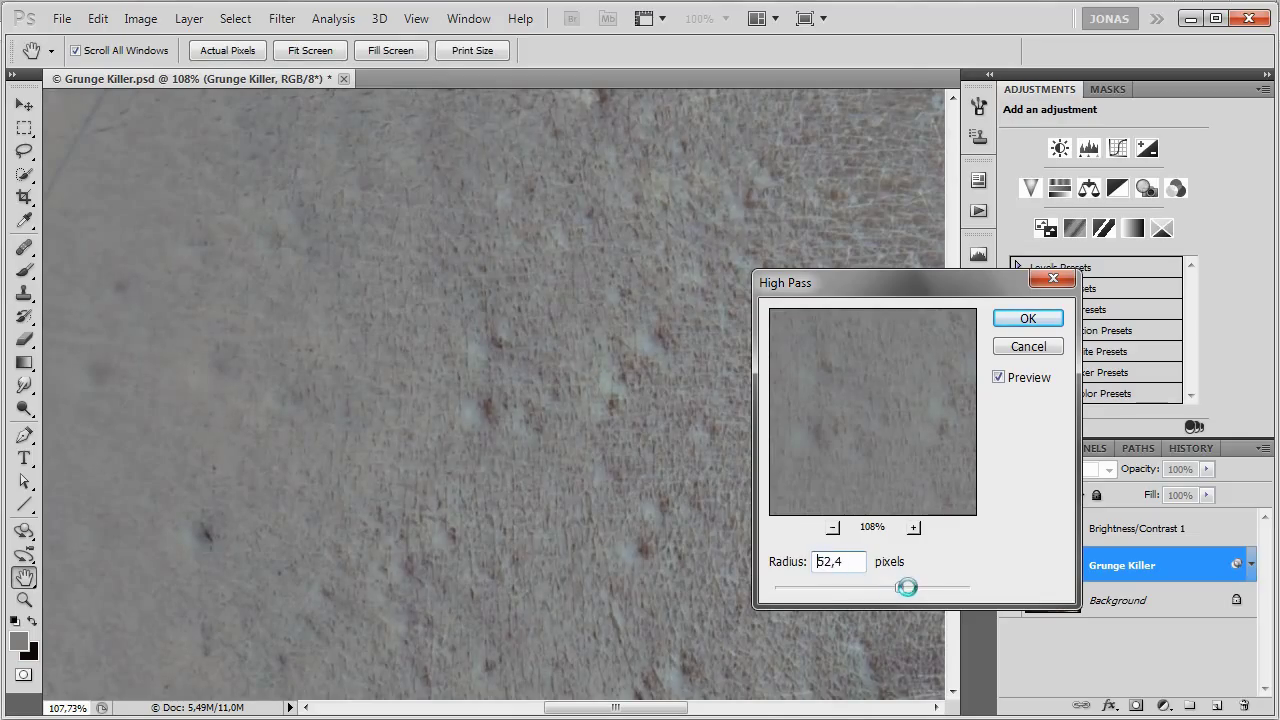
left_click_drag(908, 588, 868, 576)
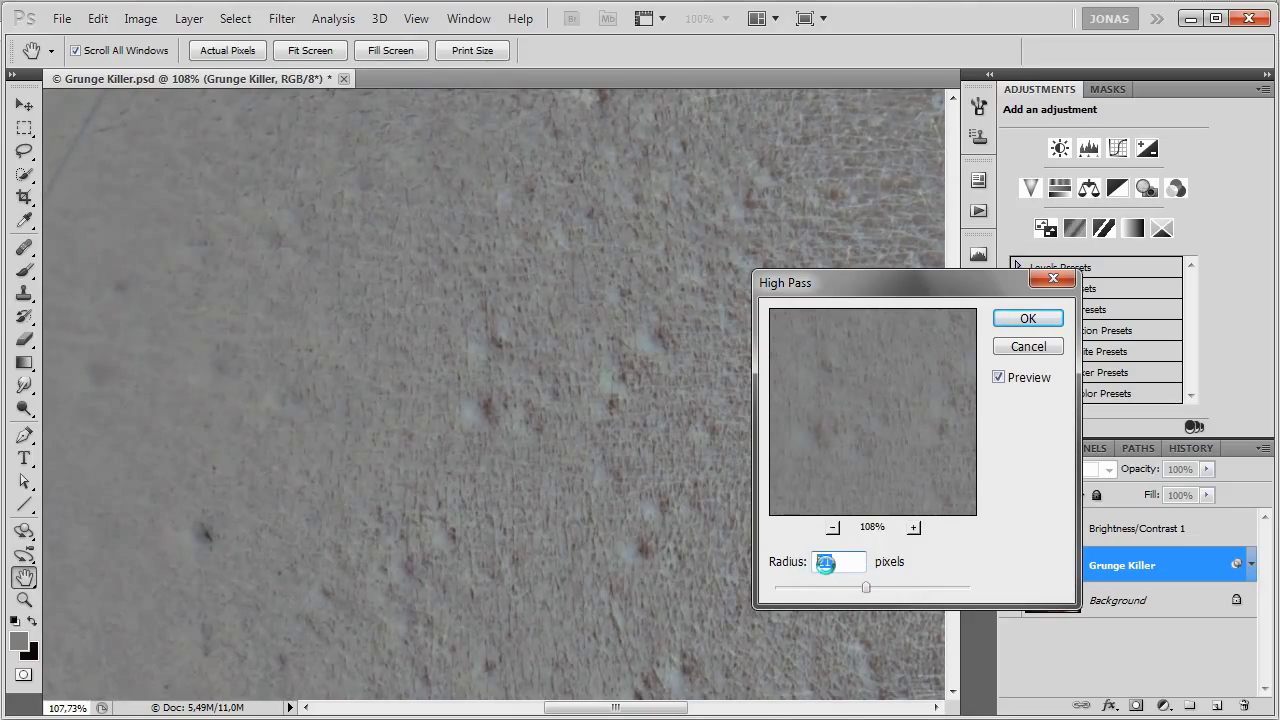
left_click(1028, 318)
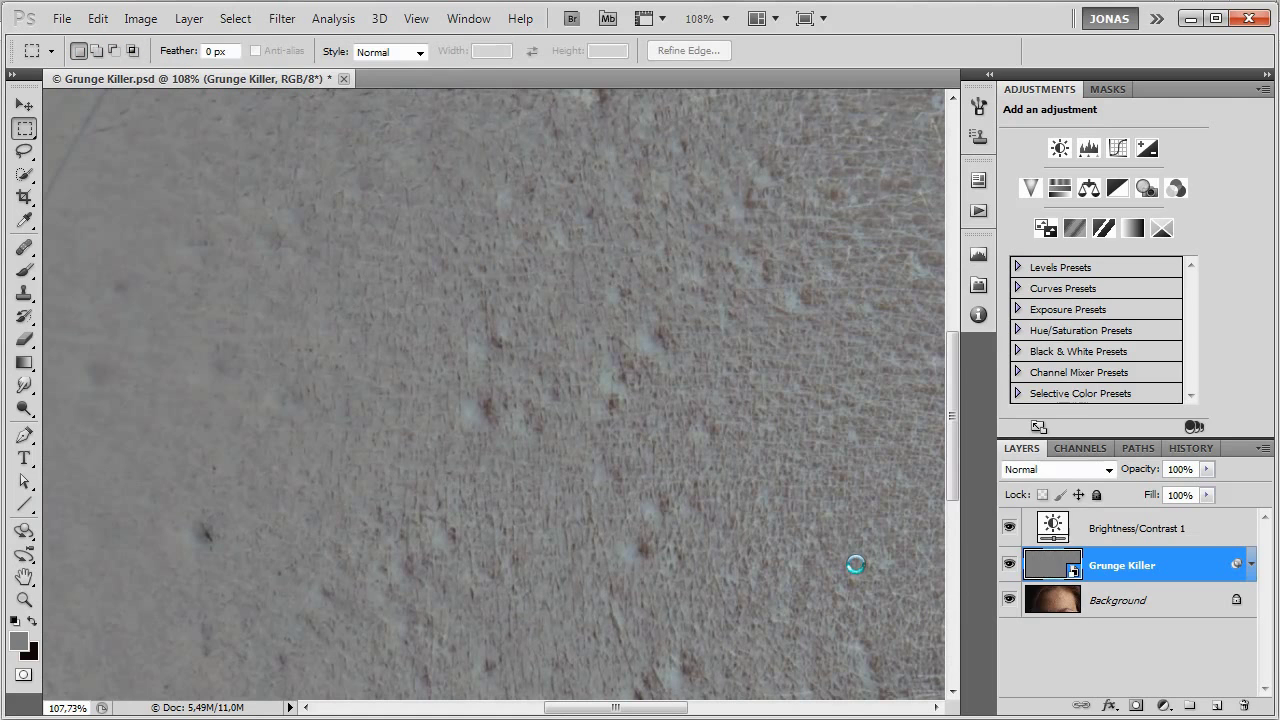
mouse_move(776, 512)
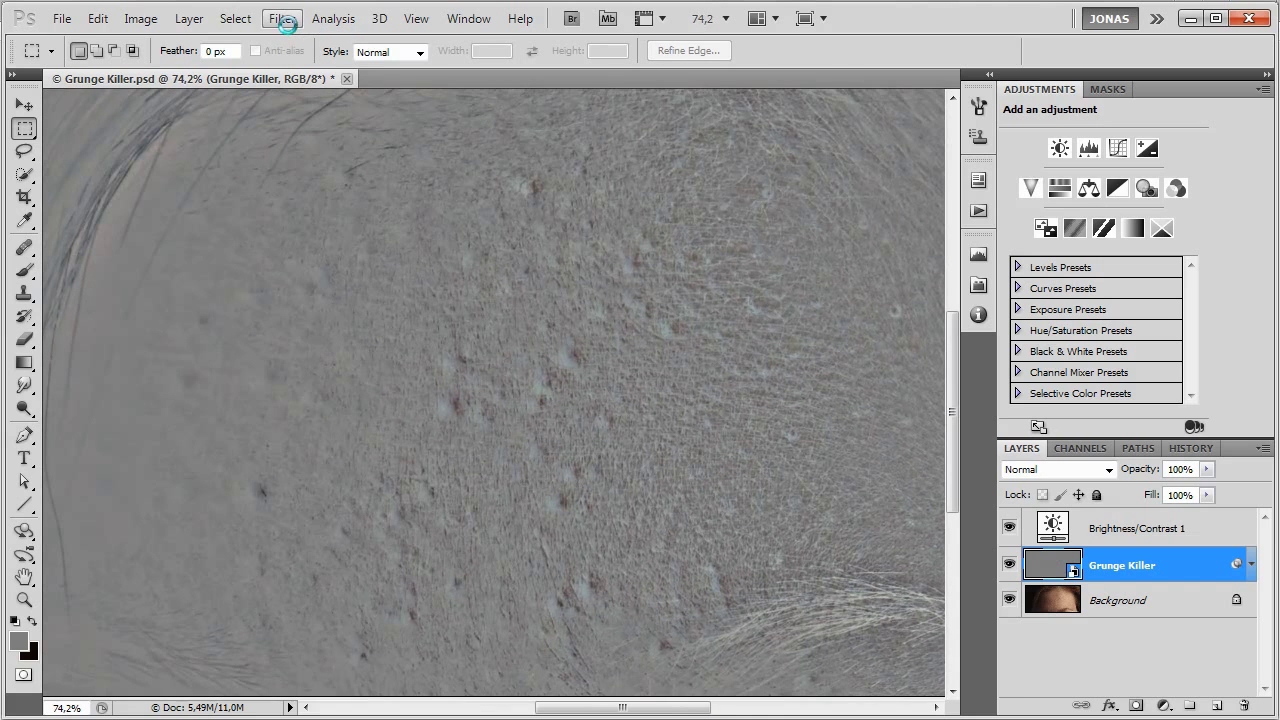
Apply a 3 pixel Gaussian Blur to the high-passed layer.
left_click(280, 18)
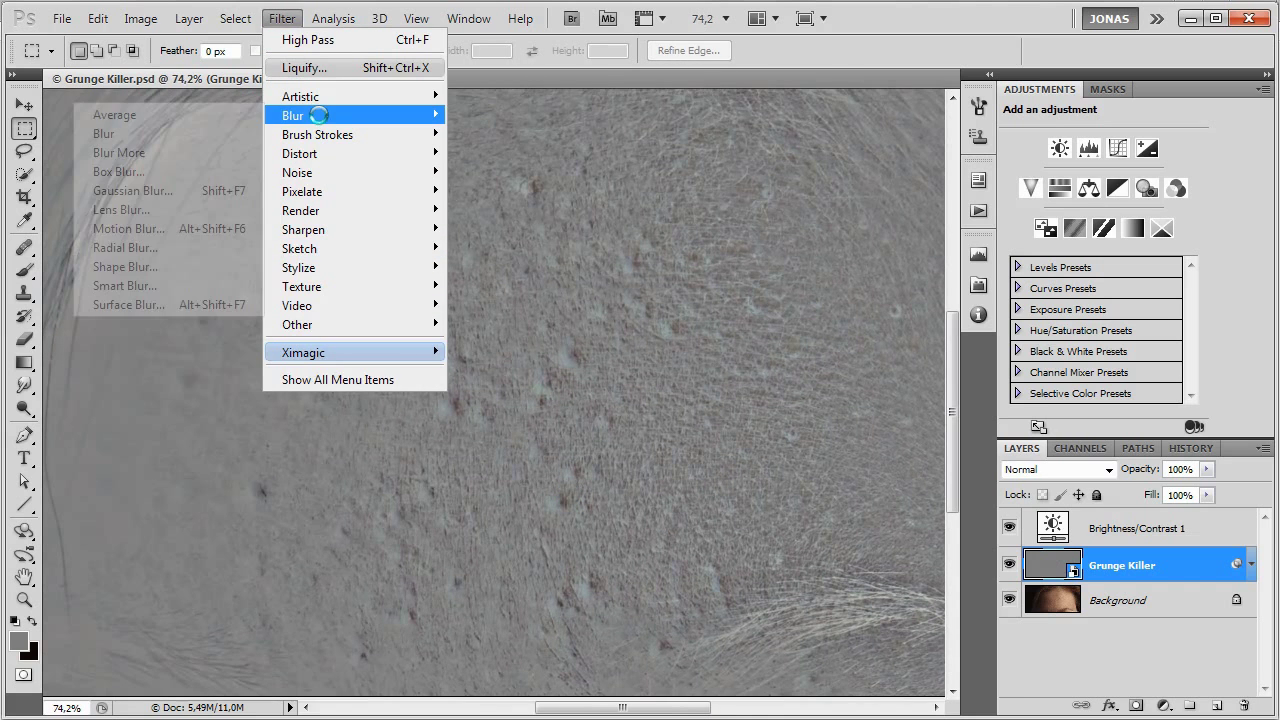
mouse_move(132, 190)
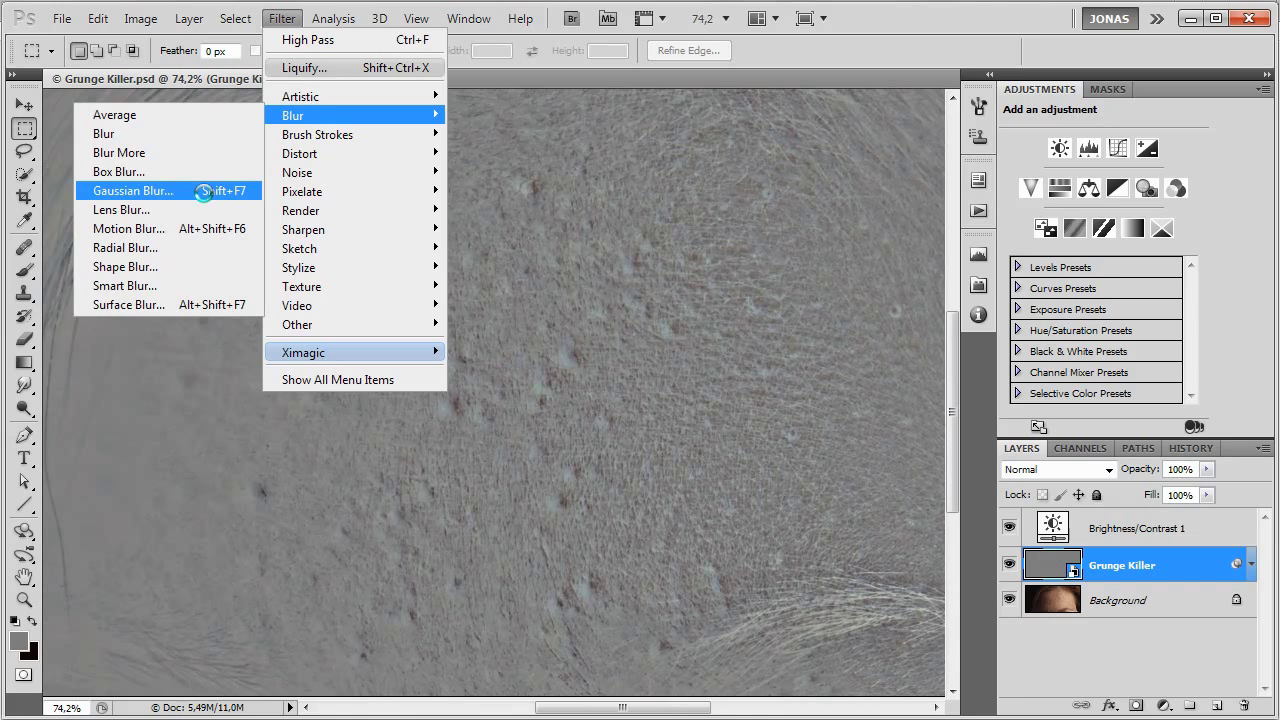
left_click(132, 190)
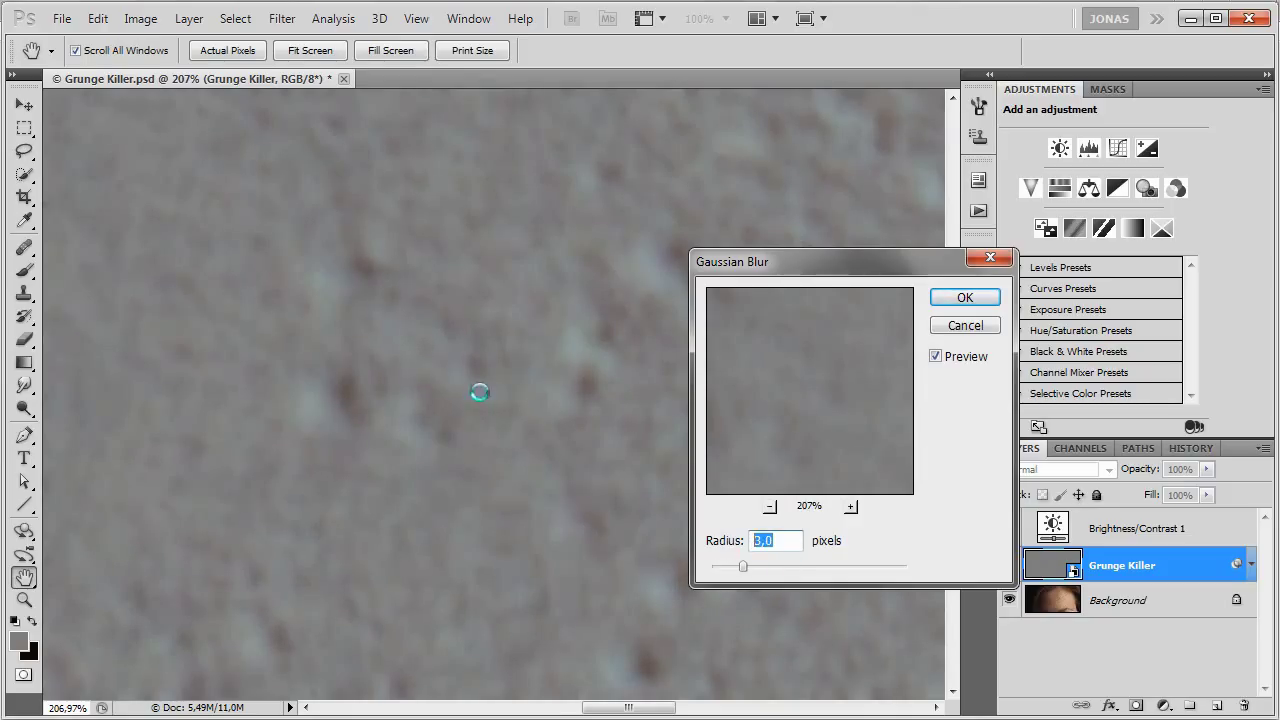
left_click(964, 296)
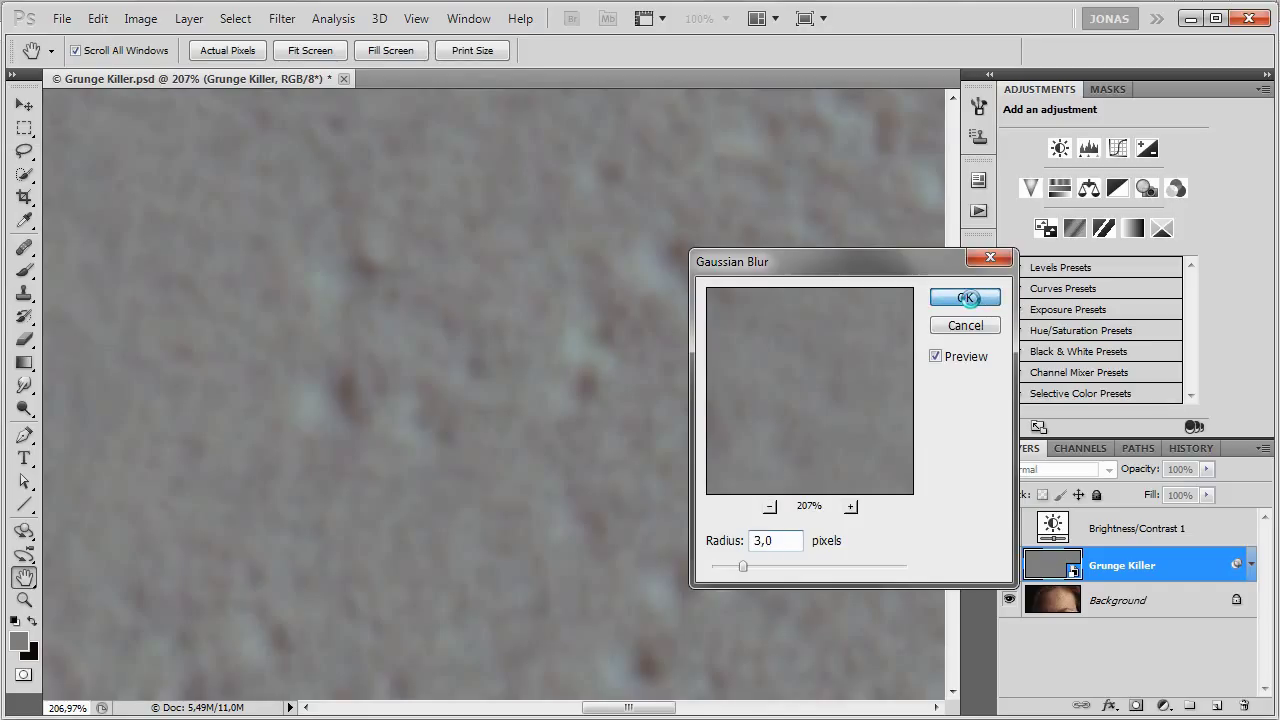
left_click(964, 296)
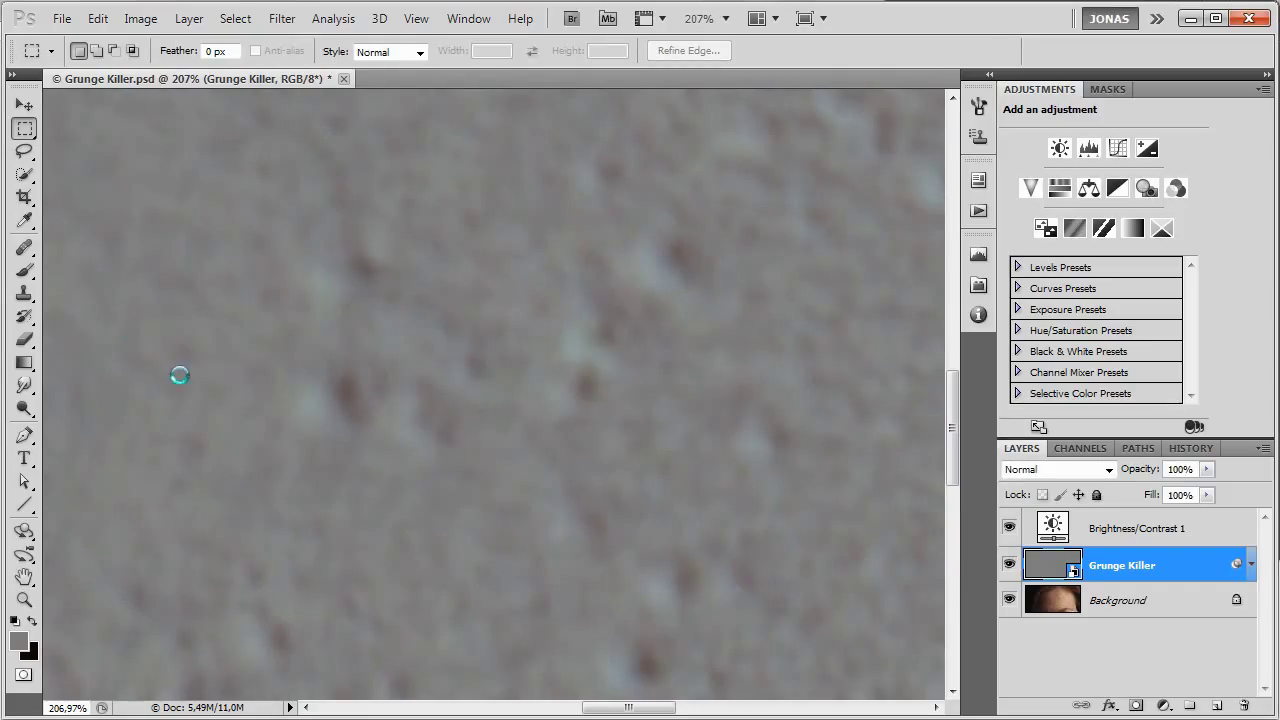
mouse_move(72, 632)
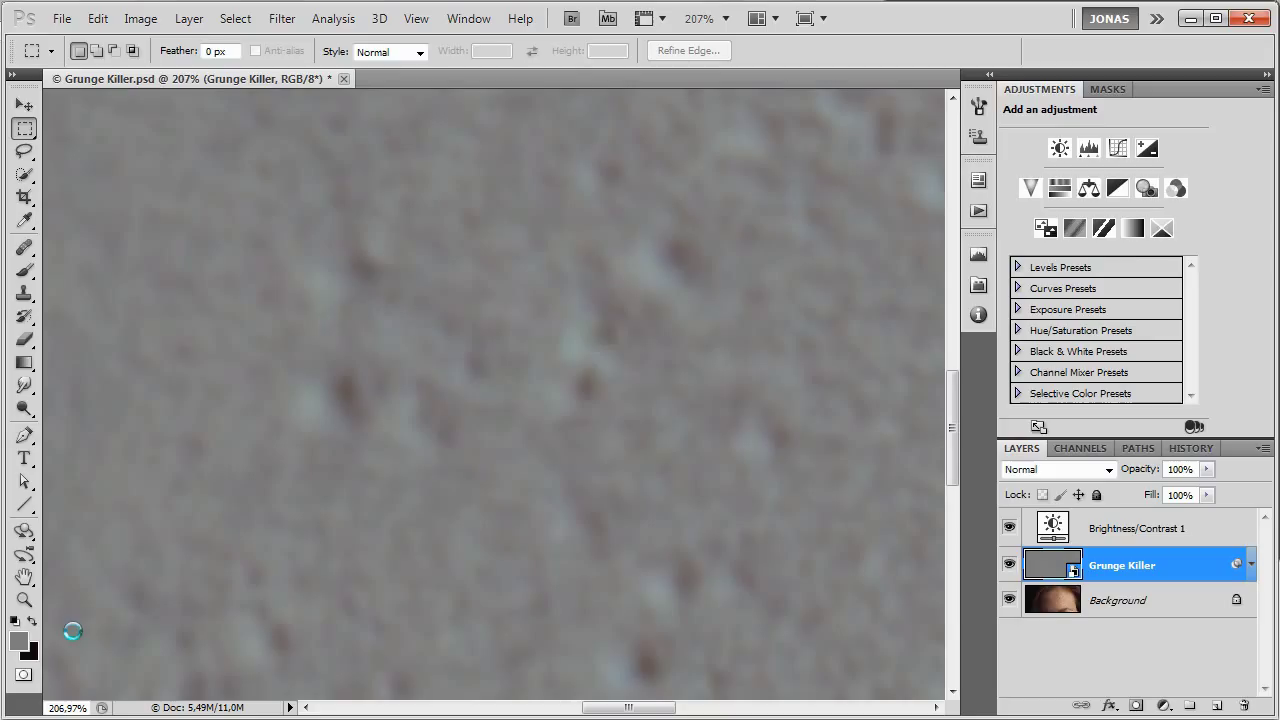
Check the neutral grey foreground colour values in the colour picker.
left_click(16, 640)
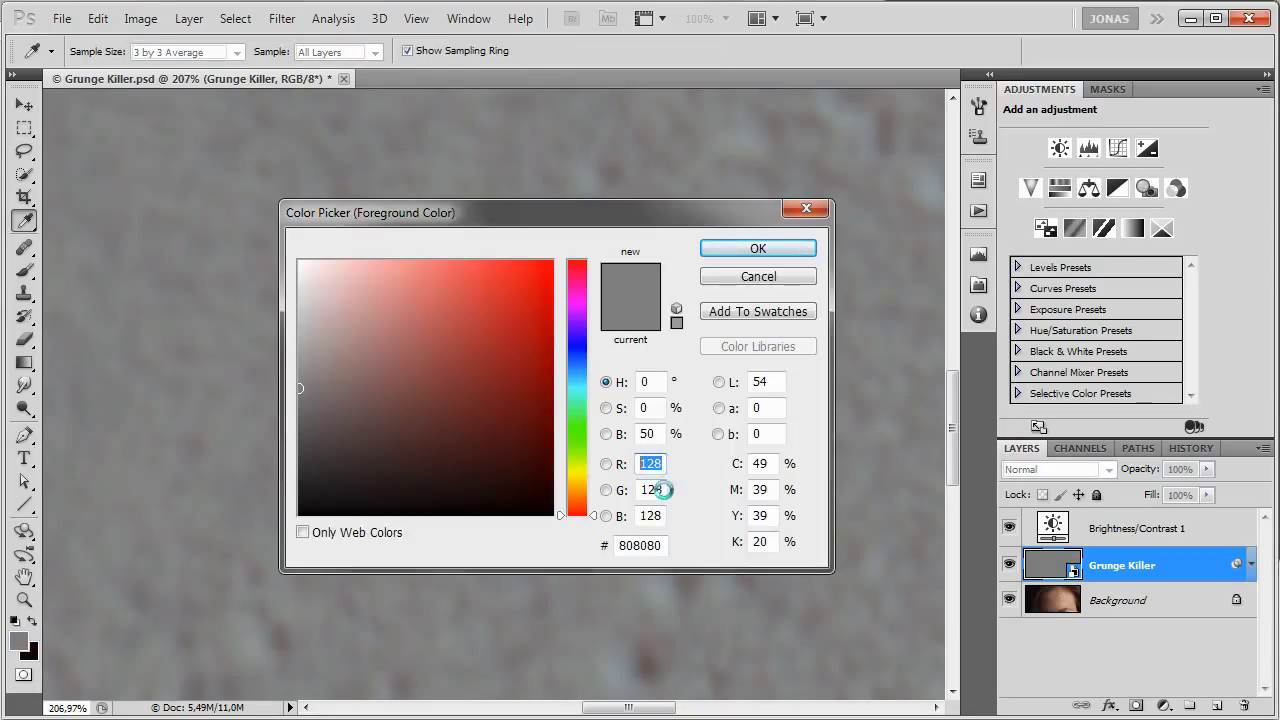
left_click(650, 516)
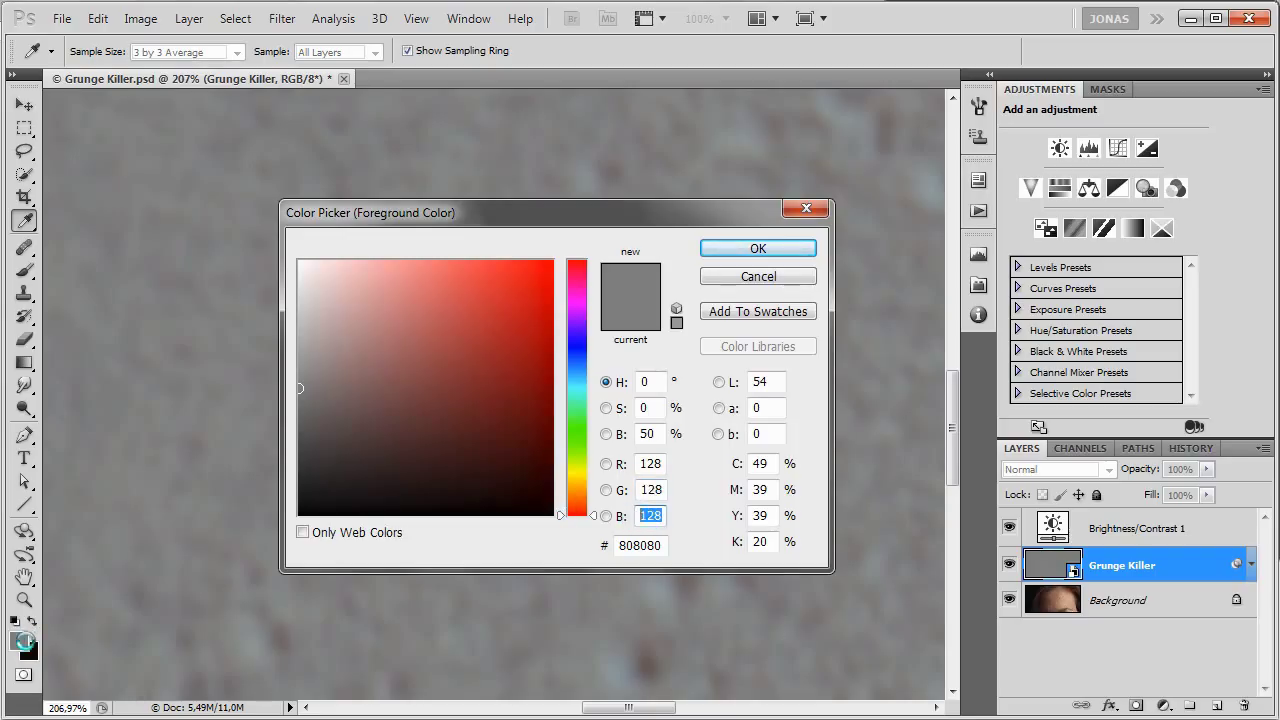
left_click(756, 248)
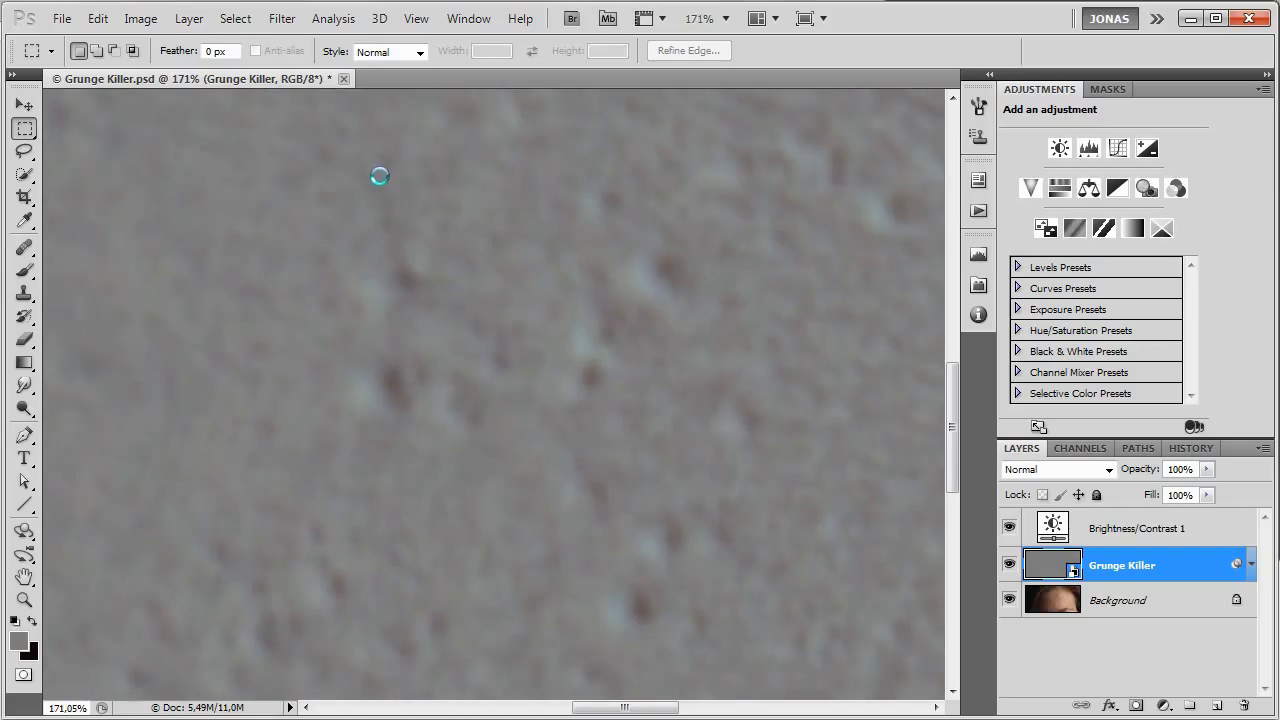
Start a Color Range selection, sample the skin, and invert it to target pimples.
left_click(236, 18)
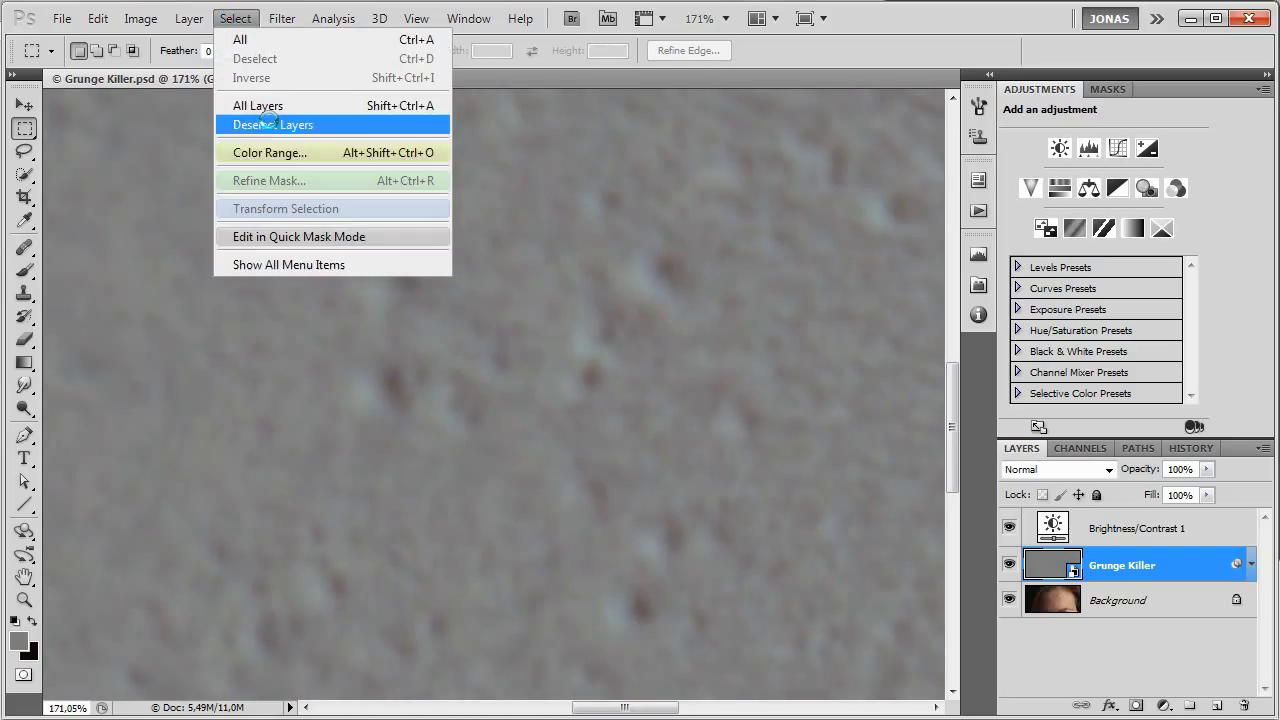
left_click(268, 152)
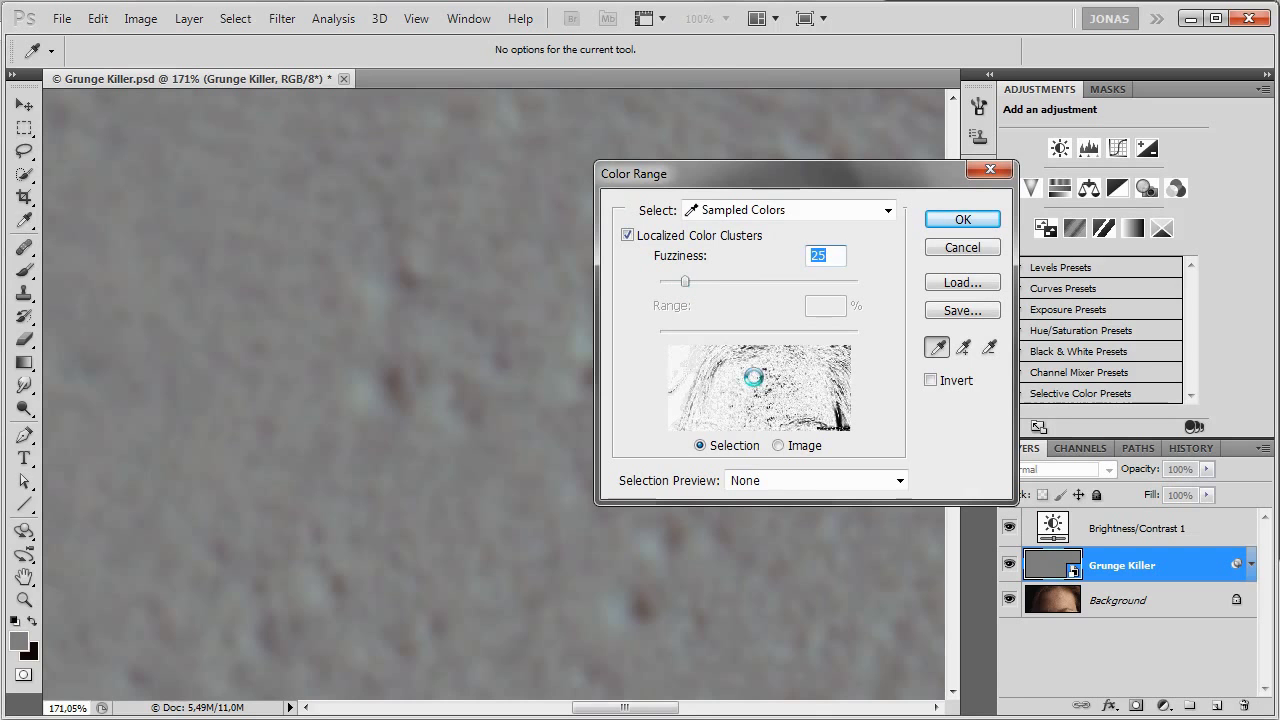
left_click(816, 480)
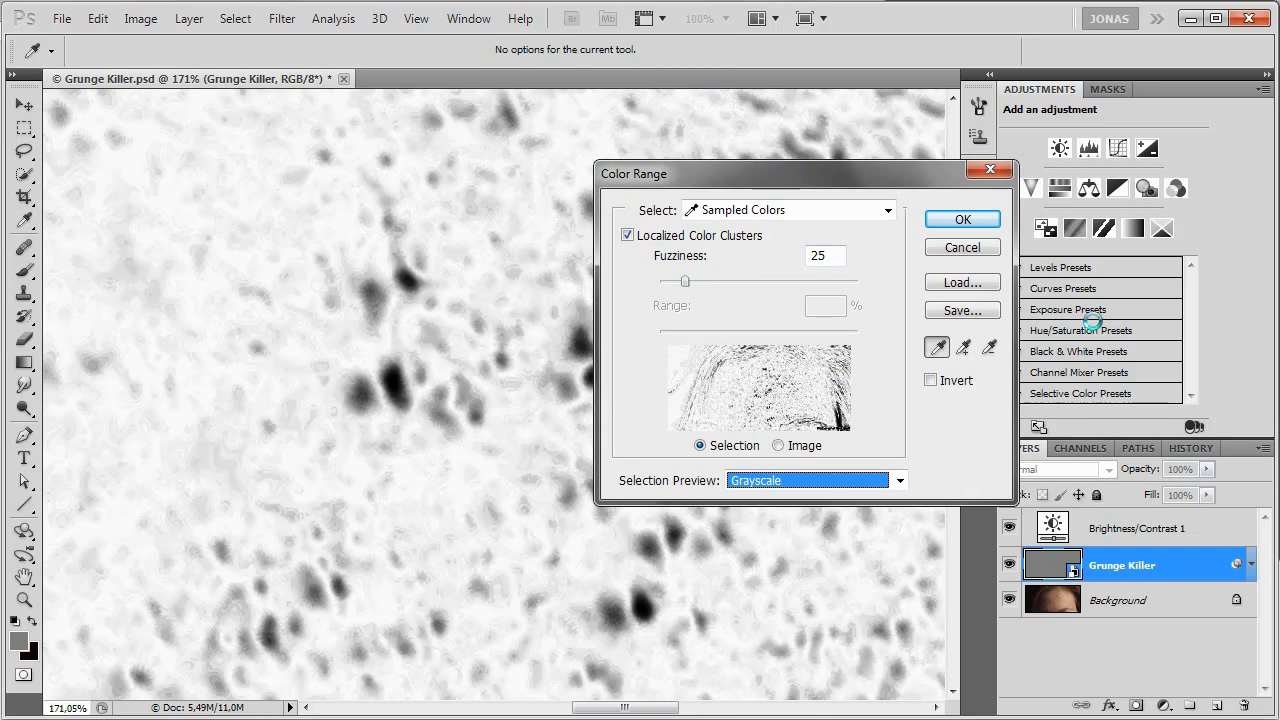
mouse_move(552, 448)
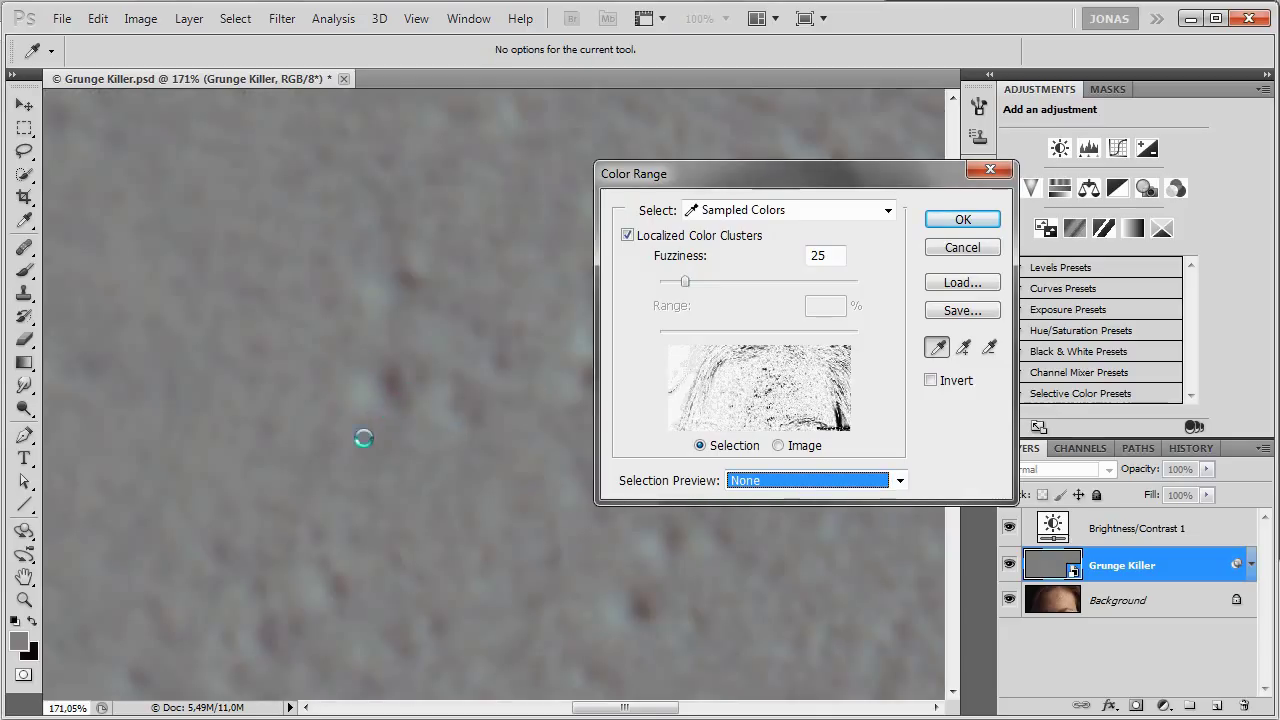
mouse_move(440, 472)
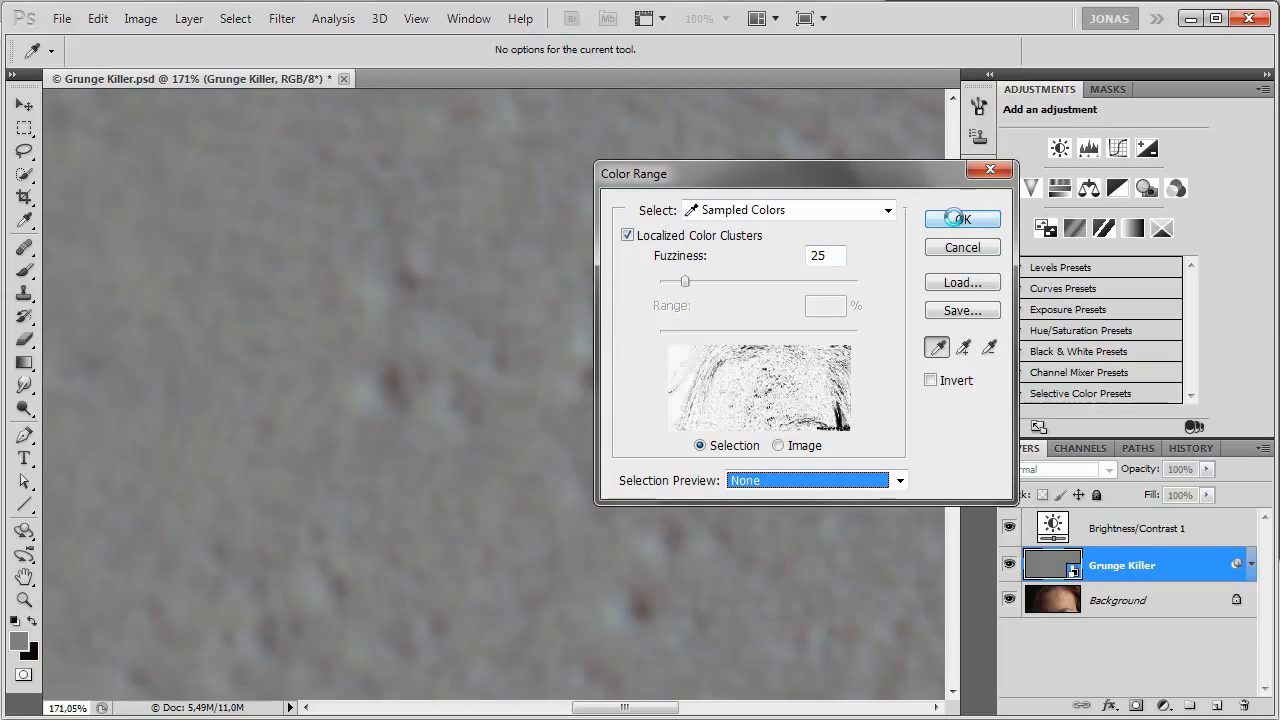
left_click(932, 380)
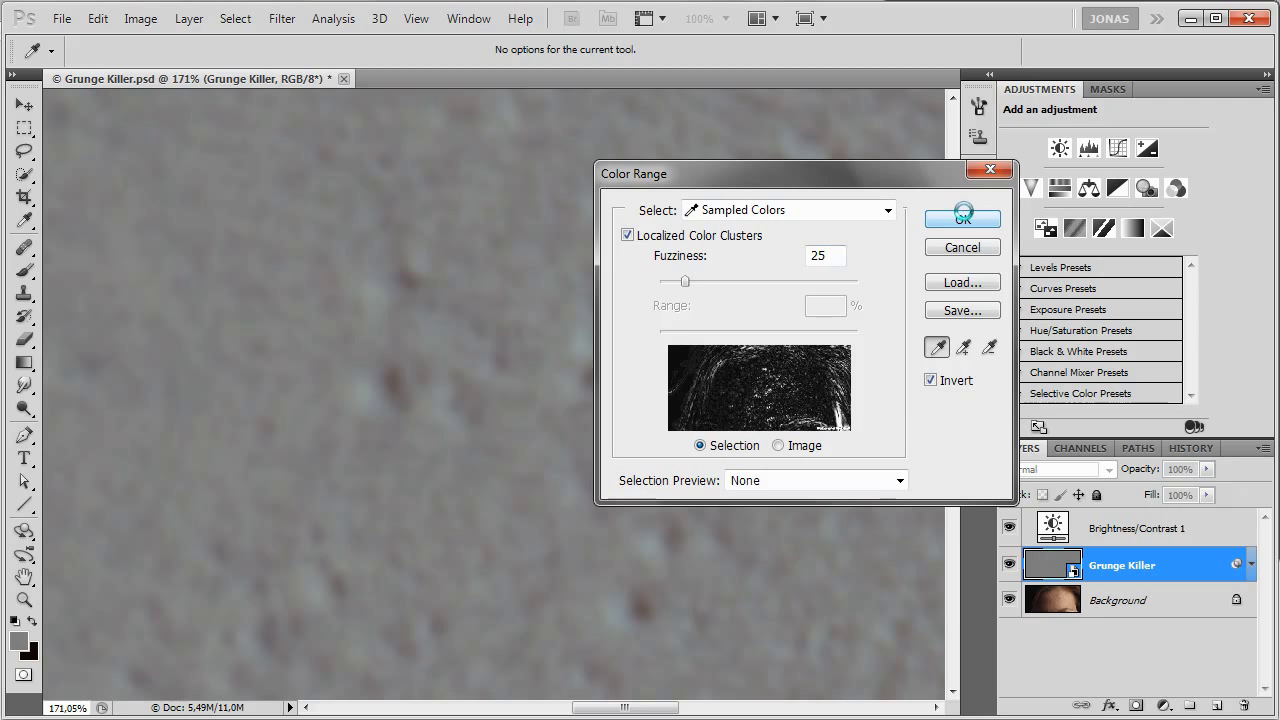
Preview the selection in Grayscale, then confirm the pimple selection.
left_click(814, 480)
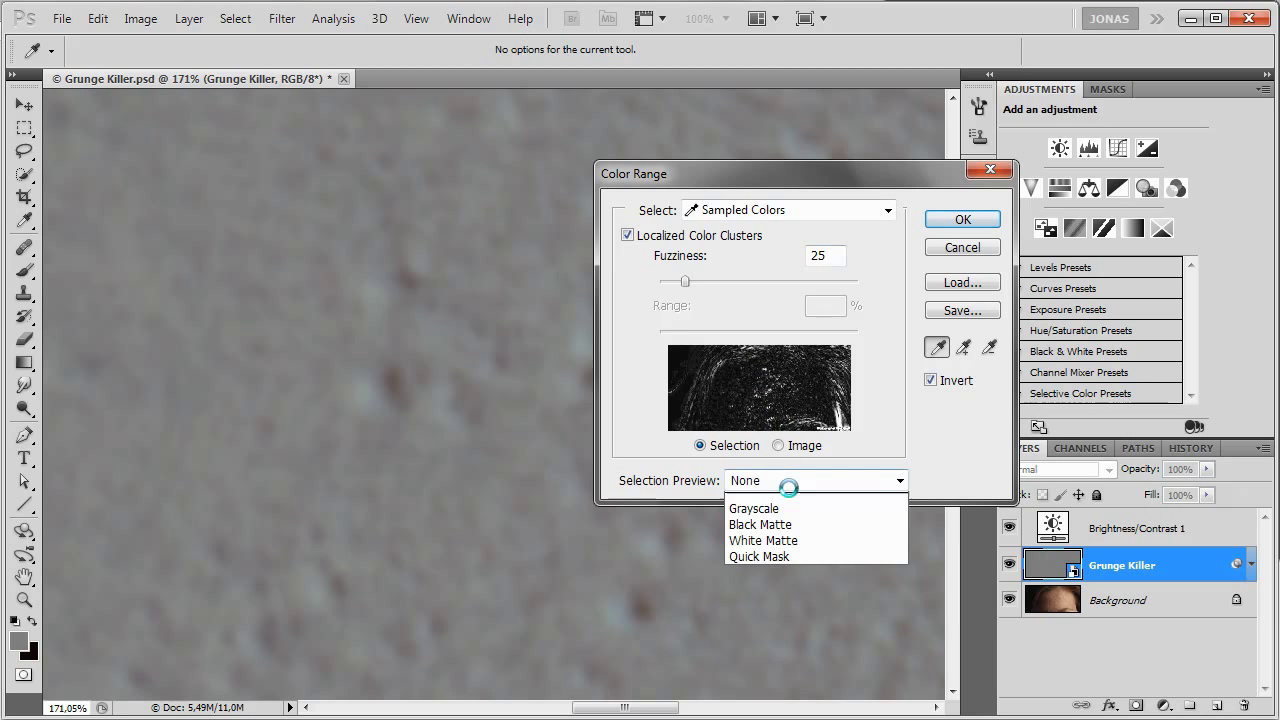
left_click(752, 508)
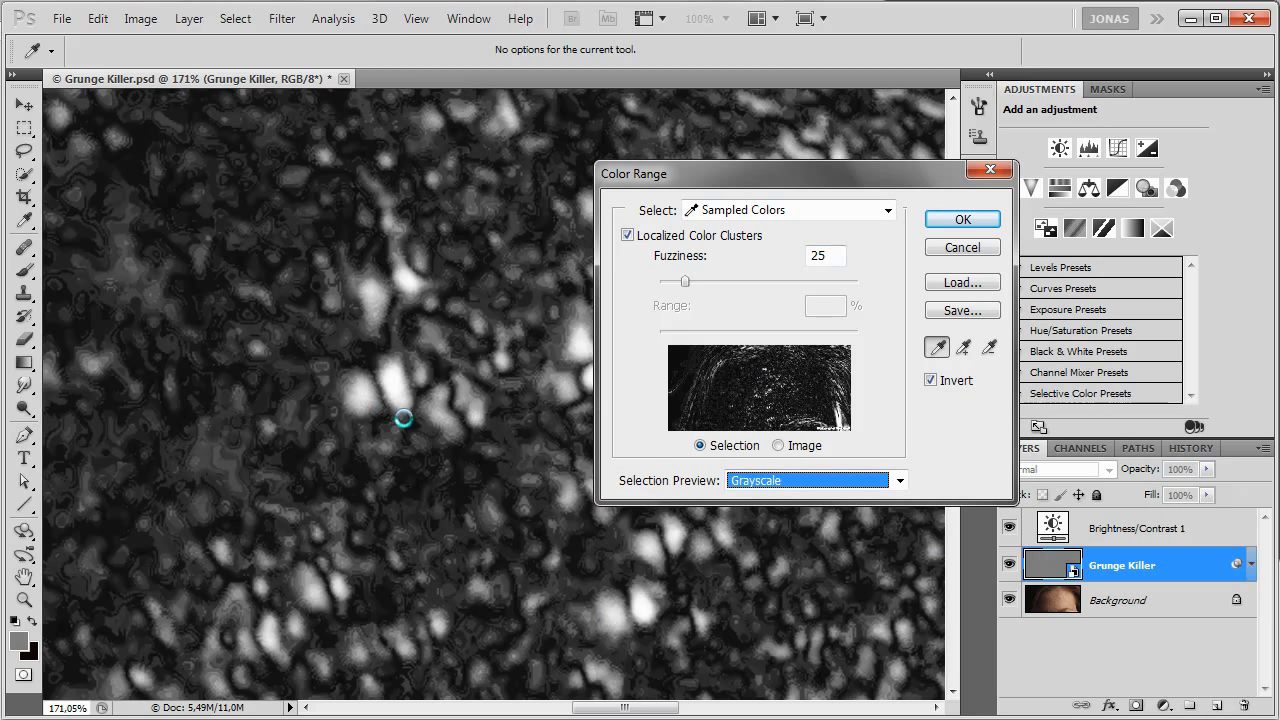
left_click(804, 480)
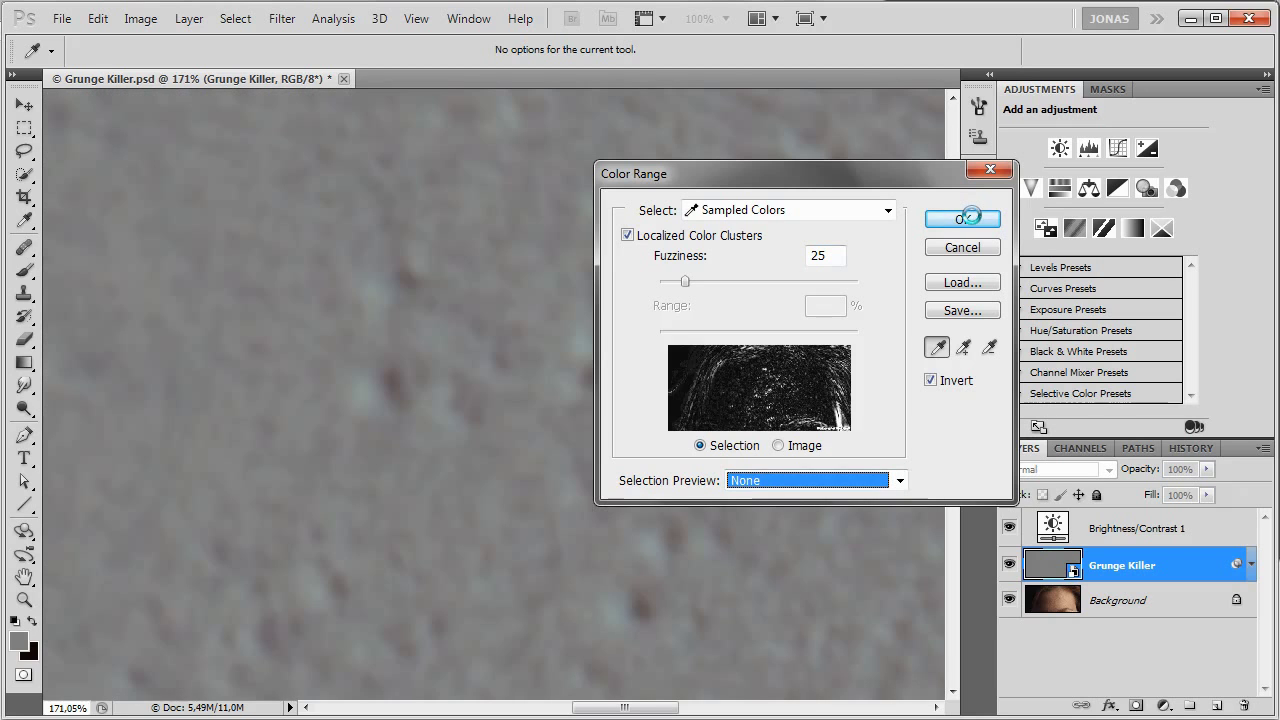
left_click(960, 218)
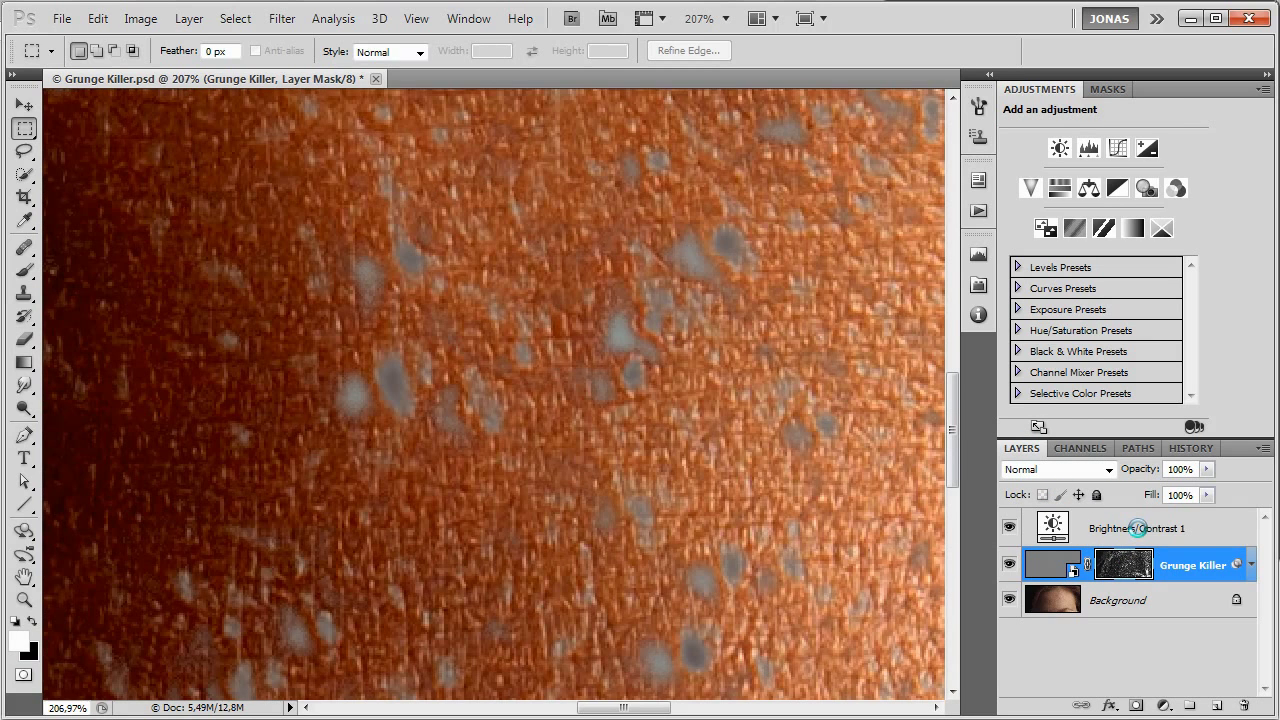
Delete the Brightness/Contrast layer and set Grunge Killer to Linear Light blending.
left_click(1052, 528)
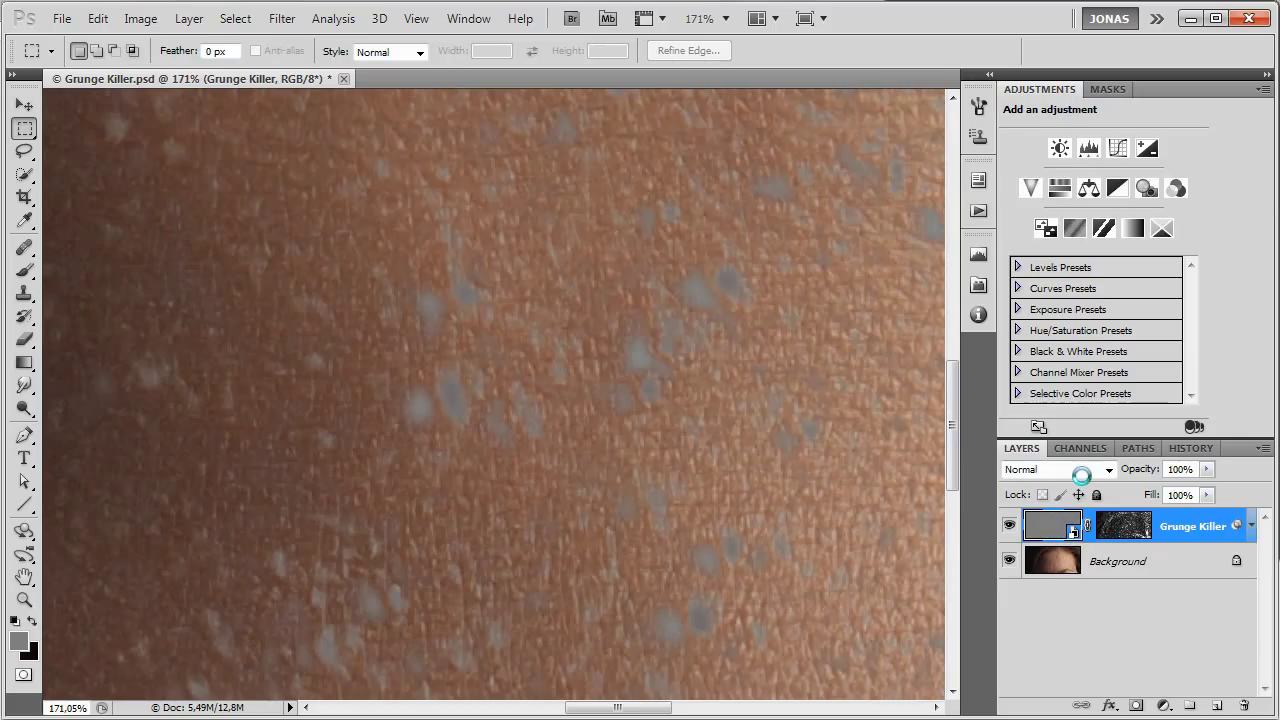
left_click(1108, 468)
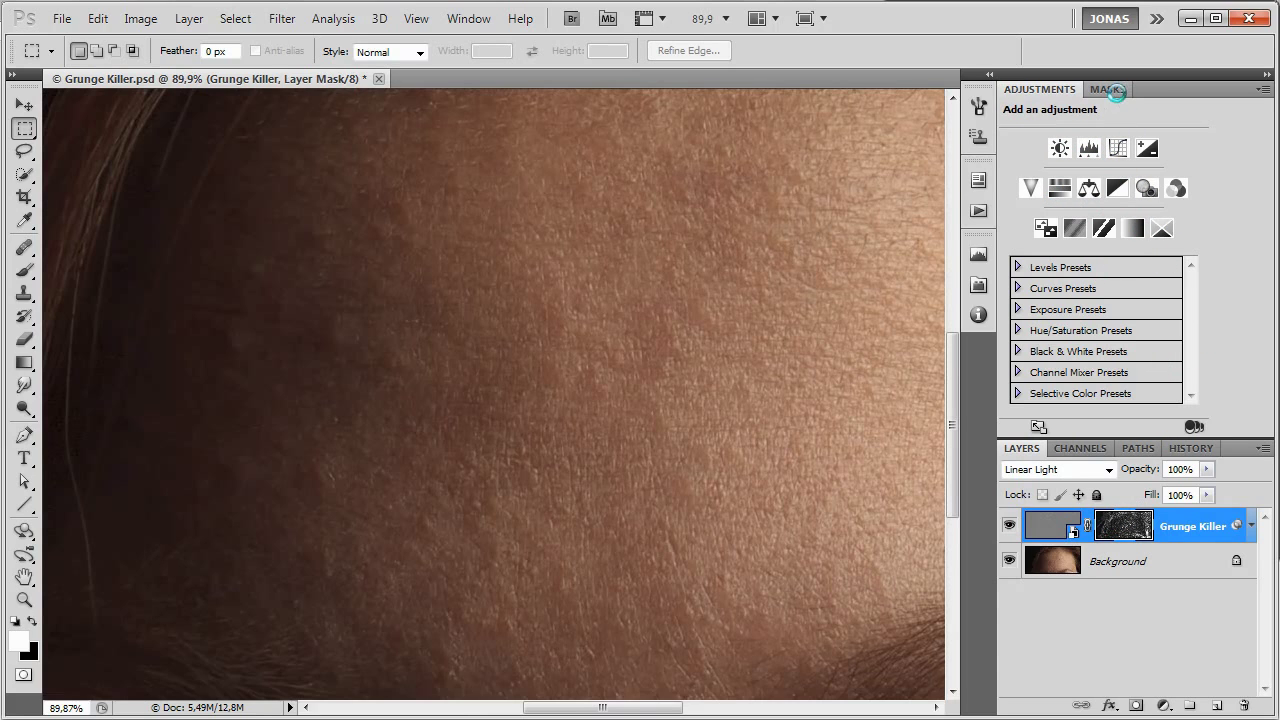
Refine the mask edge with Shift Edge +30% and compare against the original skin.
left_click(1108, 88)
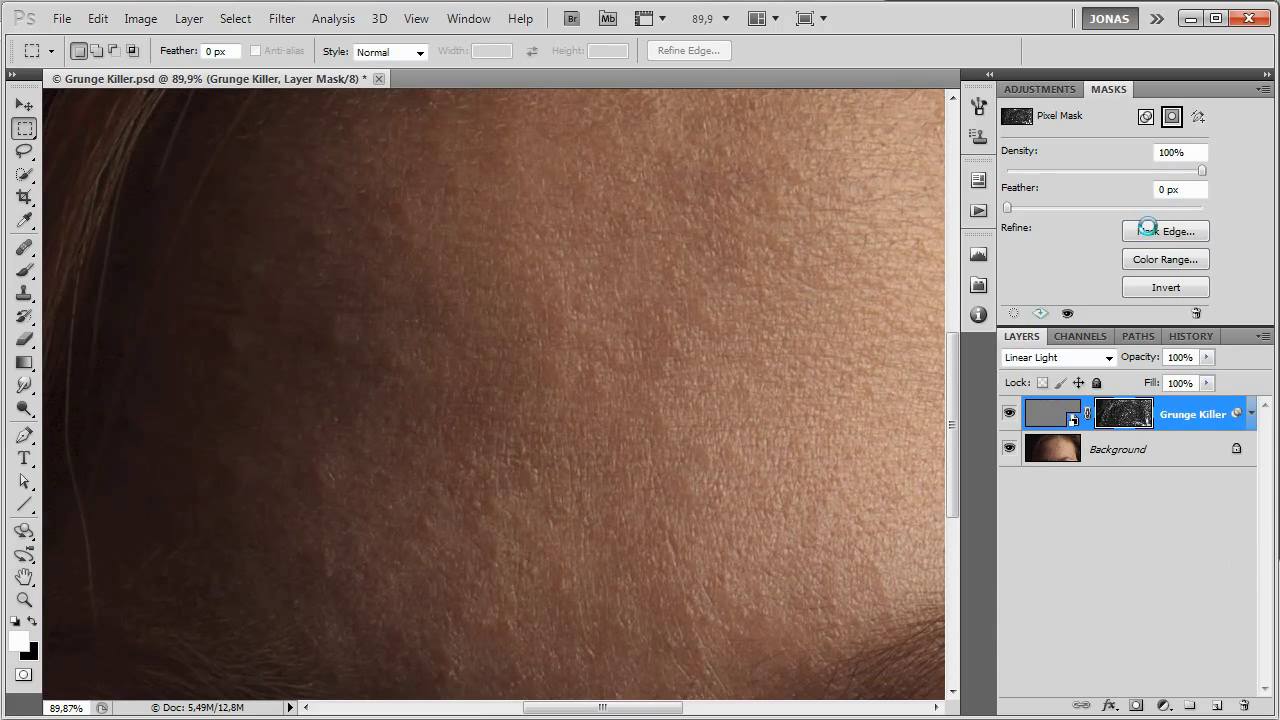
left_click(1164, 230)
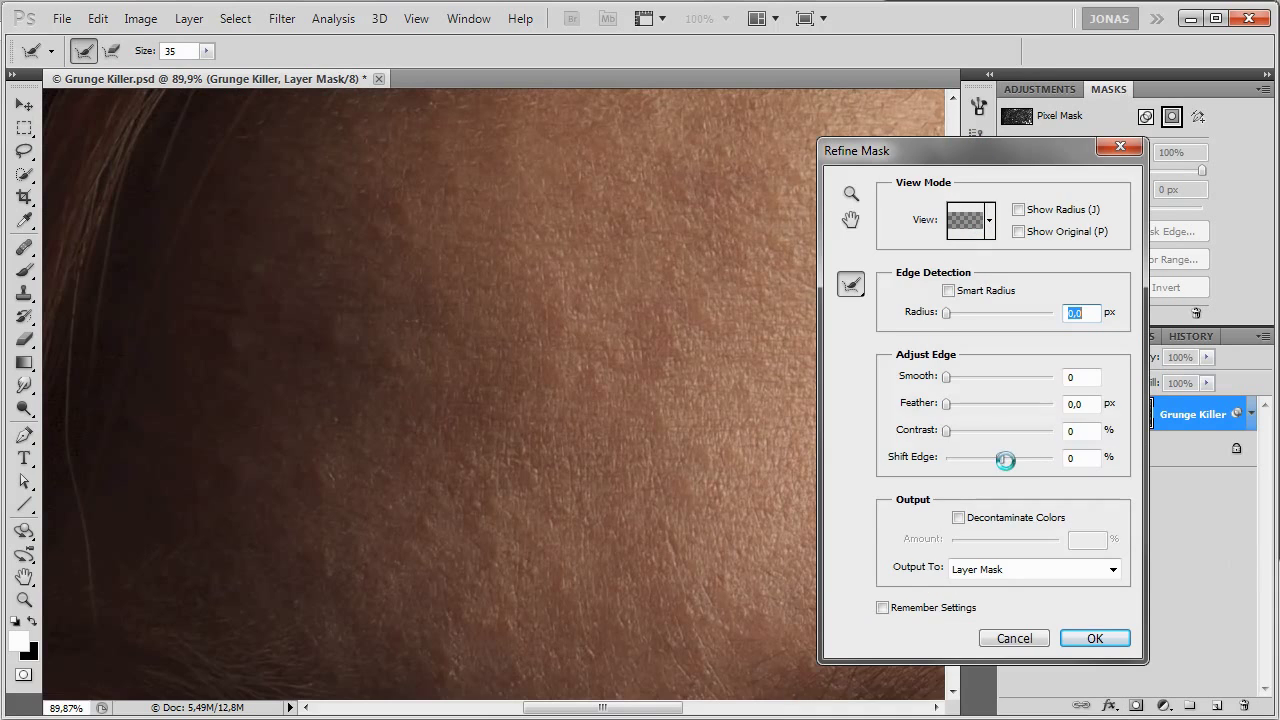
left_click_drag(1004, 458, 1020, 458)
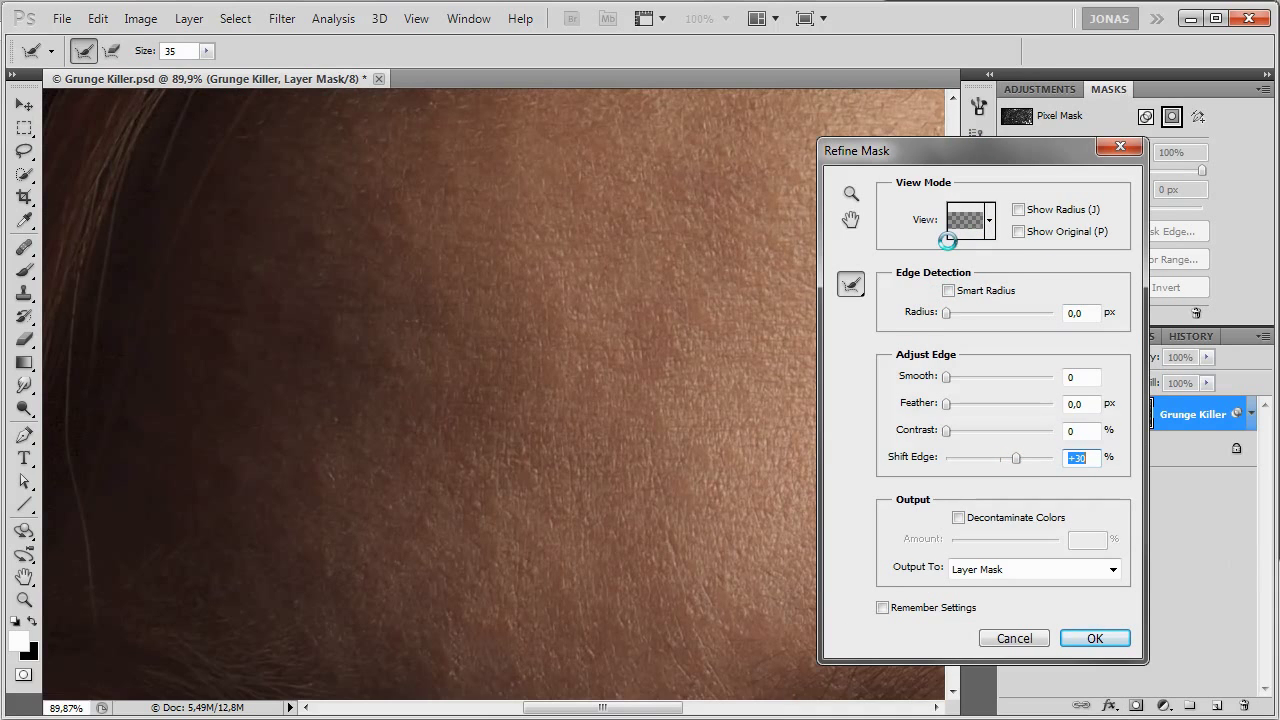
left_click(1018, 232)
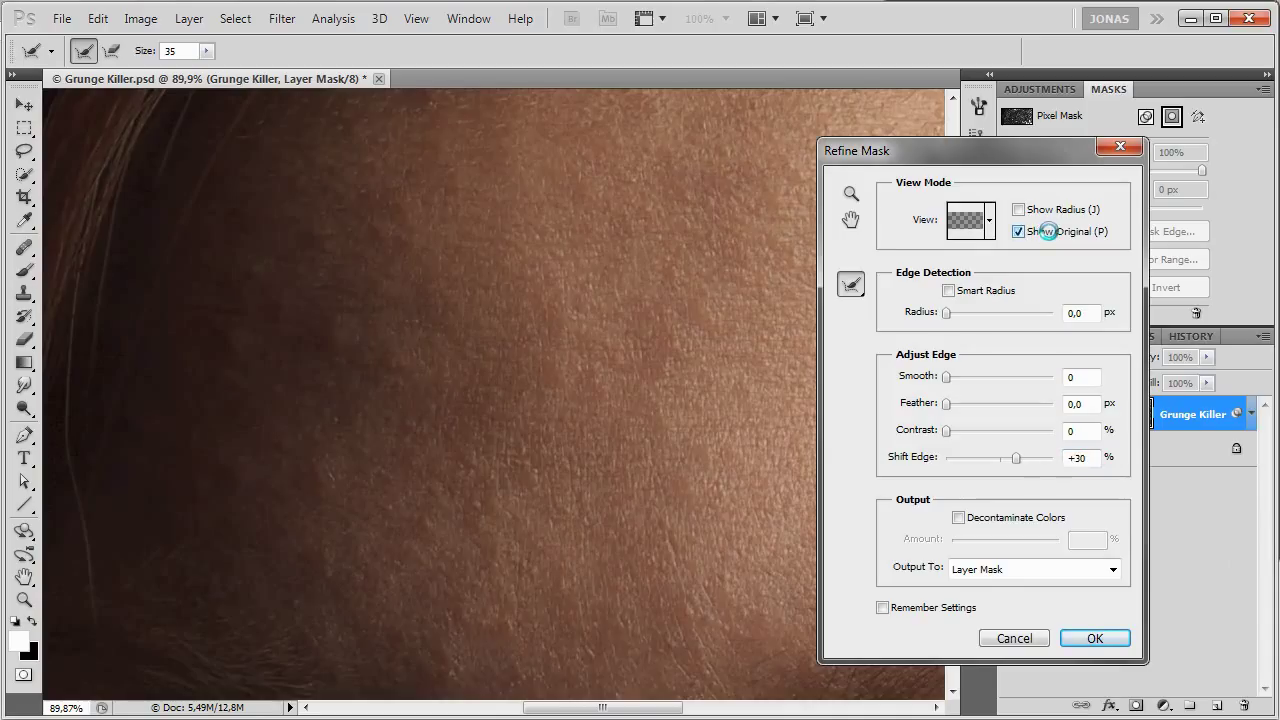
left_click(1020, 232)
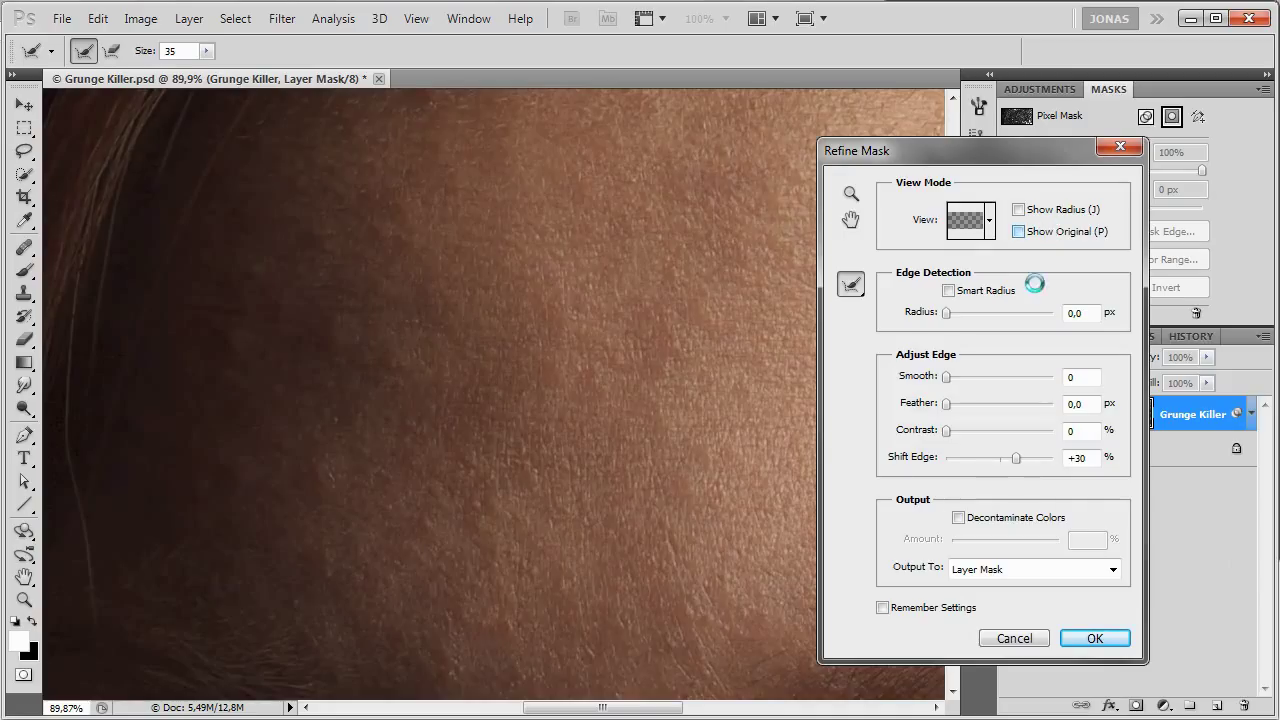
Try other edge shifts, settle back on +30%, and apply the refined mask.
left_click_drag(1016, 456, 972, 460)
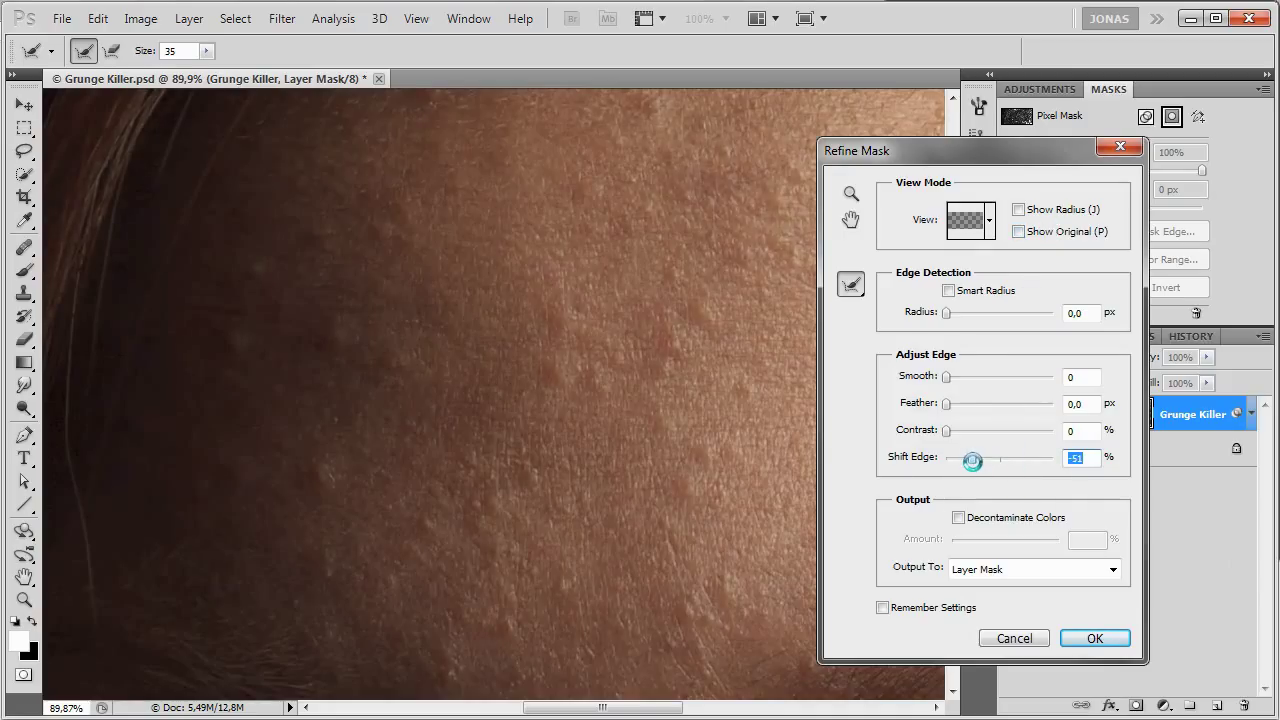
left_click_drag(972, 460, 986, 458)
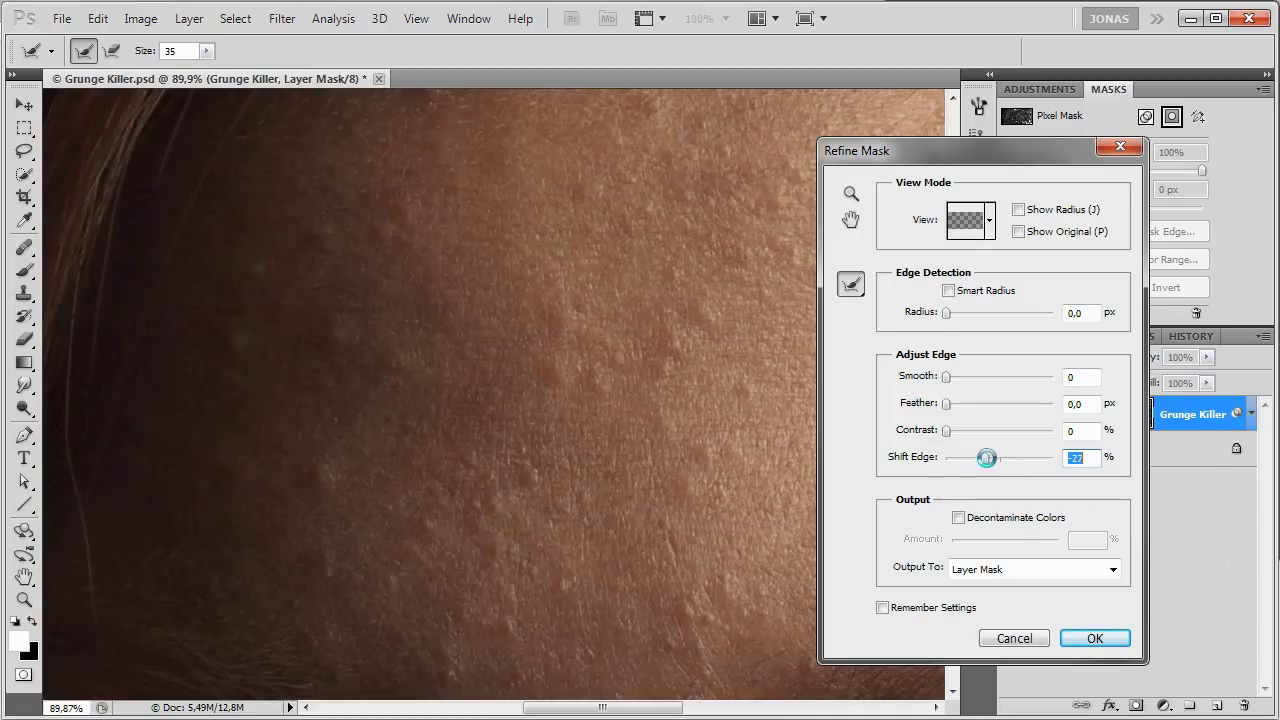
left_click_drag(986, 458, 996, 458)
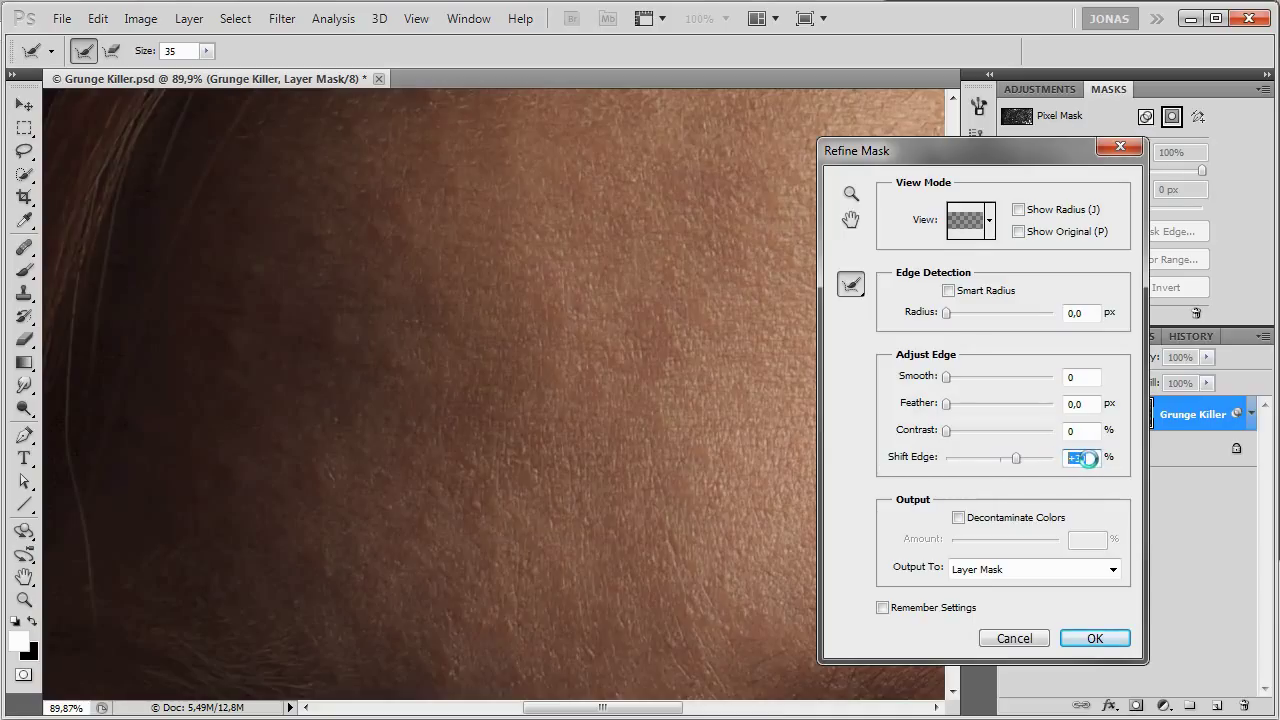
left_click(1018, 232)
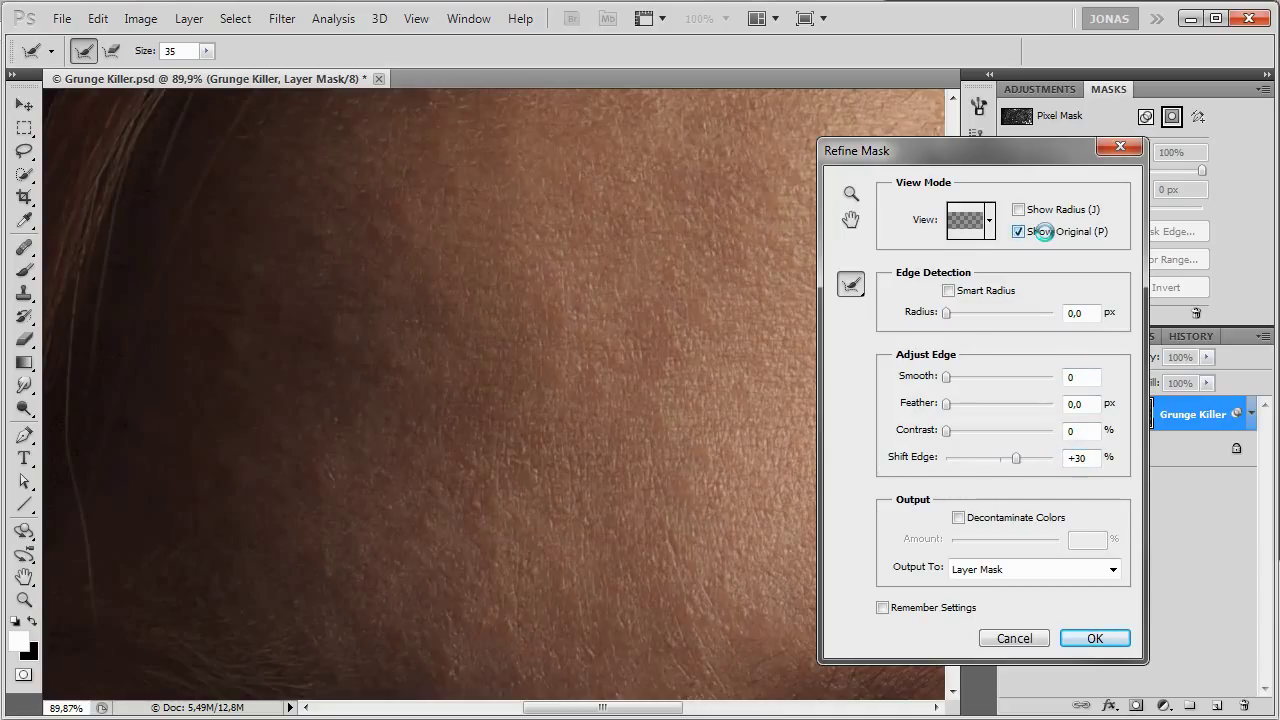
left_click(1018, 232)
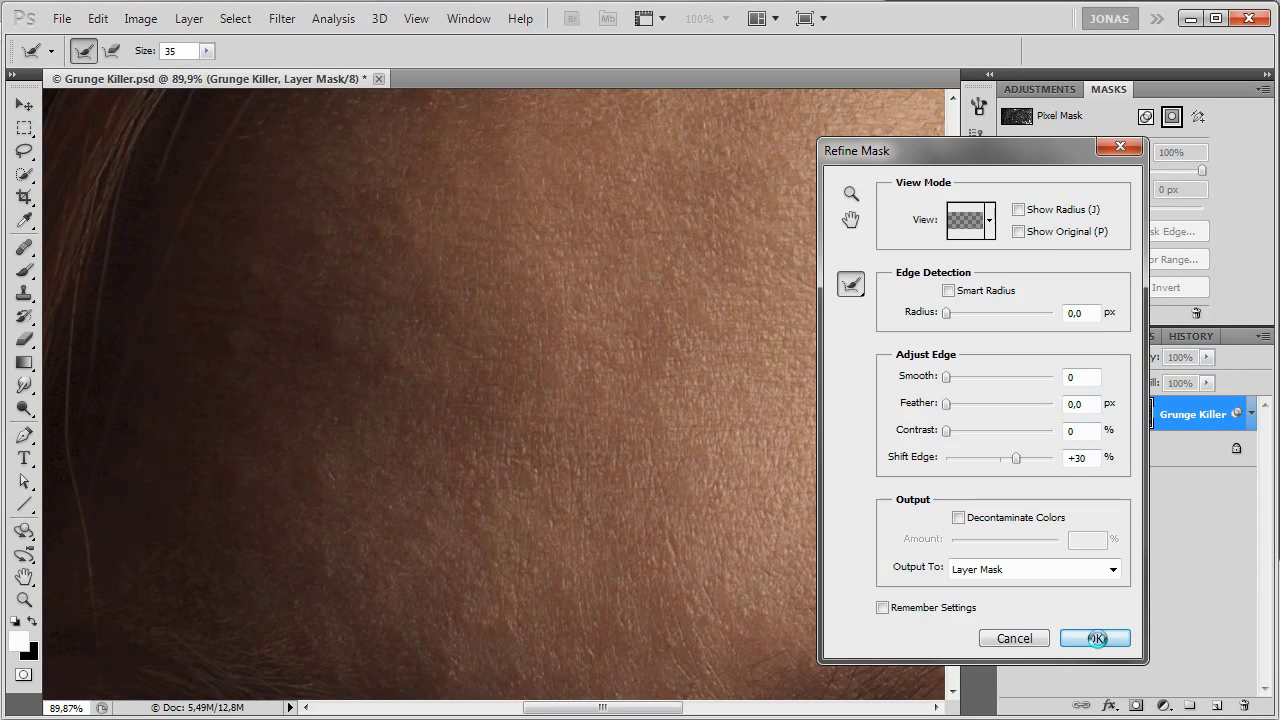
left_click(1094, 638)
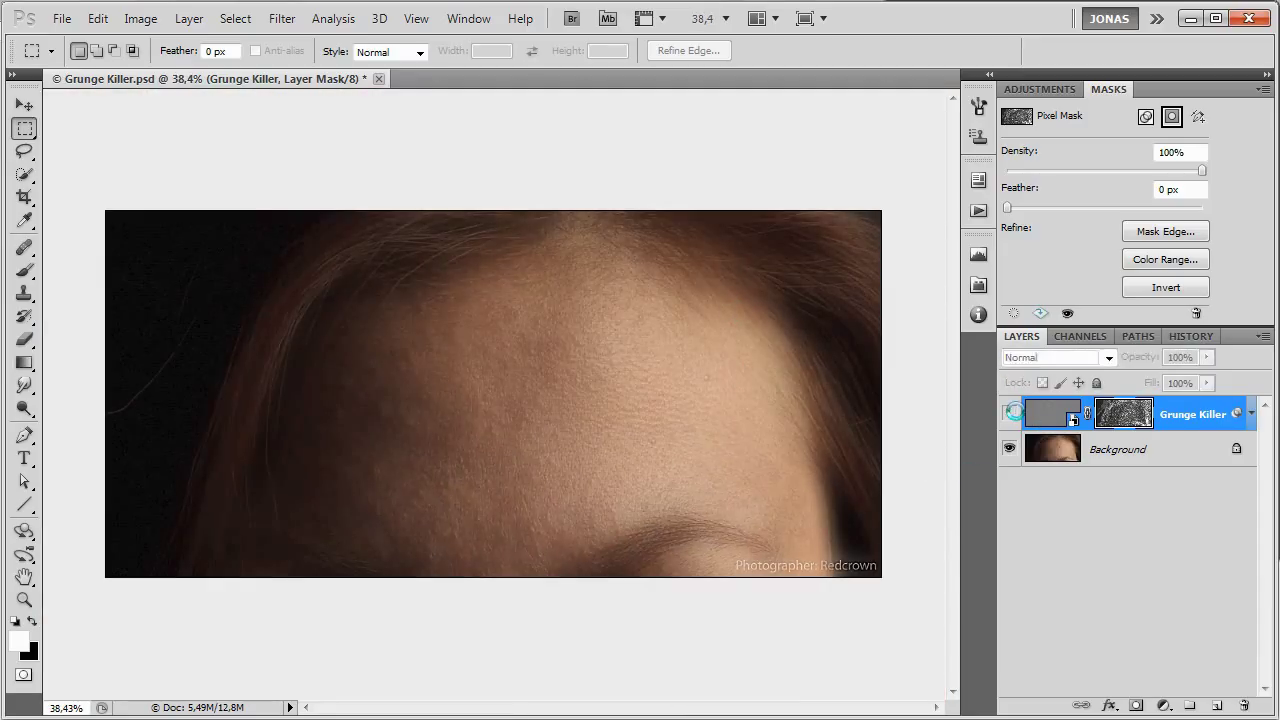
Group the Grunge Killer layer and paint its mask to remove smoothing across the forehead centre.
left_click(1056, 356)
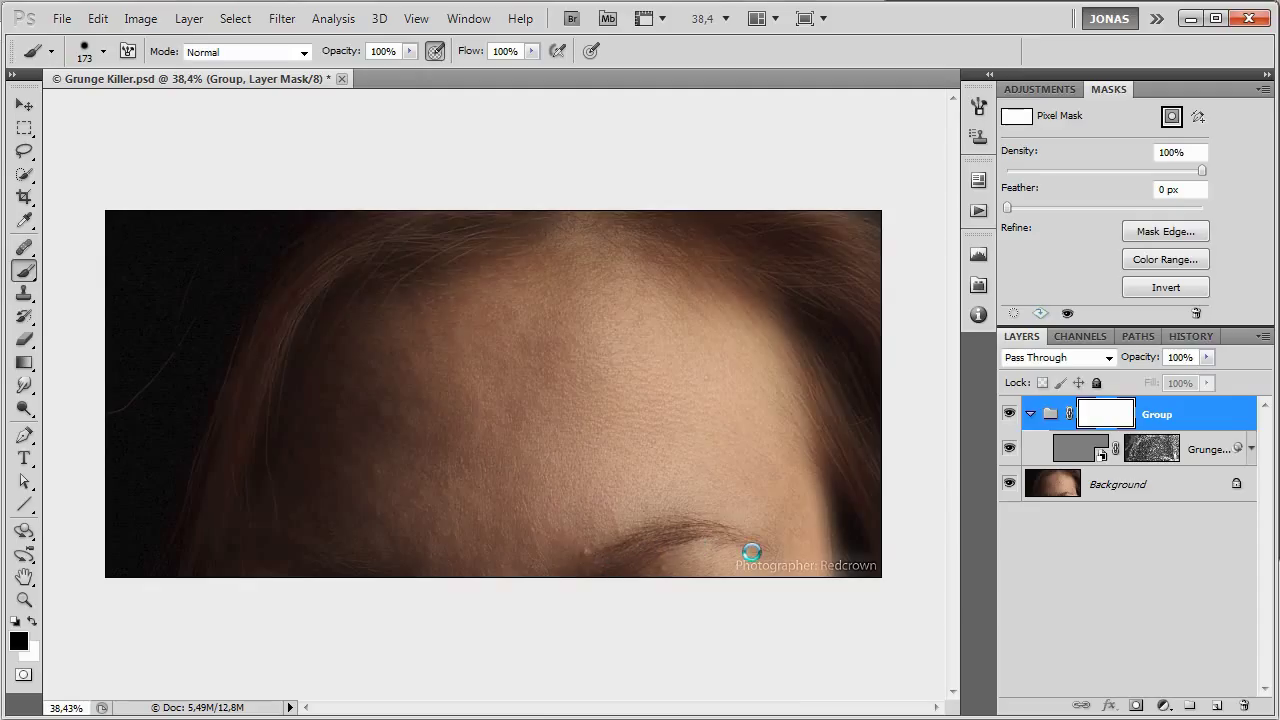
left_click(388, 422)
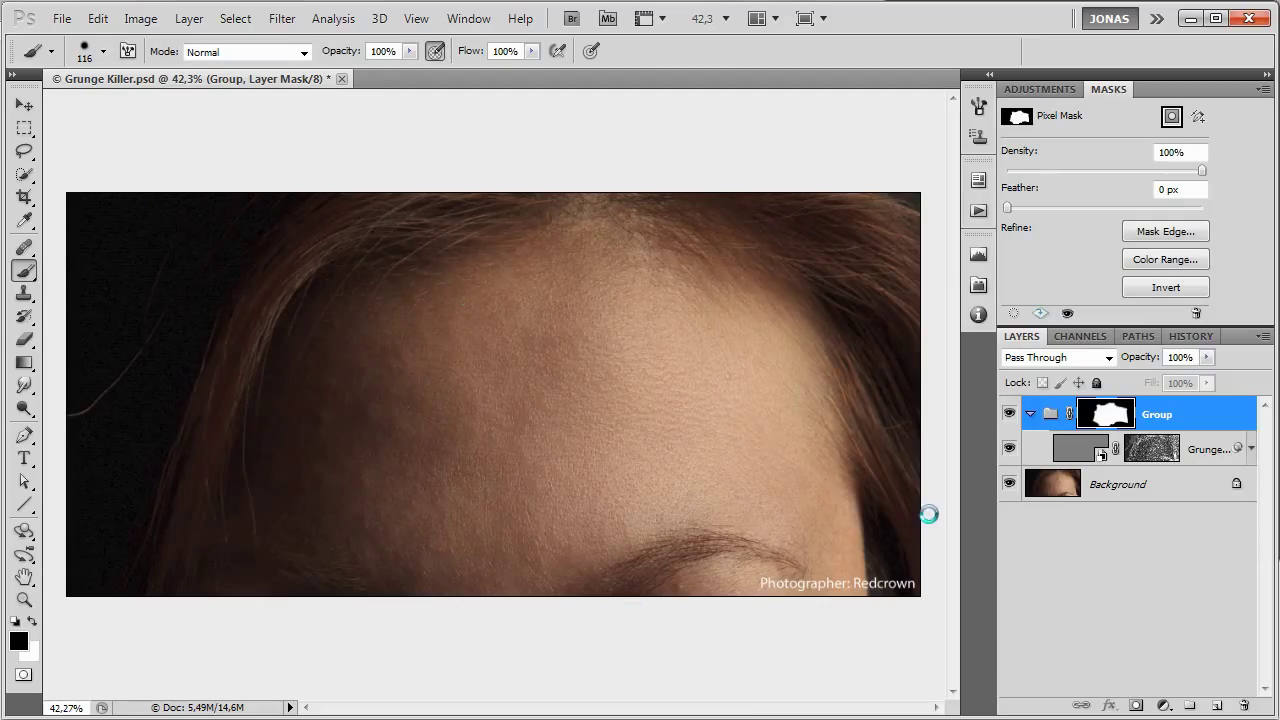
left_click_drag(928, 514, 456, 486)
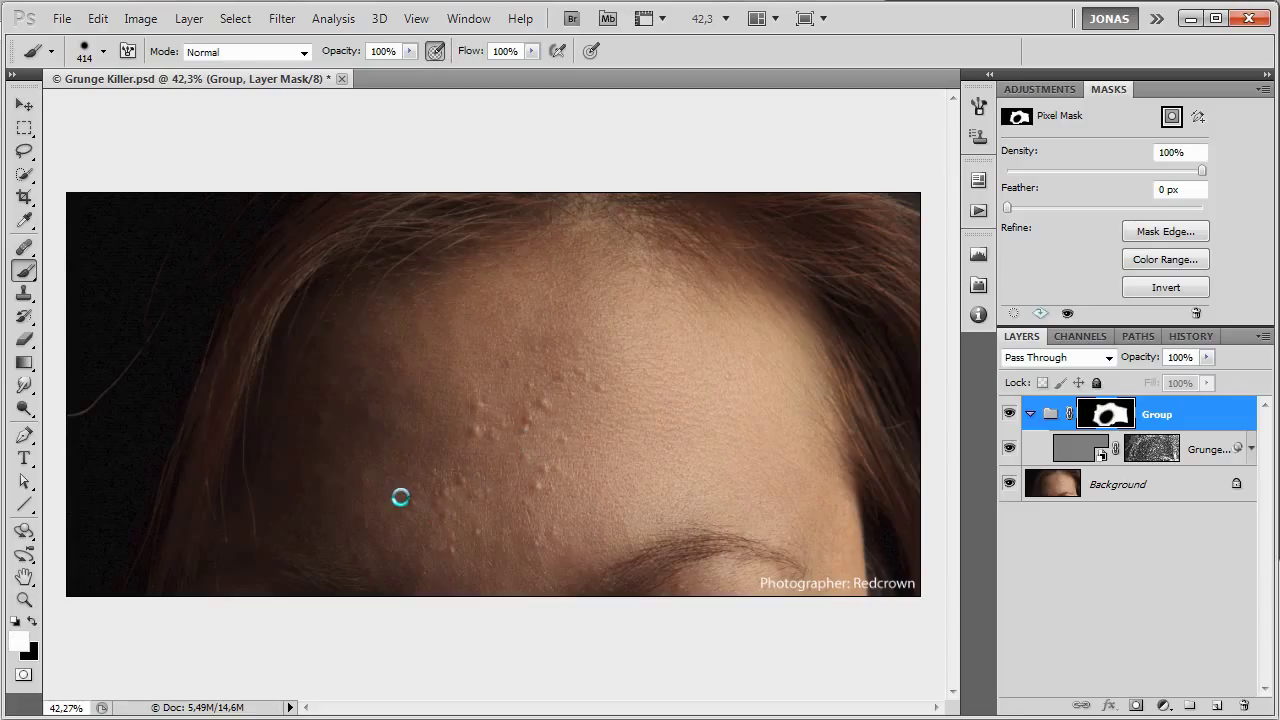
left_click_drag(400, 498, 448, 434)
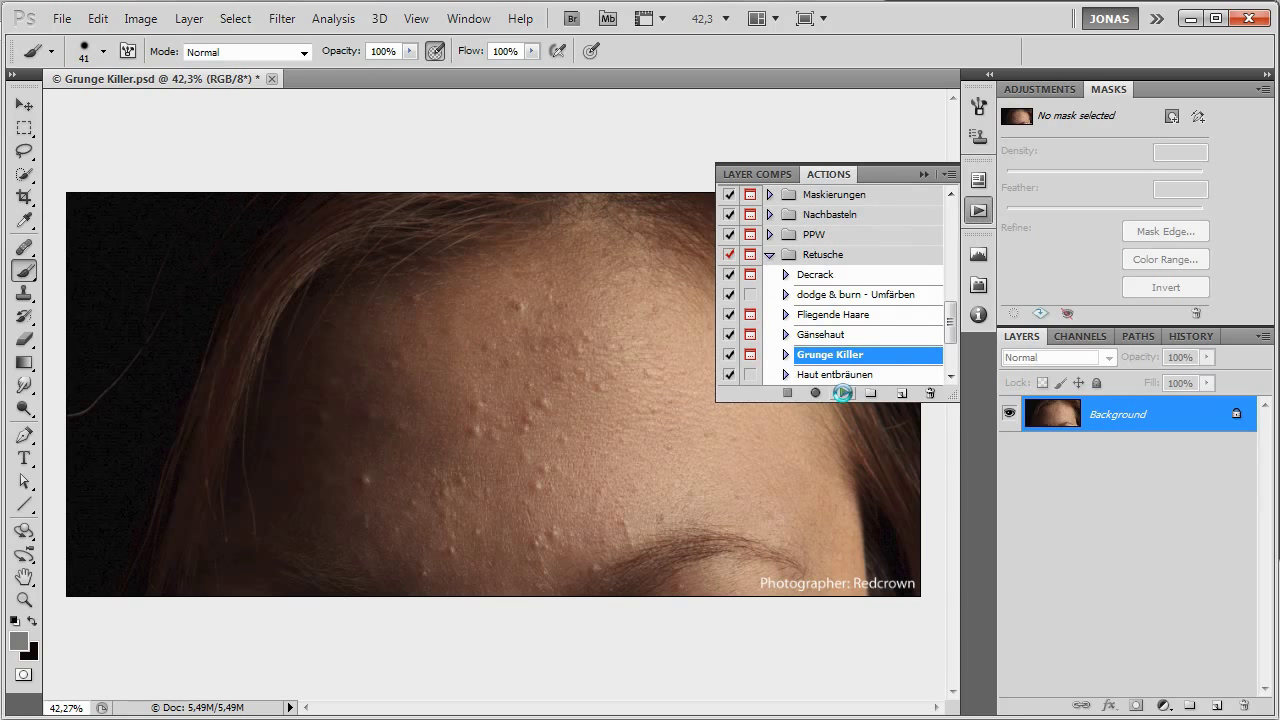
Play the Grunge Killer action, accepting the Color Range and Refine Mask dialogs.
left_click(844, 392)
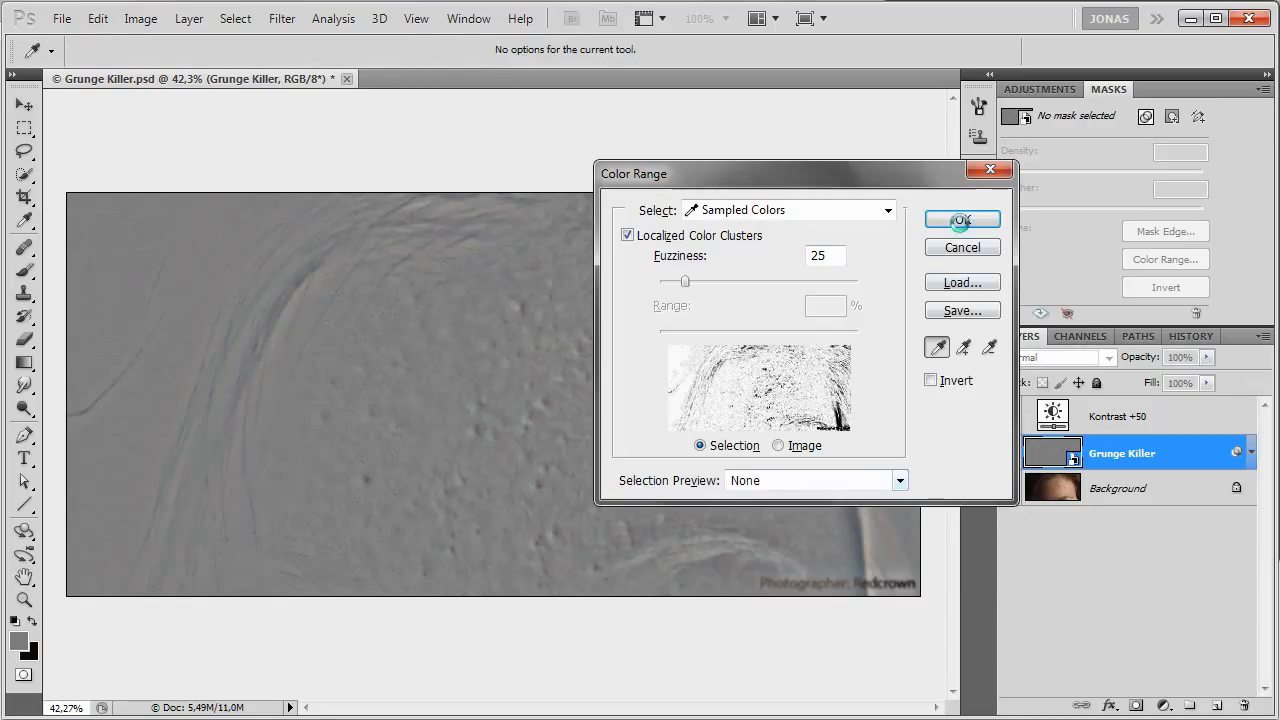
left_click(960, 218)
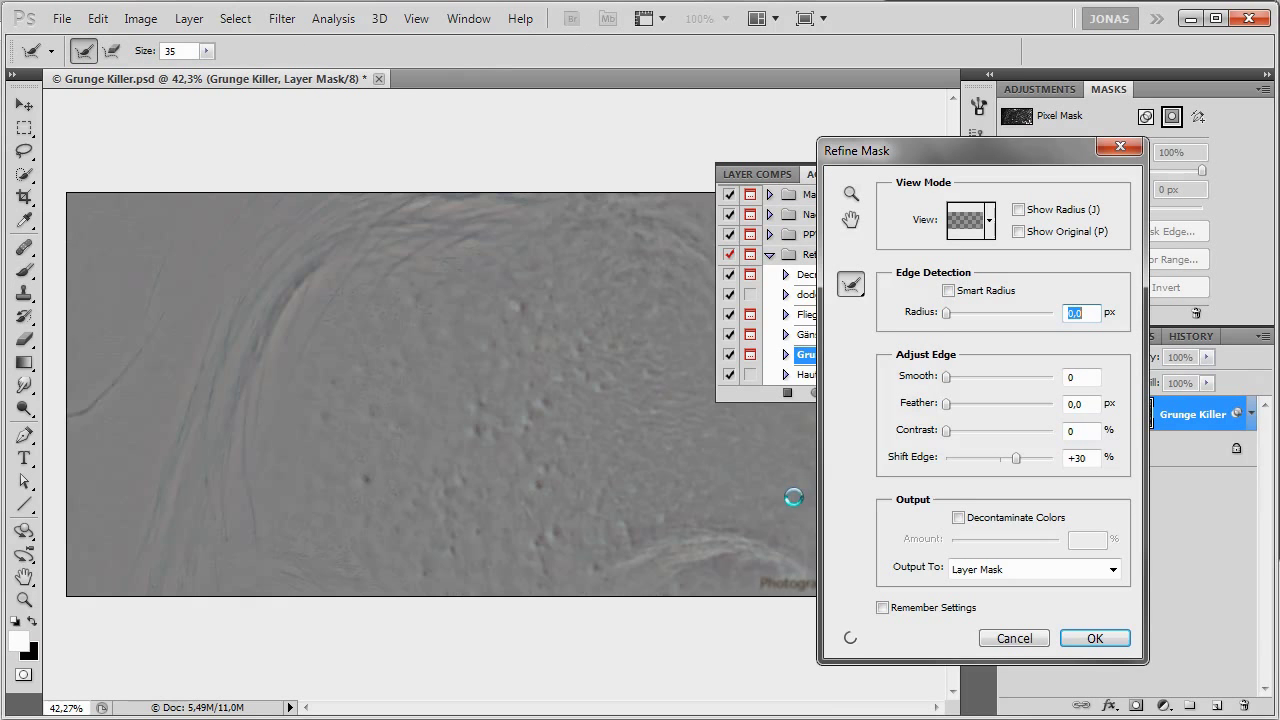
left_click(1094, 638)
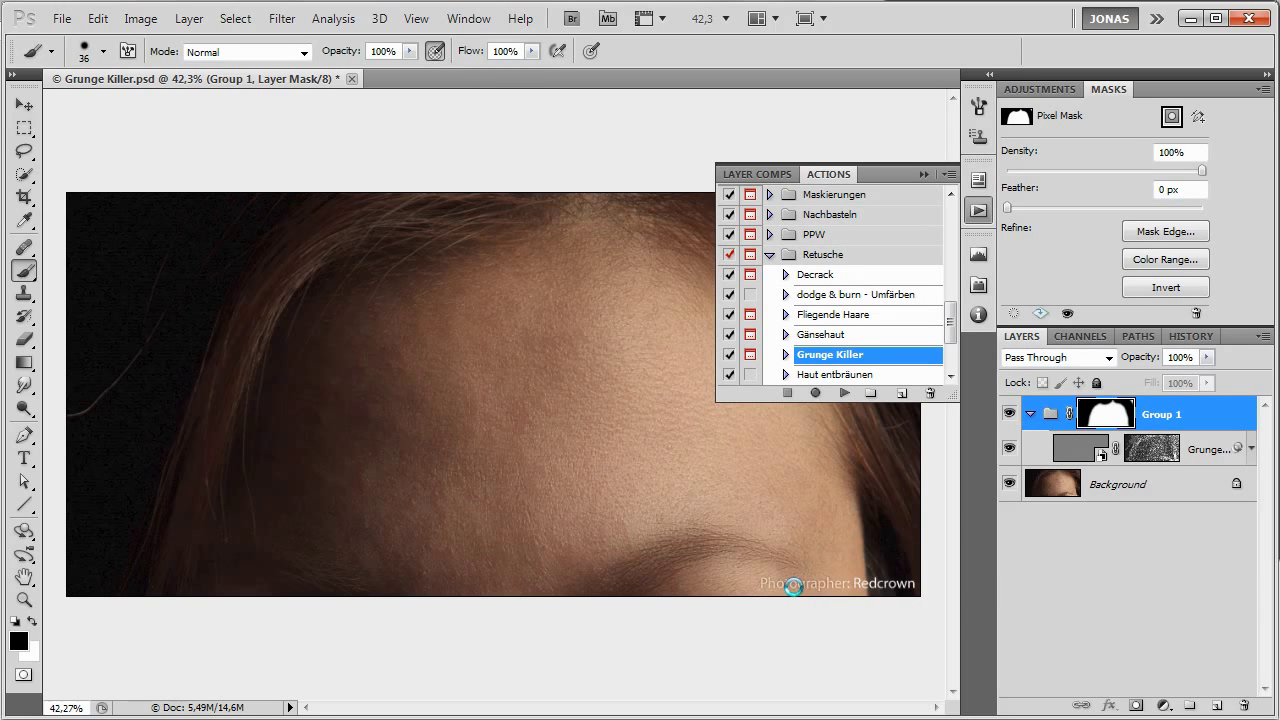
mouse_move(812, 598)
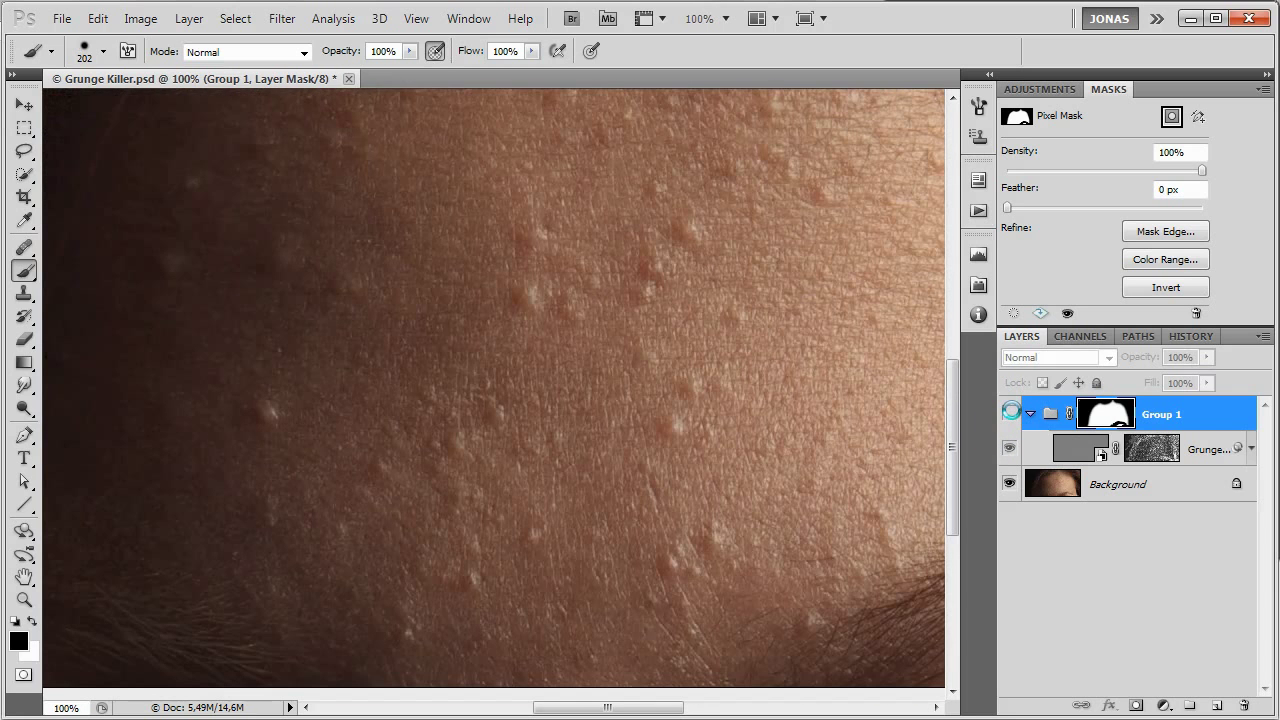
Select the Grunge Killer layer and fill Group 1's mask with black to hide the smoothing.
left_click(1208, 448)
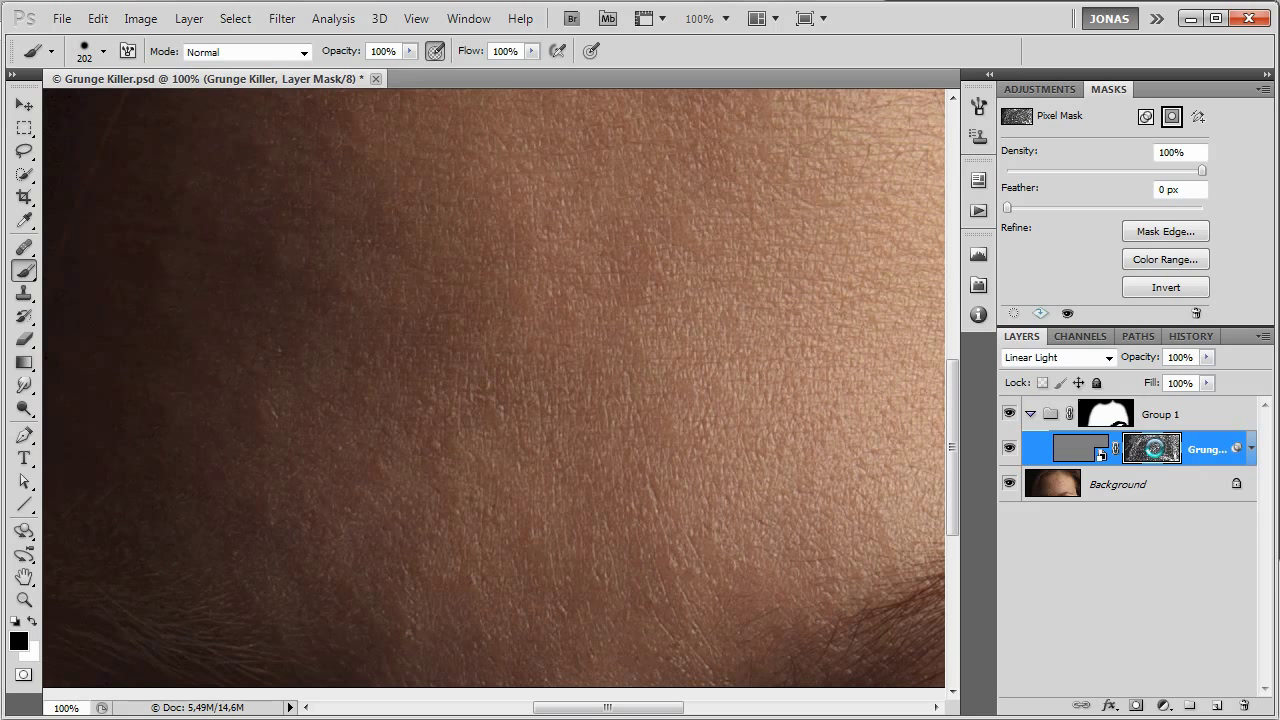
left_click(1152, 448)
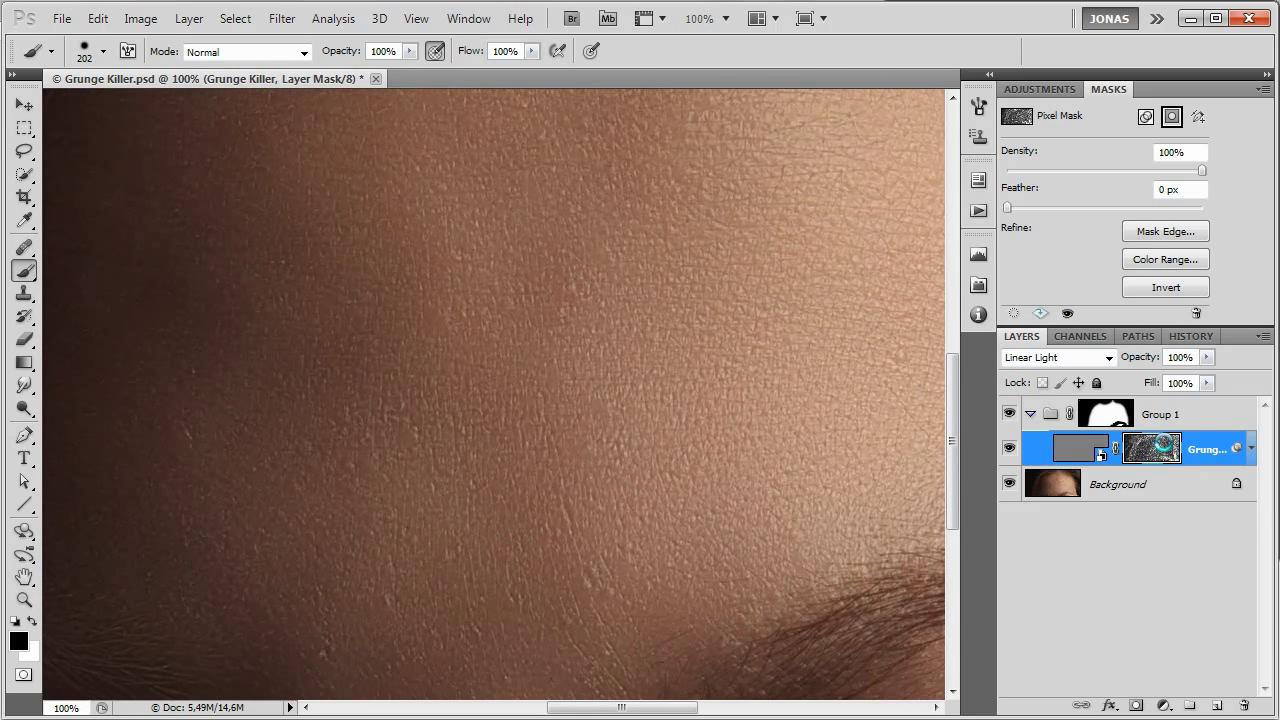
left_click(1090, 414)
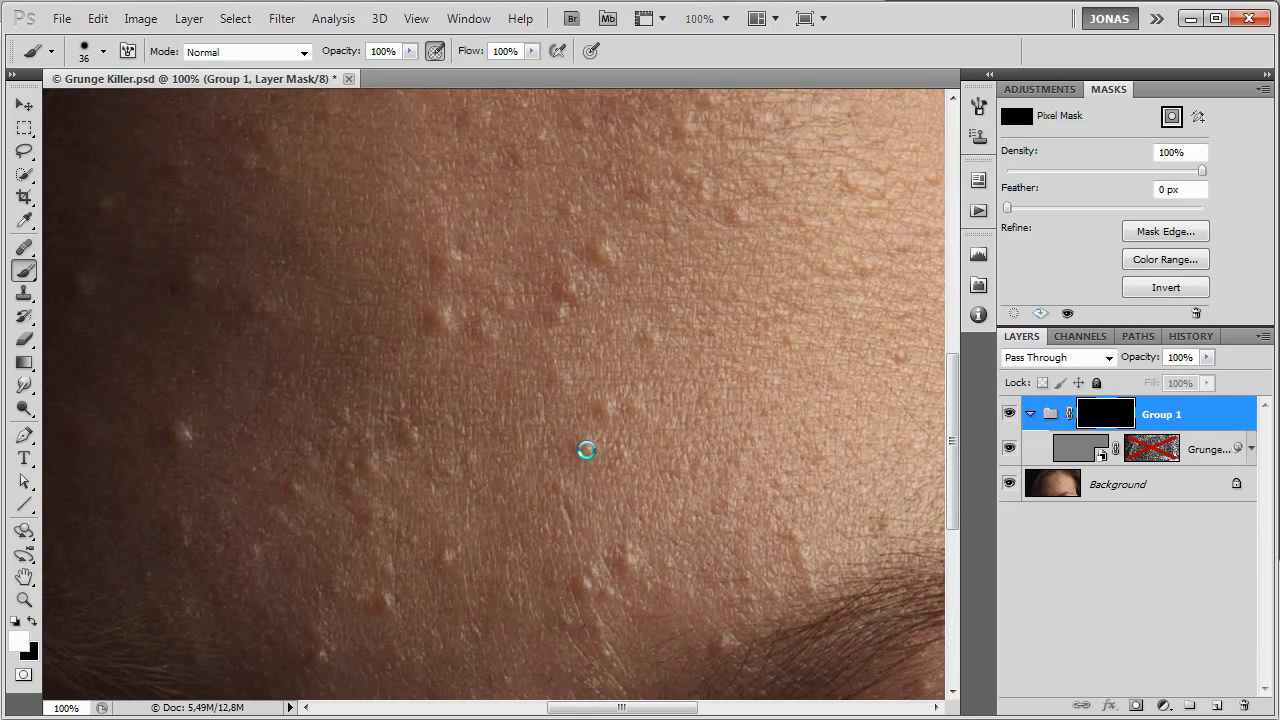
mouse_move(600, 402)
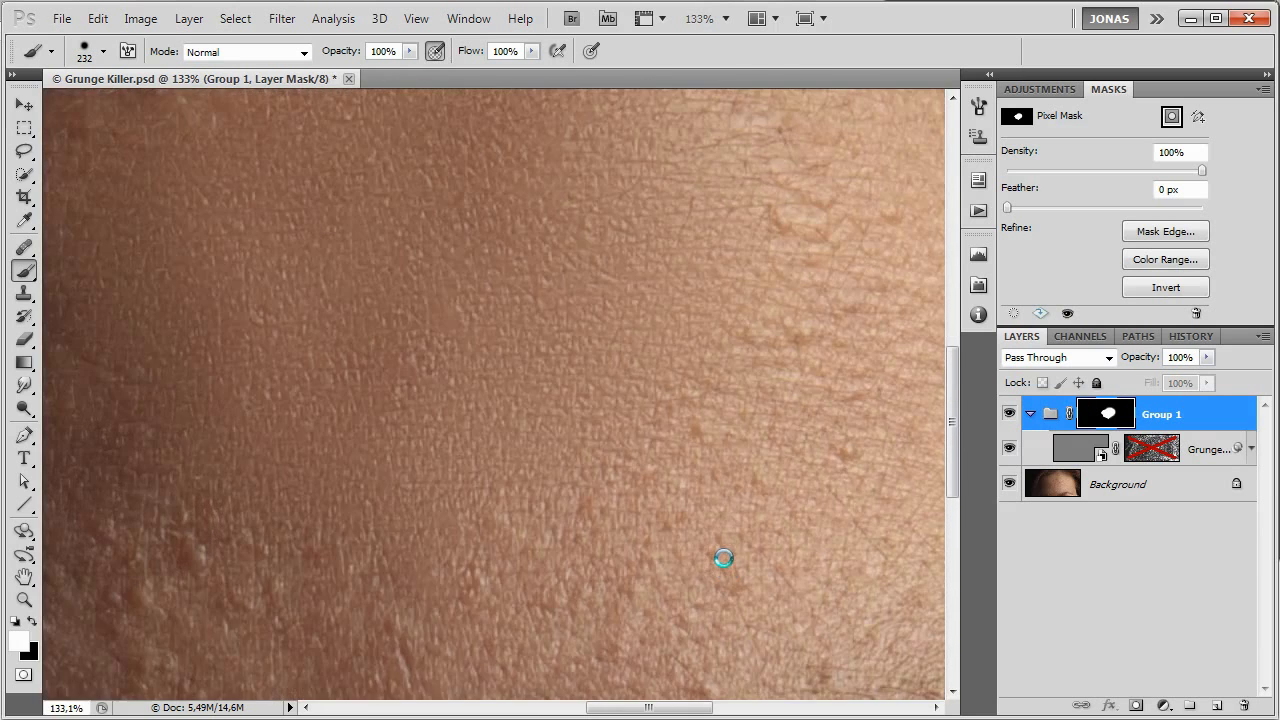
mouse_move(352, 364)
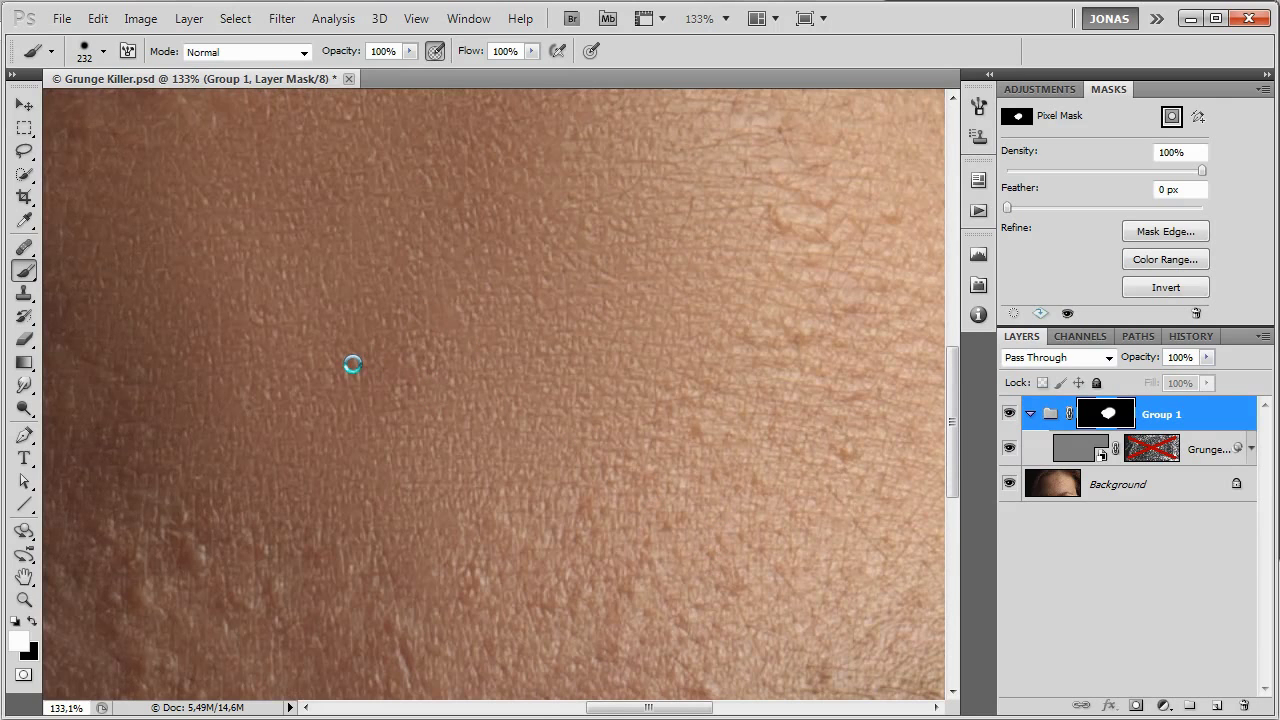
mouse_move(760, 516)
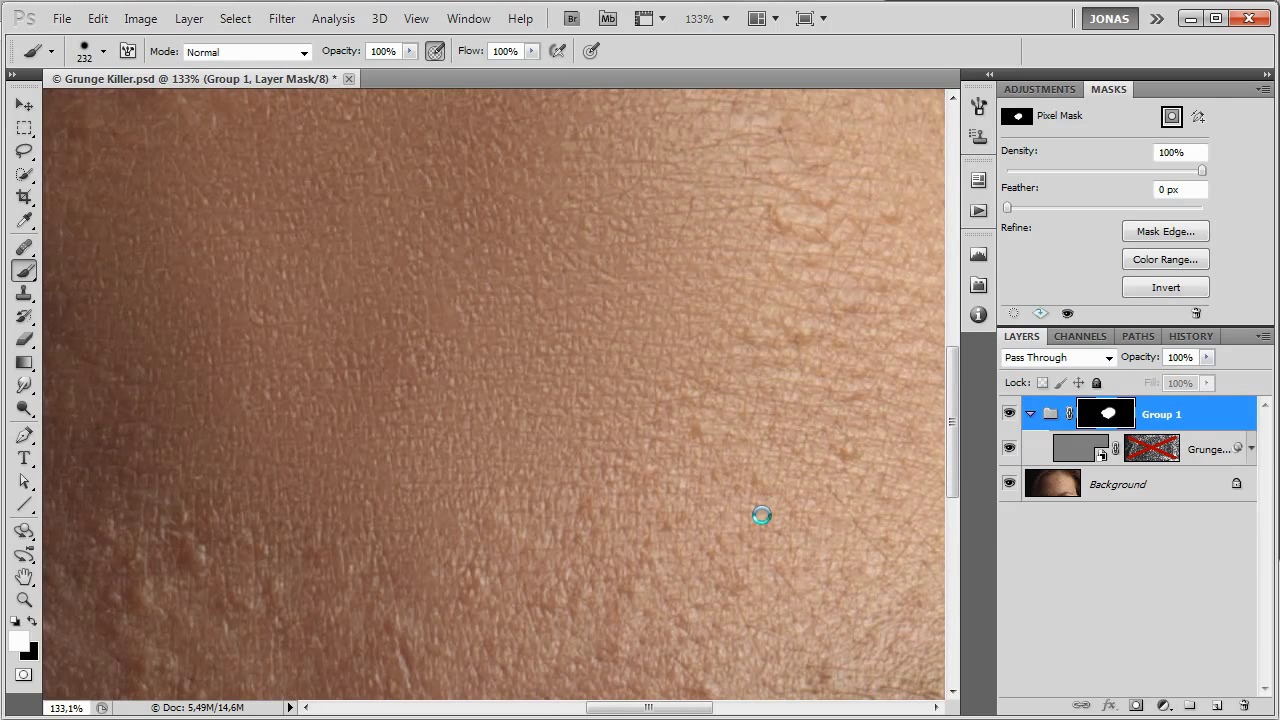
mouse_move(736, 484)
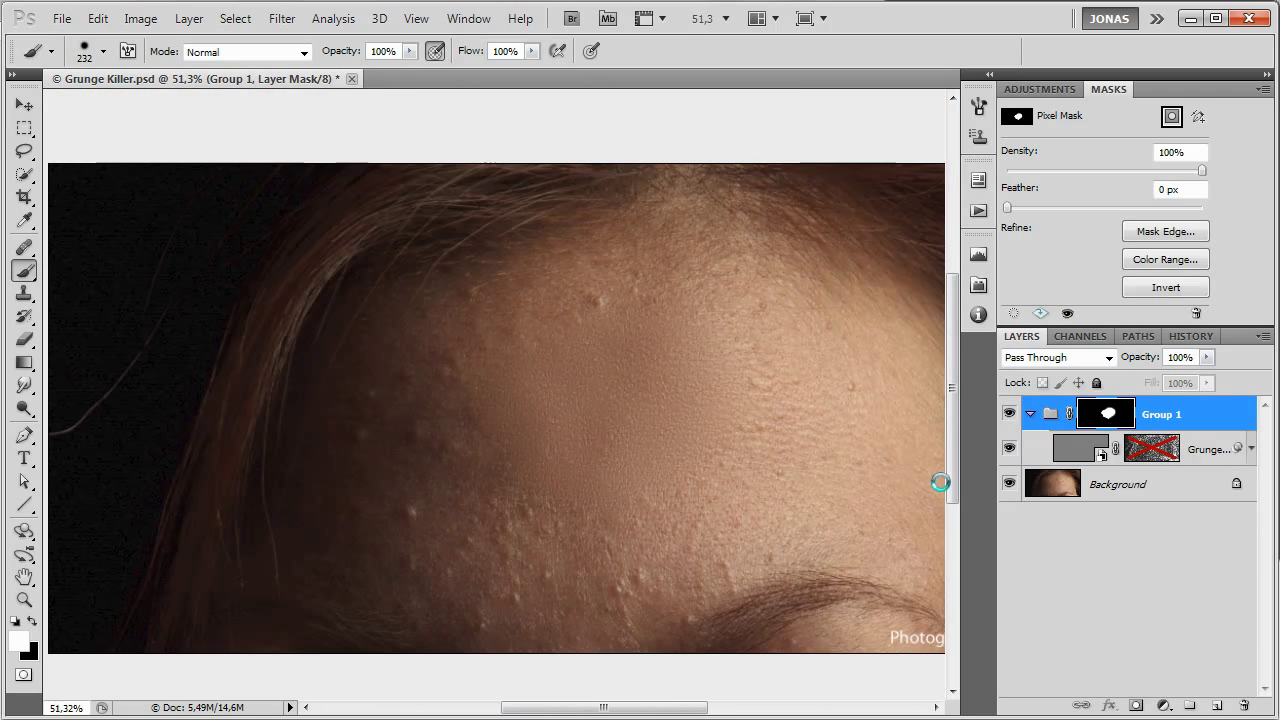
Paint white on Group 1's mask across the forehead so the pimples disappear.
left_click(1210, 448)
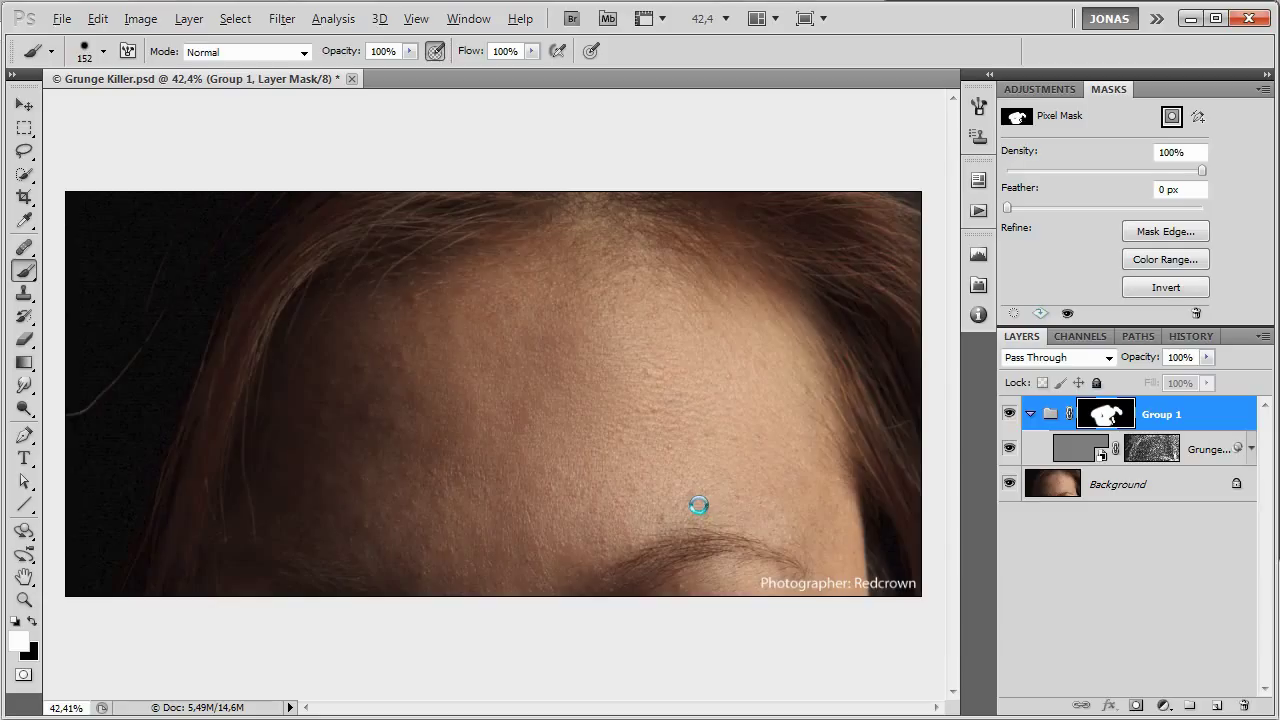
mouse_move(746, 488)
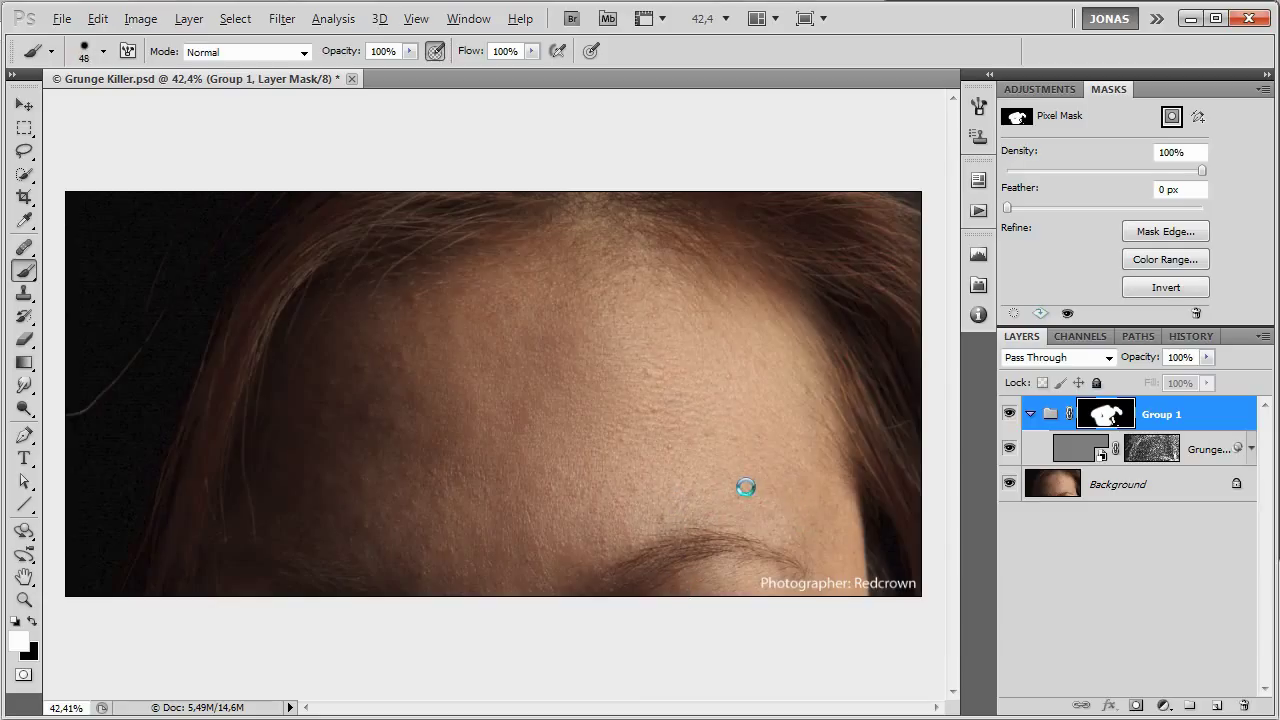